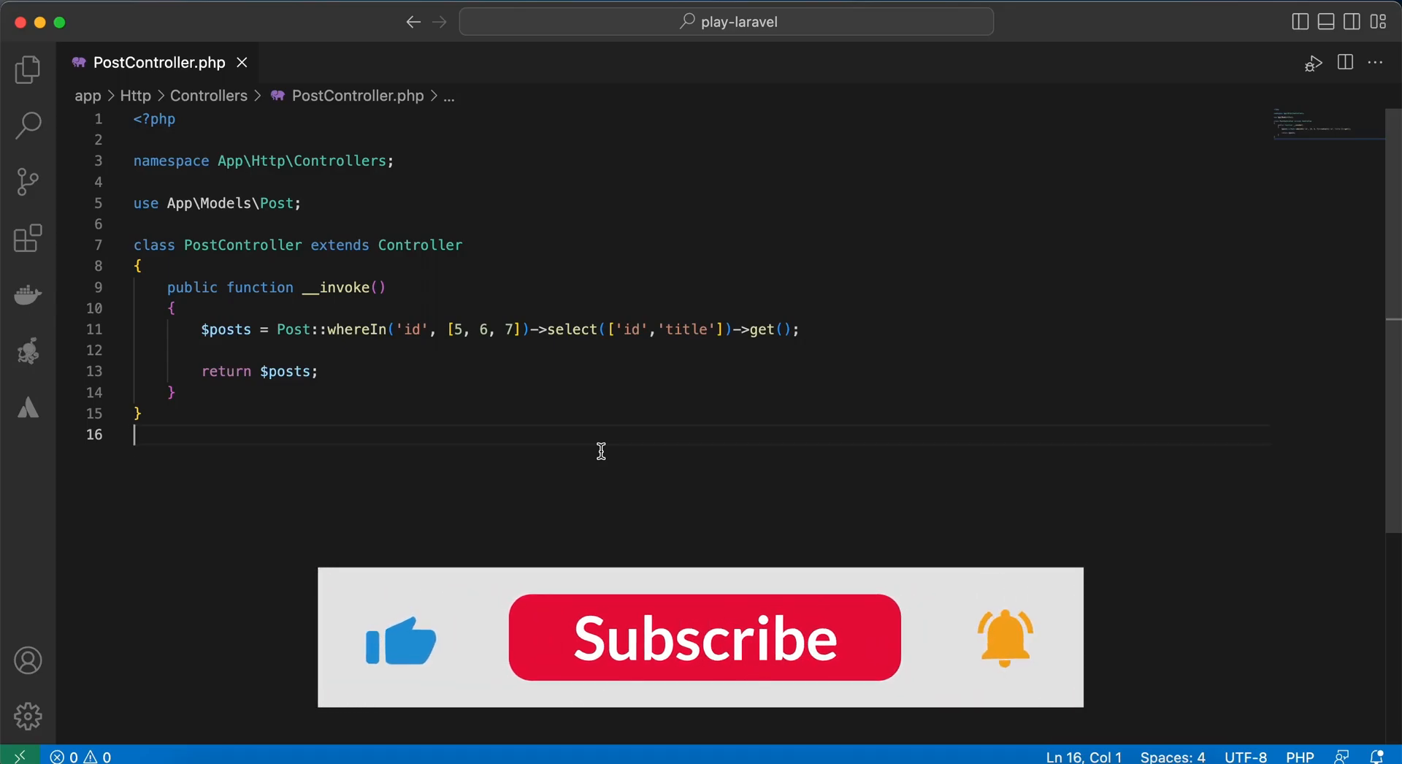
Highlight the whereIn call, the id column and the select() call in the query
{"action": "left_click", "coordinate": [704, 637]}
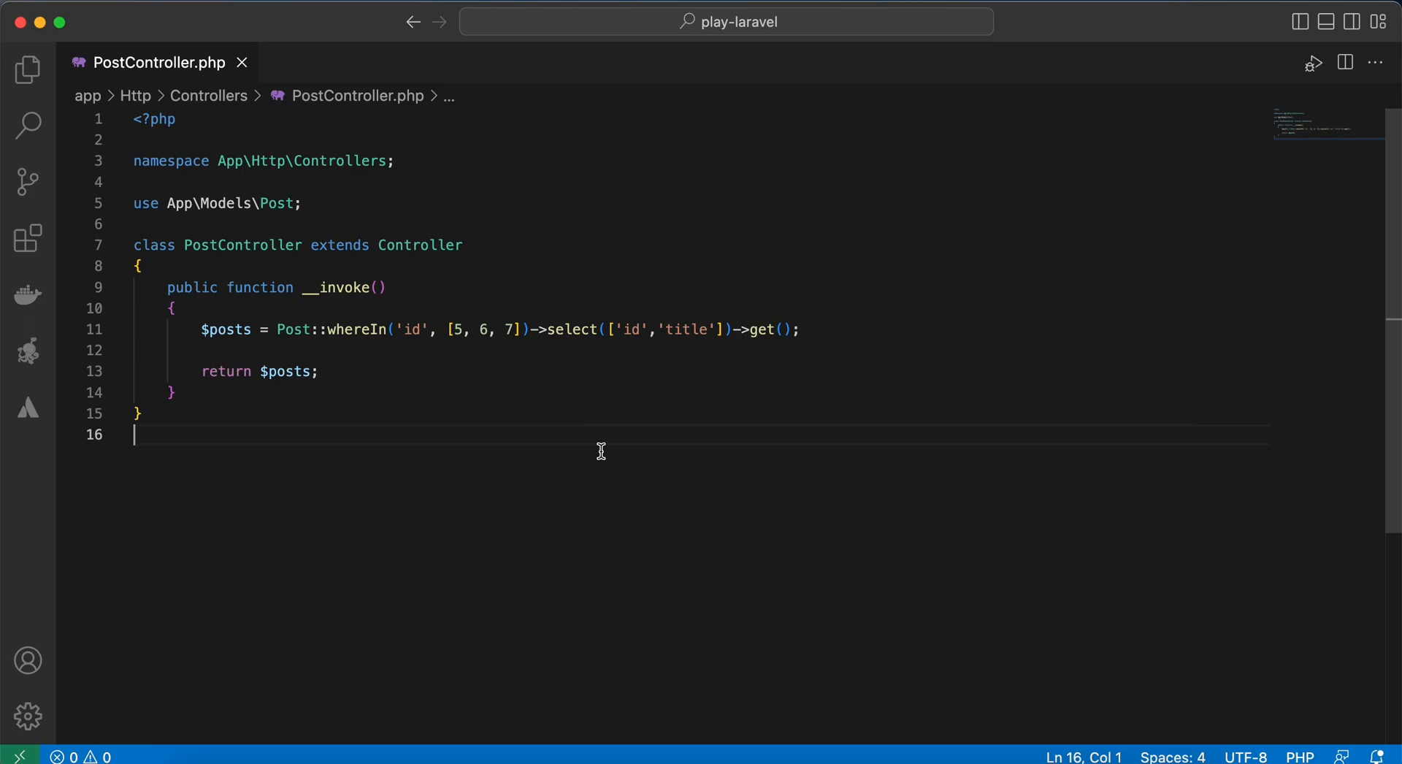
{"action": "double_click", "coordinate": [356, 330]}
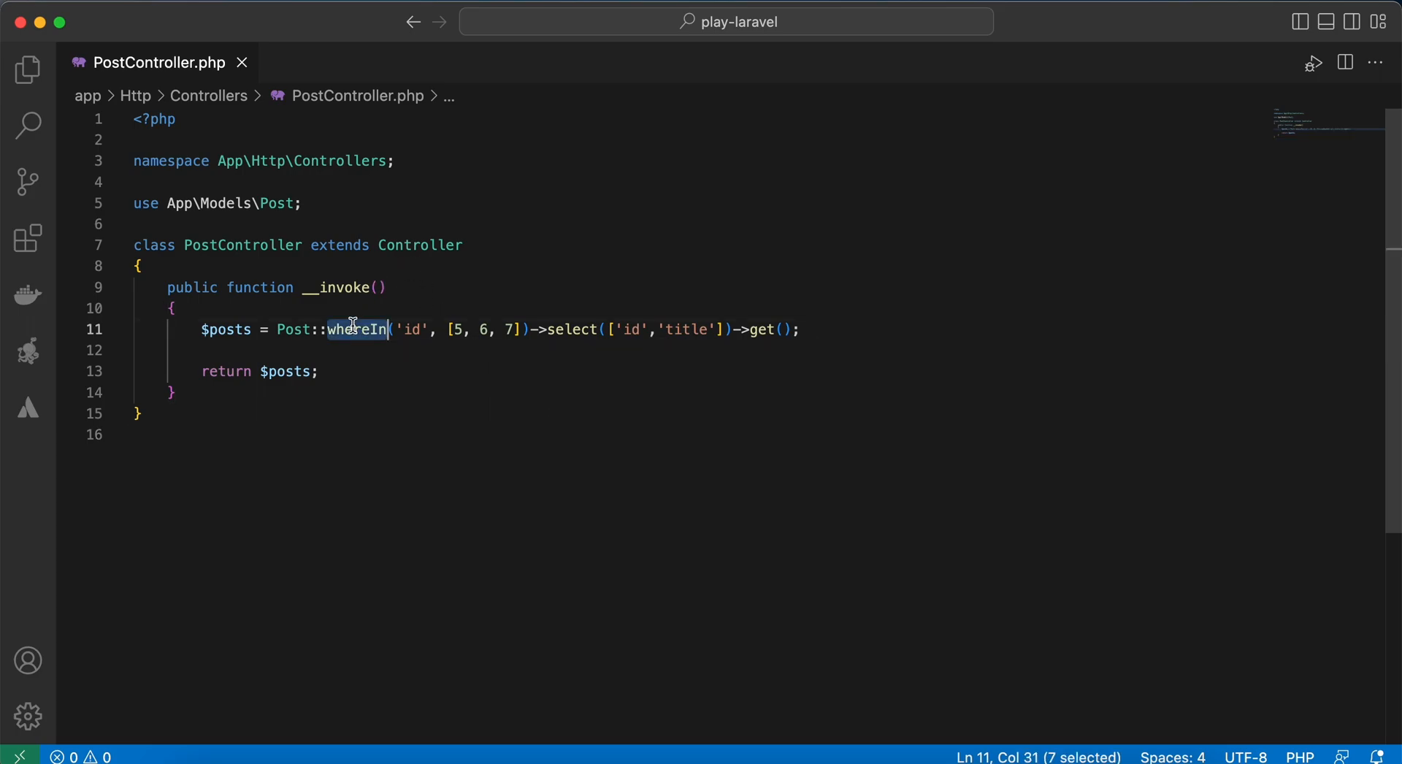
{"action": "double_click", "coordinate": [411, 330]}
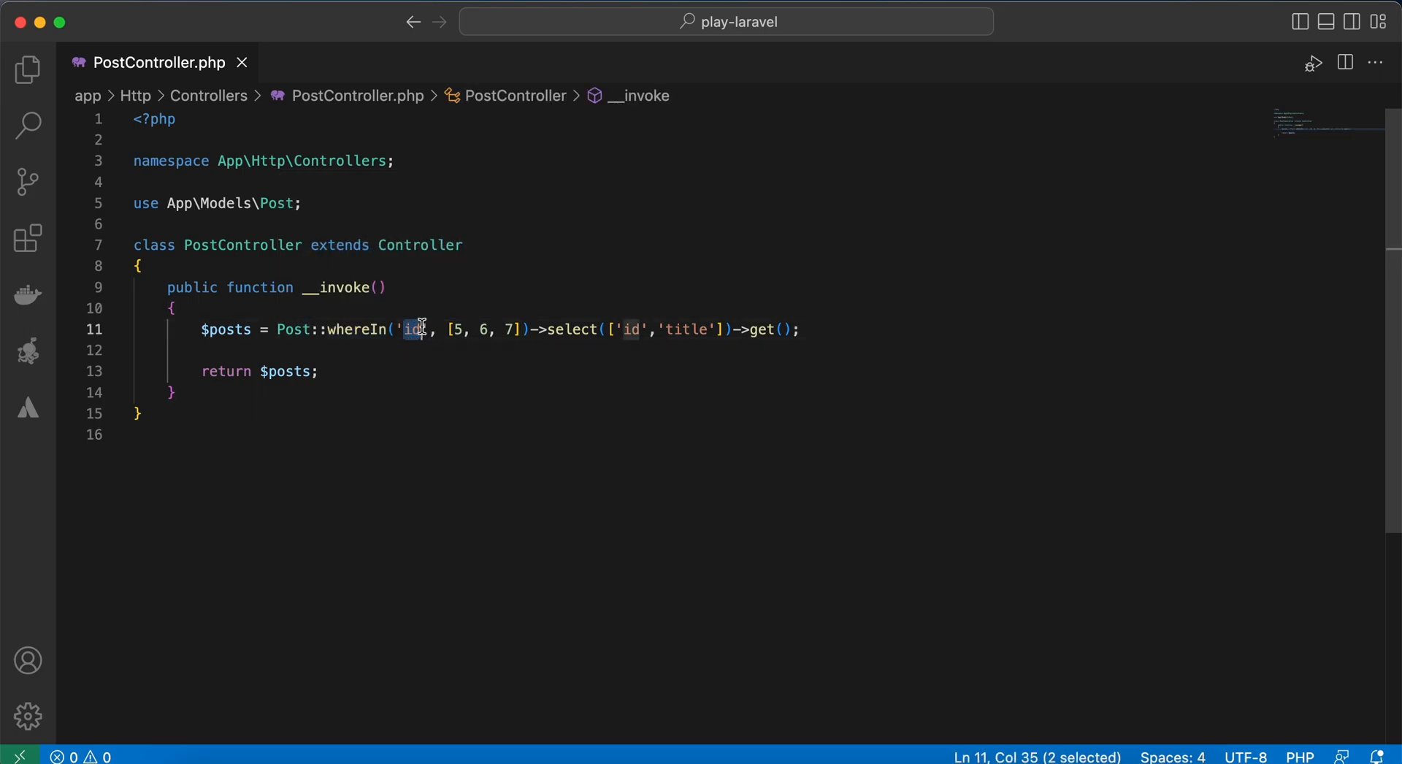
{"action": "mouse_move", "coordinate": [476, 297]}
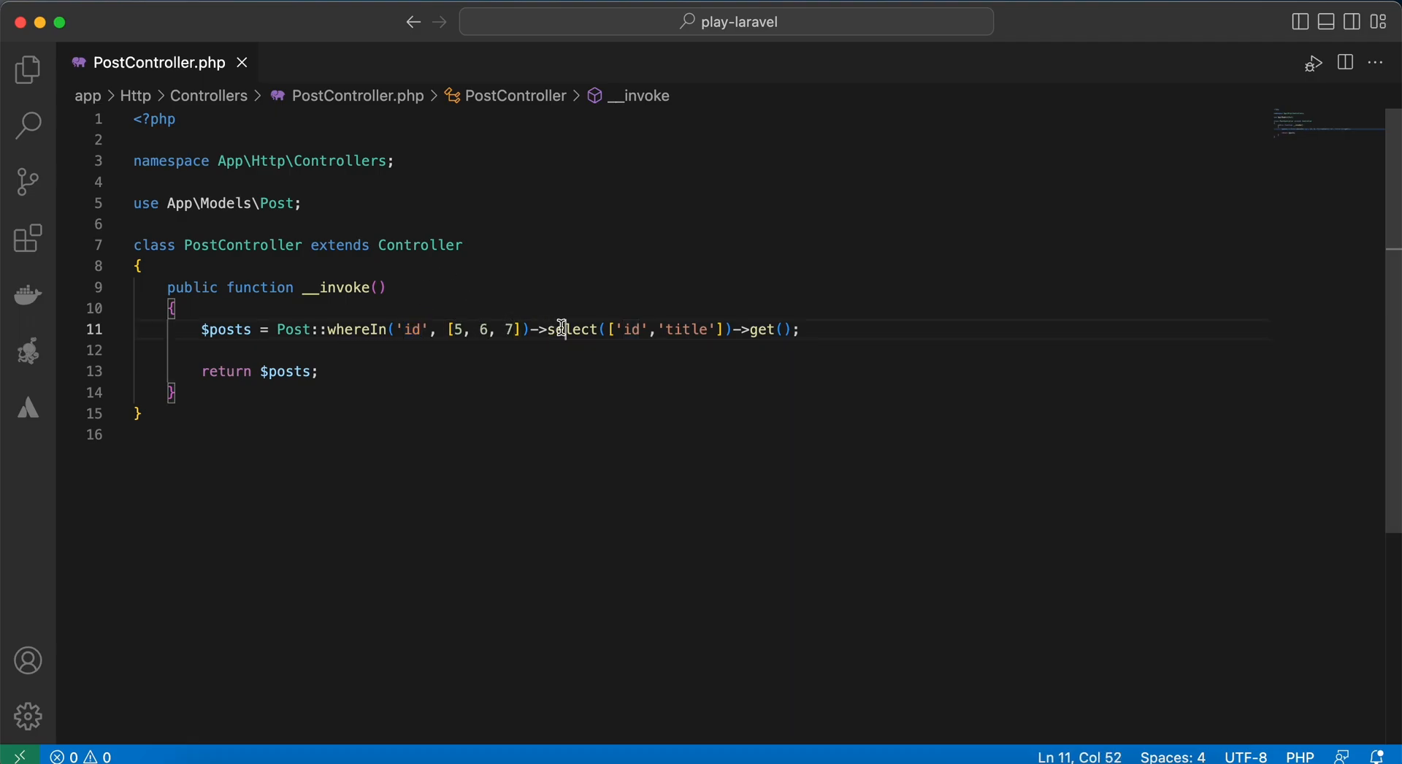
{"action": "double_click", "coordinate": [571, 329]}
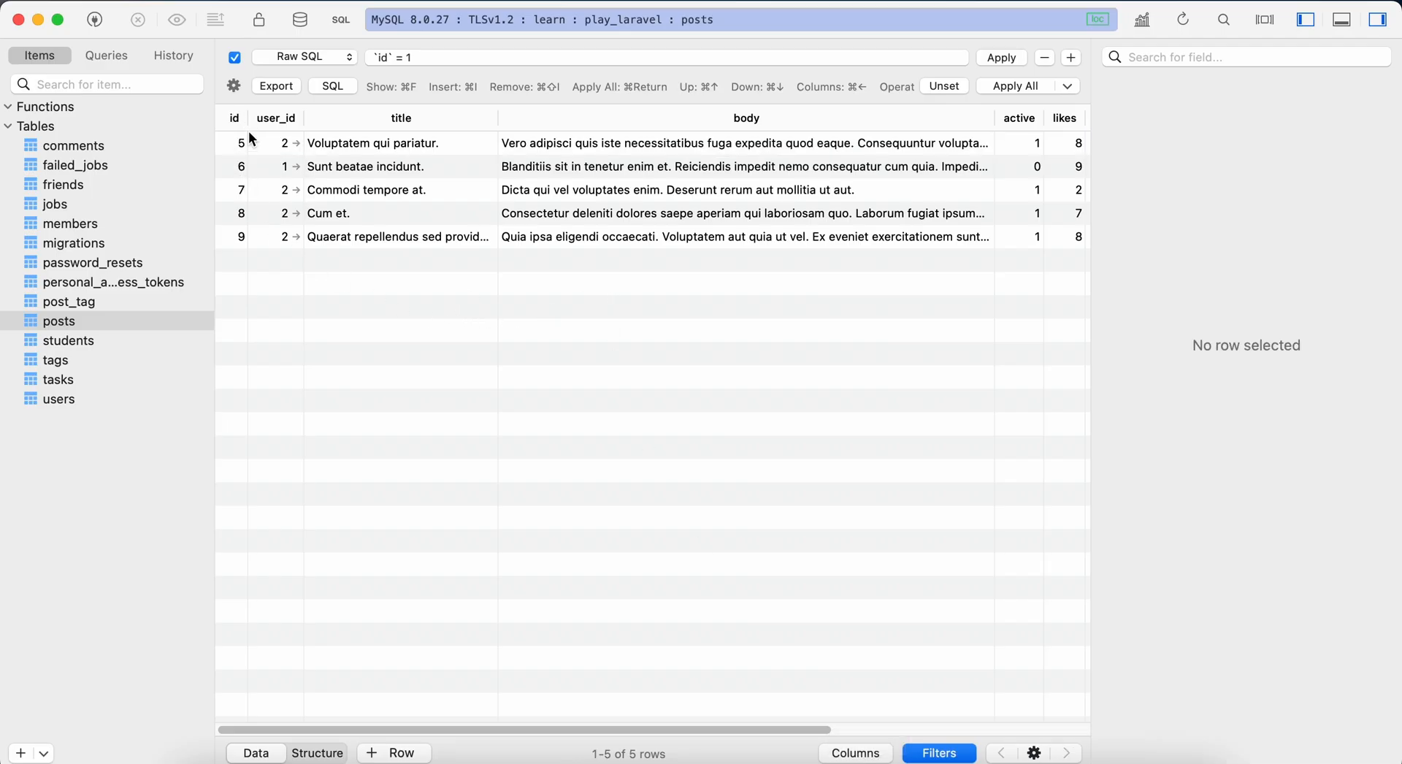
{"action": "mouse_move", "coordinate": [250, 241]}
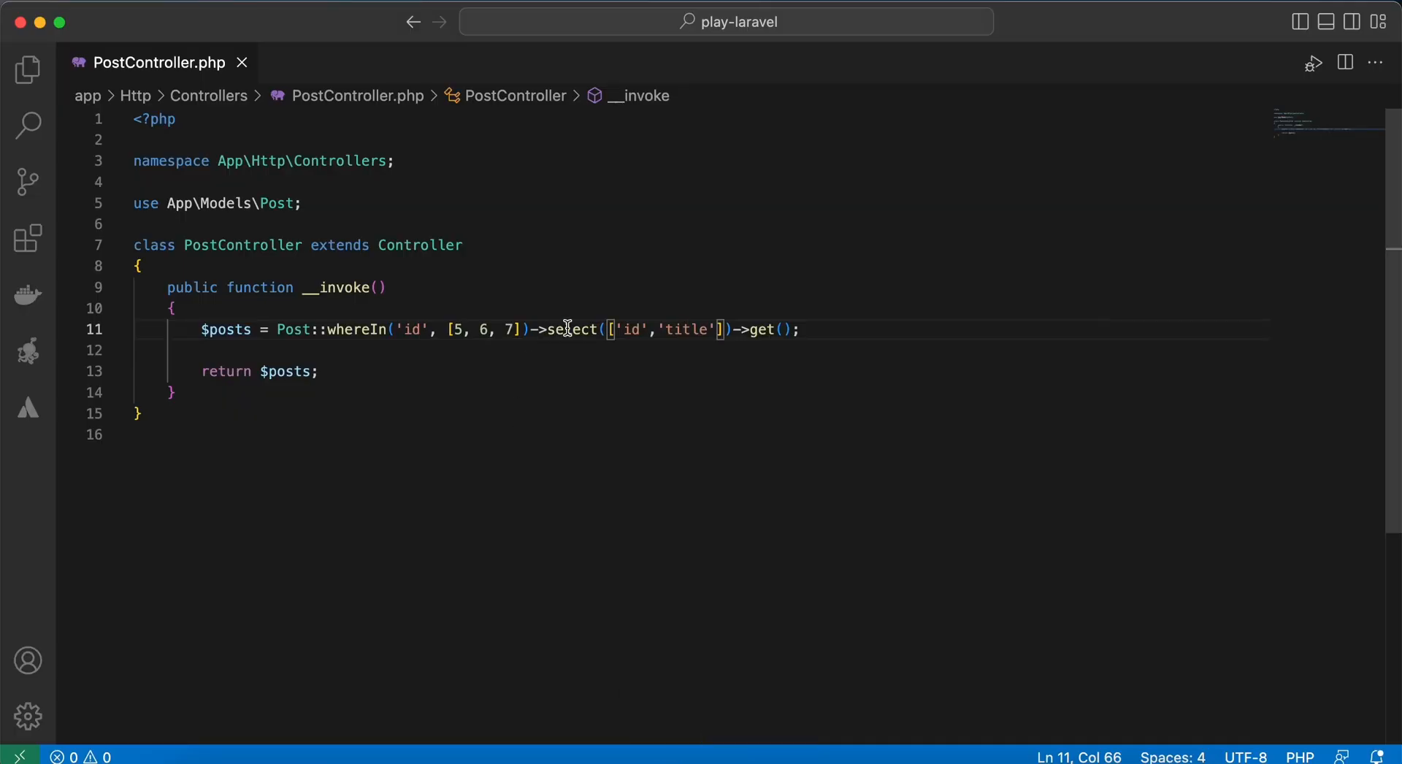
Move ['id','title'] from select() into get() and remove the empty select() call
{"action": "left_click_drag", "start_coordinate": [608, 330], "coordinate": [720, 330]}
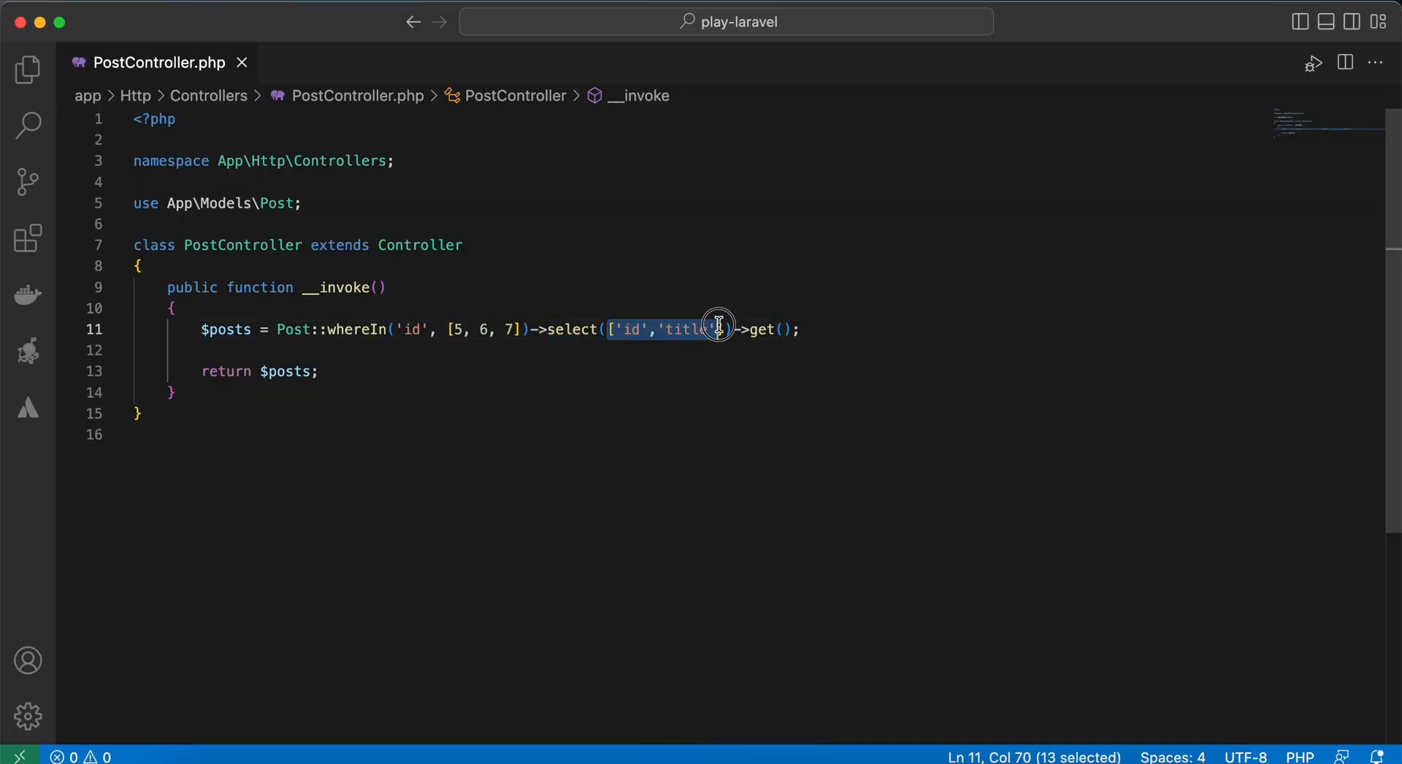
{"action": "key", "text": "Delete"}
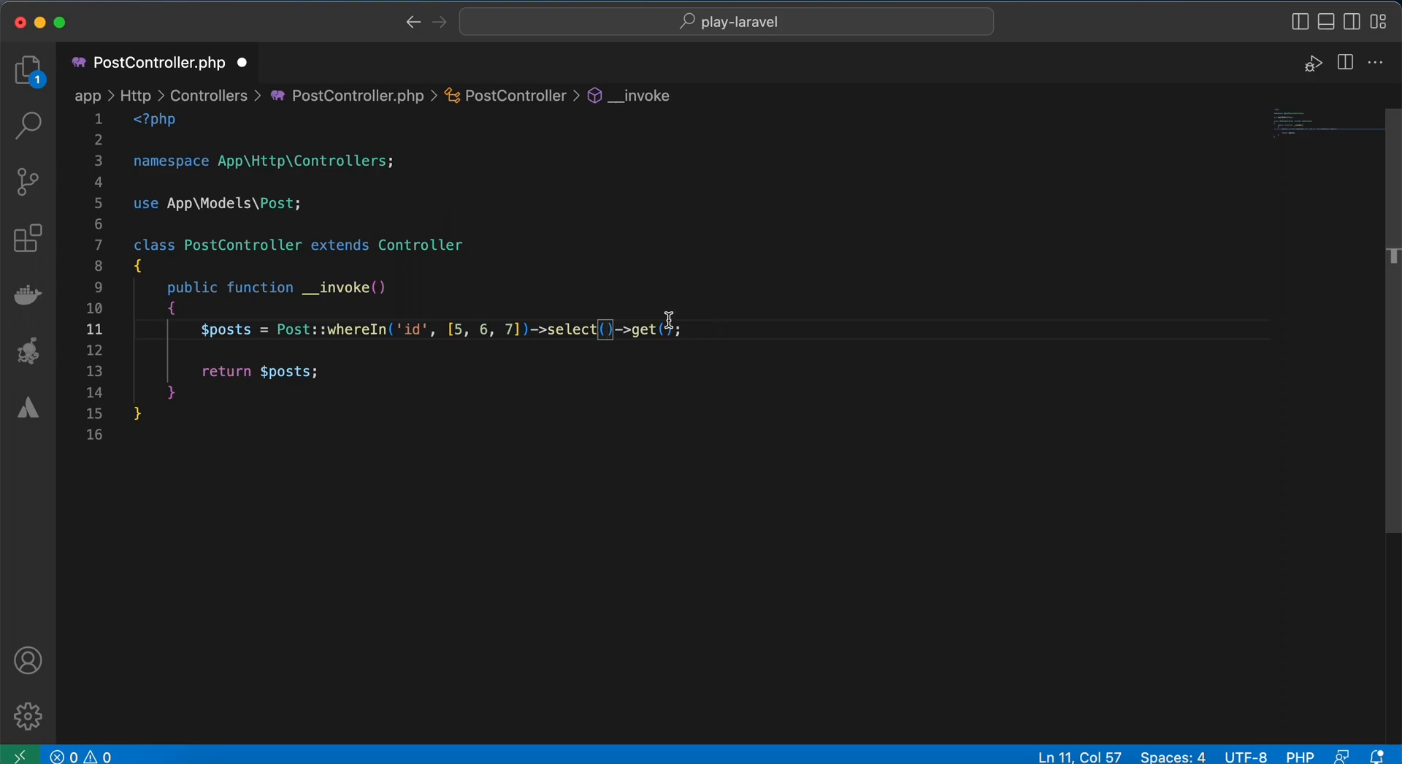
{"action": "type", "text": "['id','title']"}
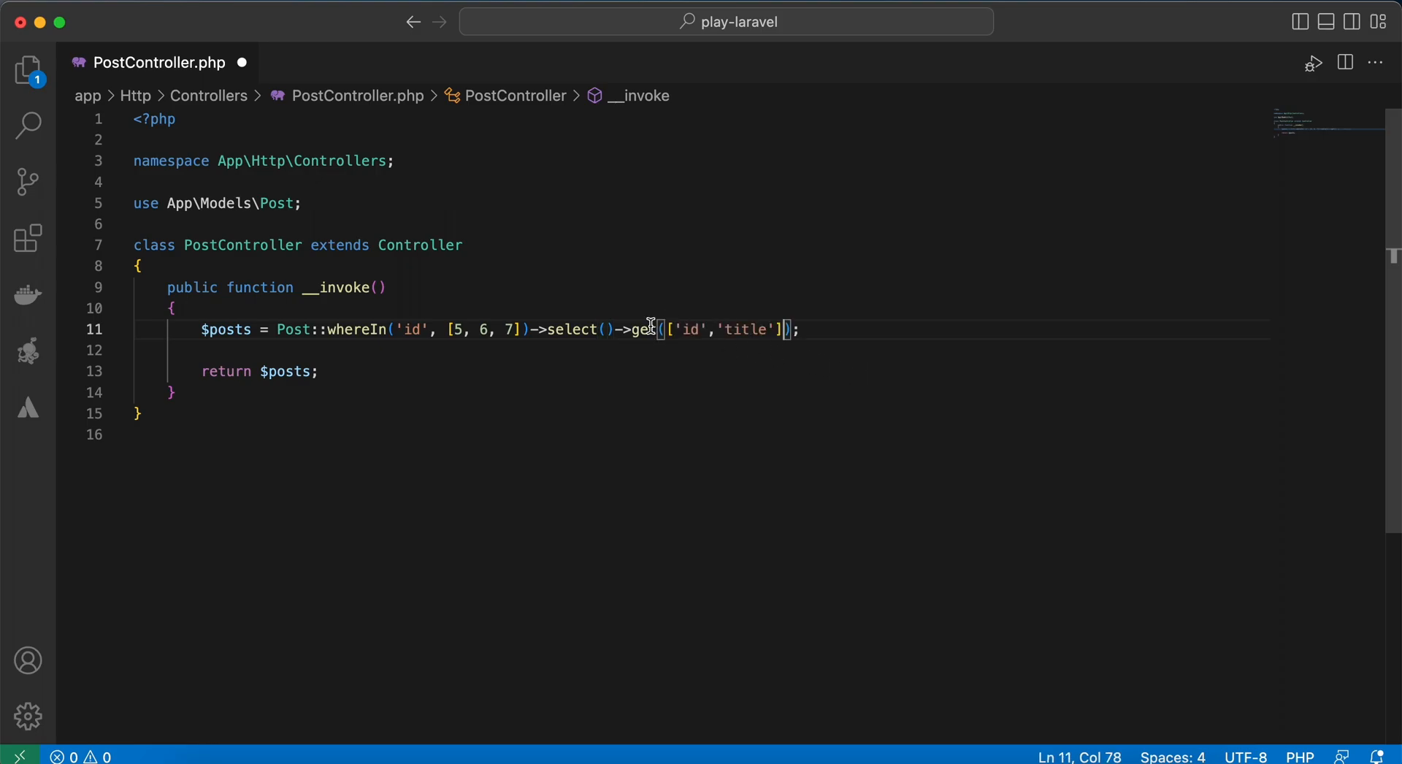
{"action": "double_click", "coordinate": [565, 330]}
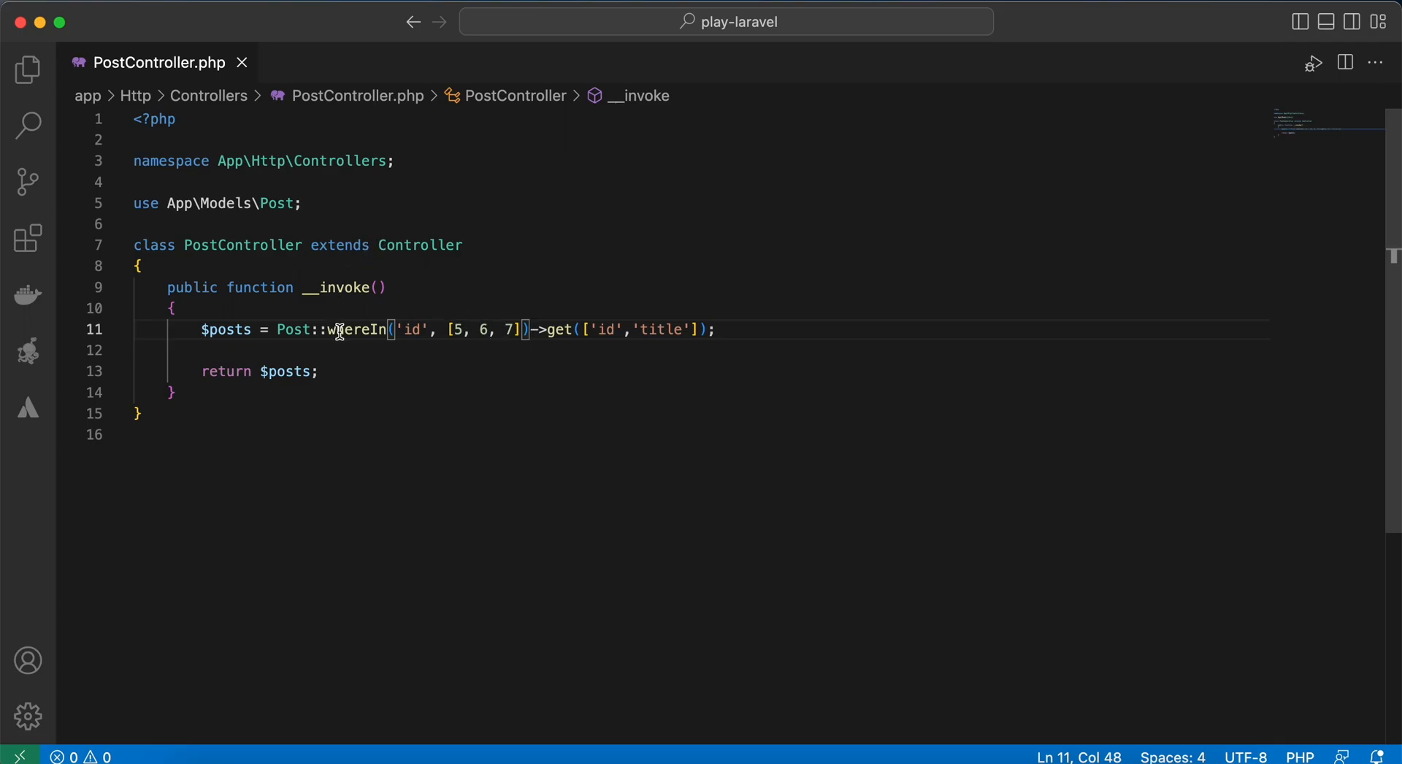
{"action": "left_click", "coordinate": [442, 330]}
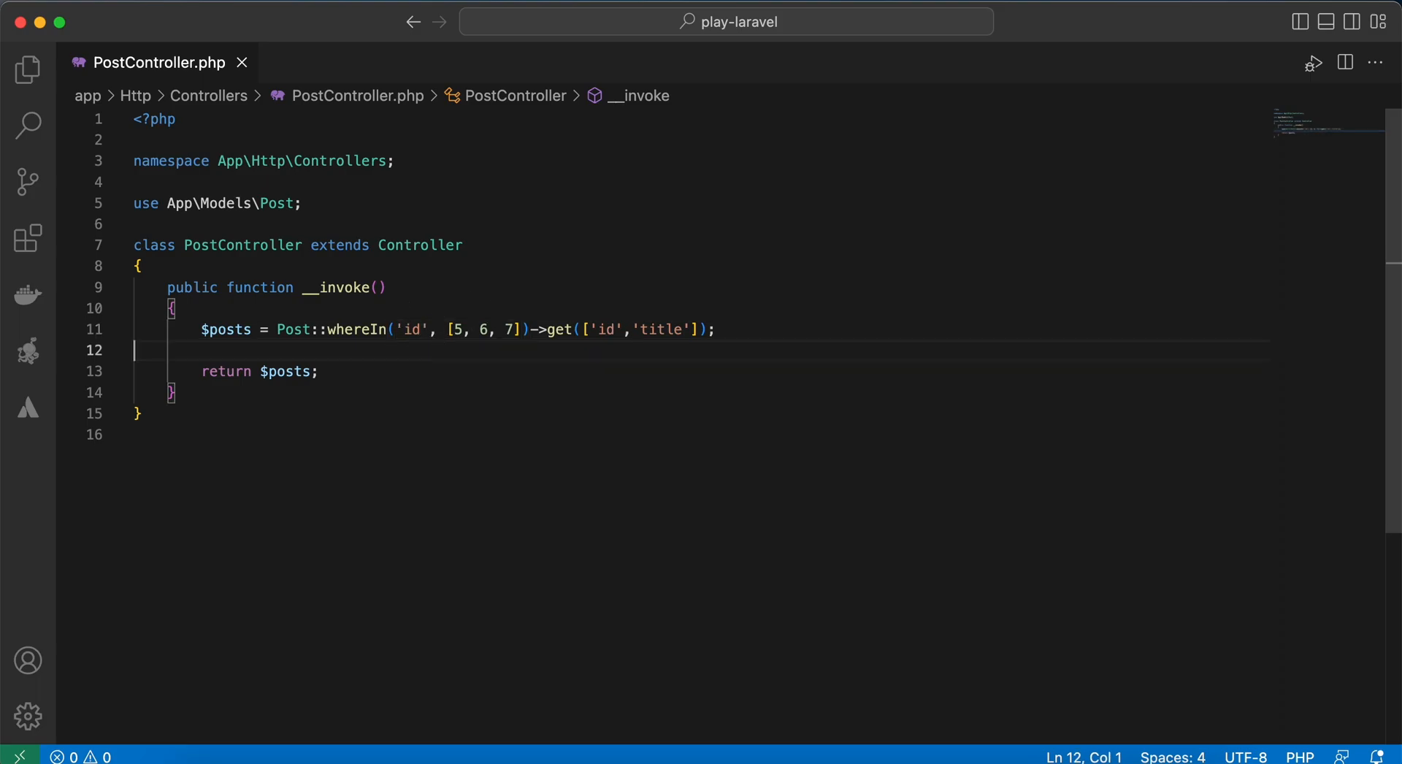
Write $posts = Post::findOrFail([5, 6, 77], ['id','title']); on a new line
{"action": "type", "text": "$posts"}
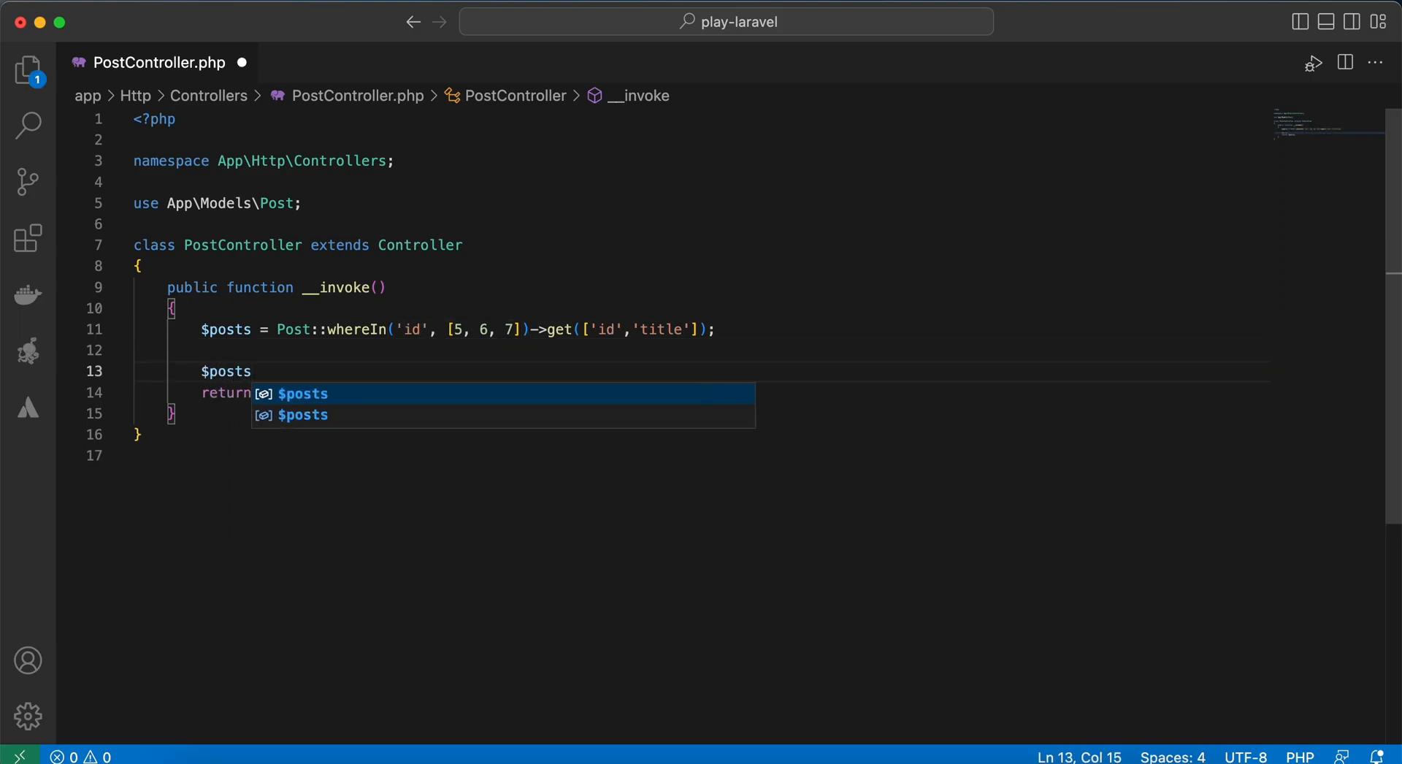
{"action": "type", "text": "= Po"}
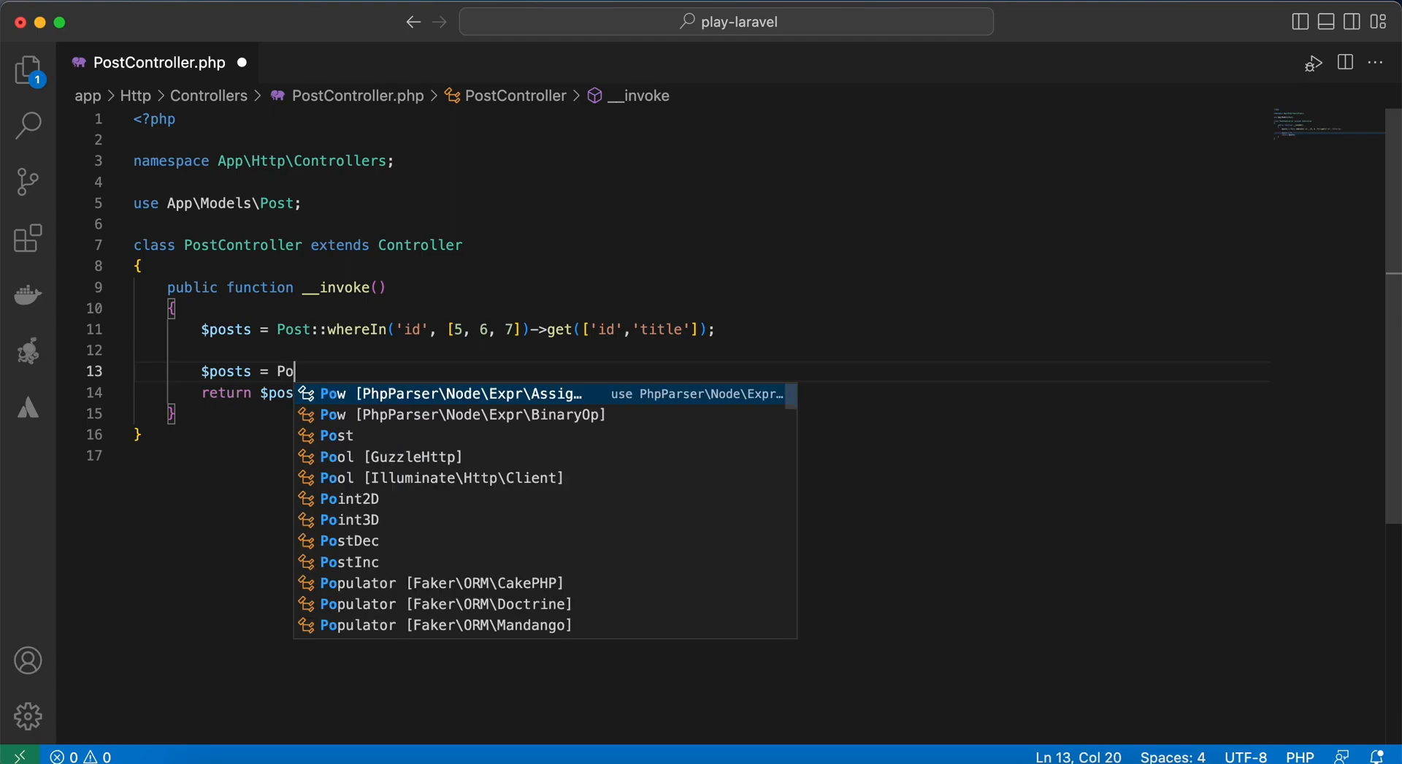
{"action": "type", "text": "st::f"}
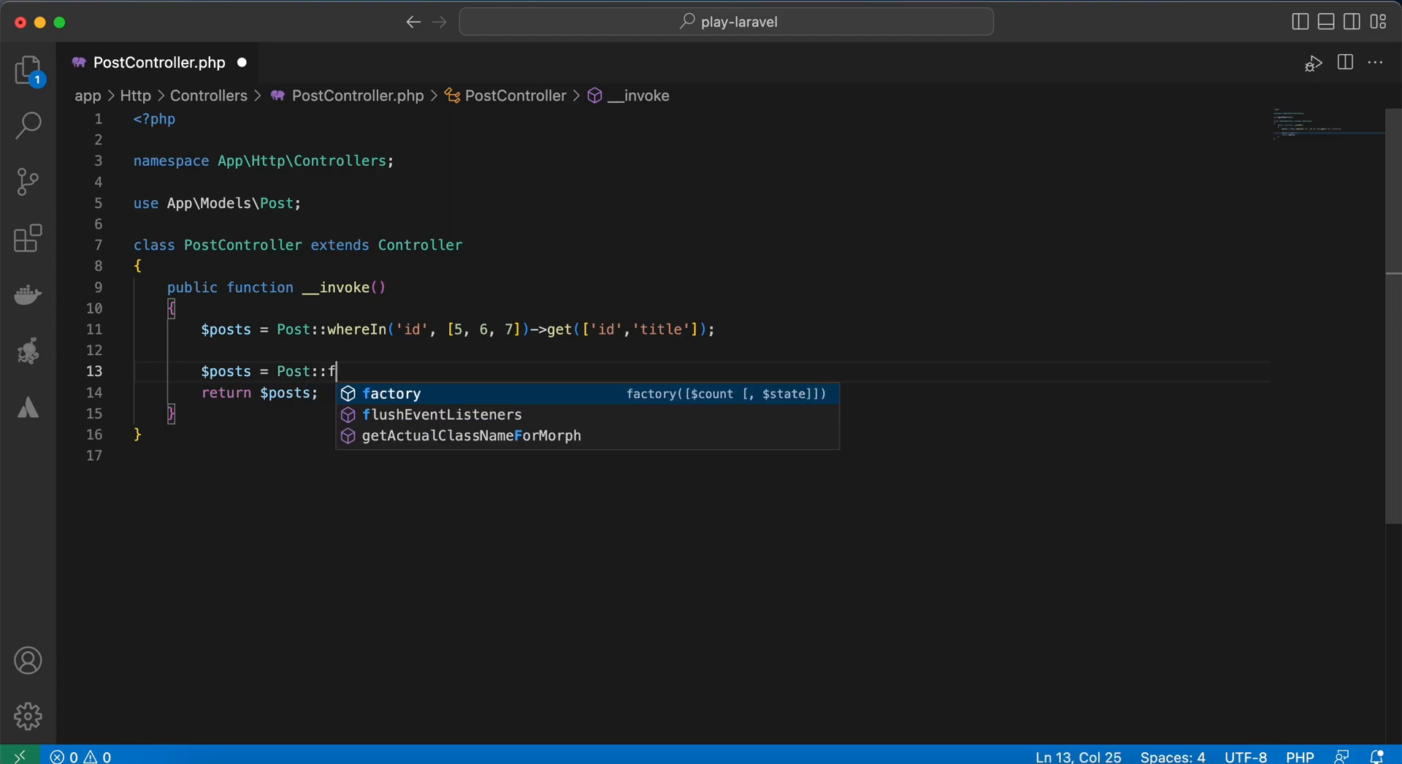
{"action": "type", "text": "ind()"}
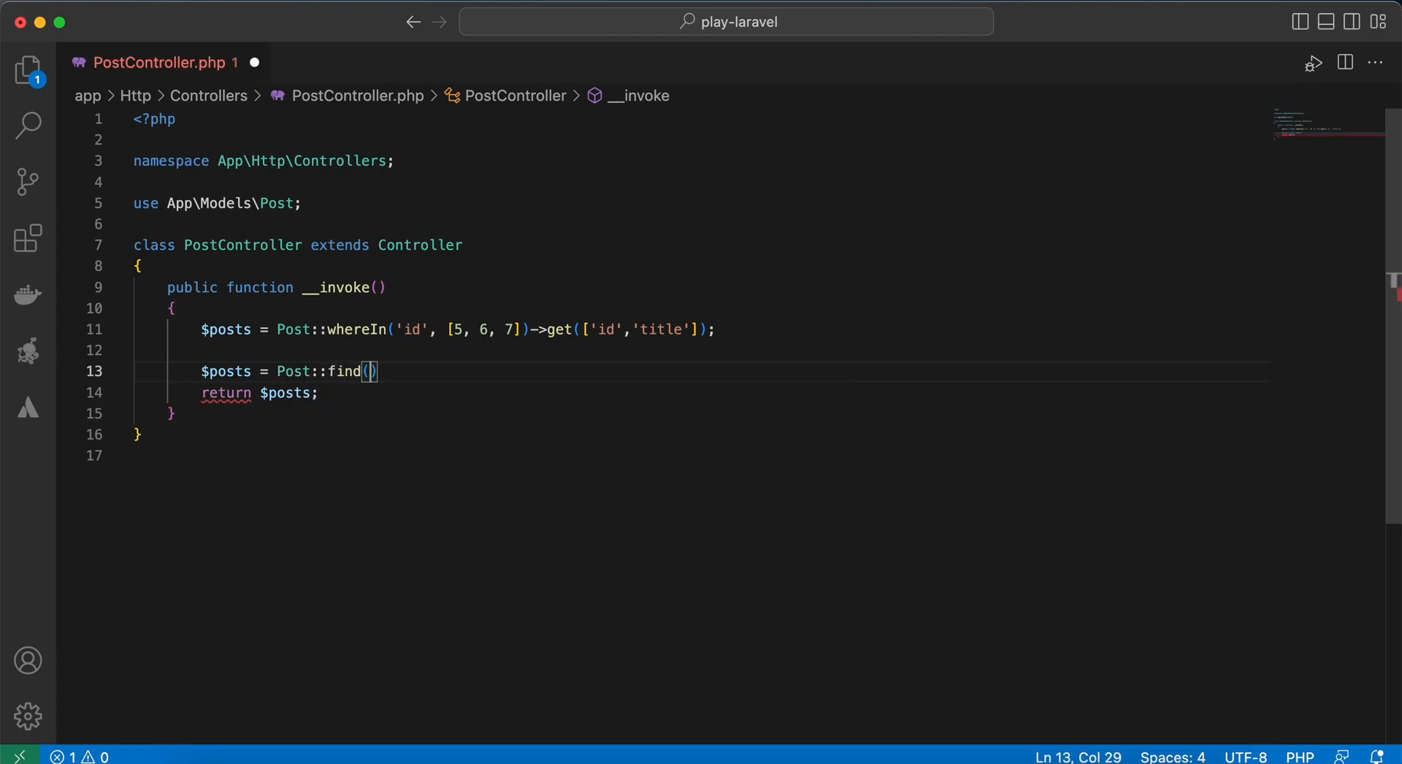
{"action": "double_click", "coordinate": [348, 372]}
{"action": "type", "text": "[5, 6, 7],"}
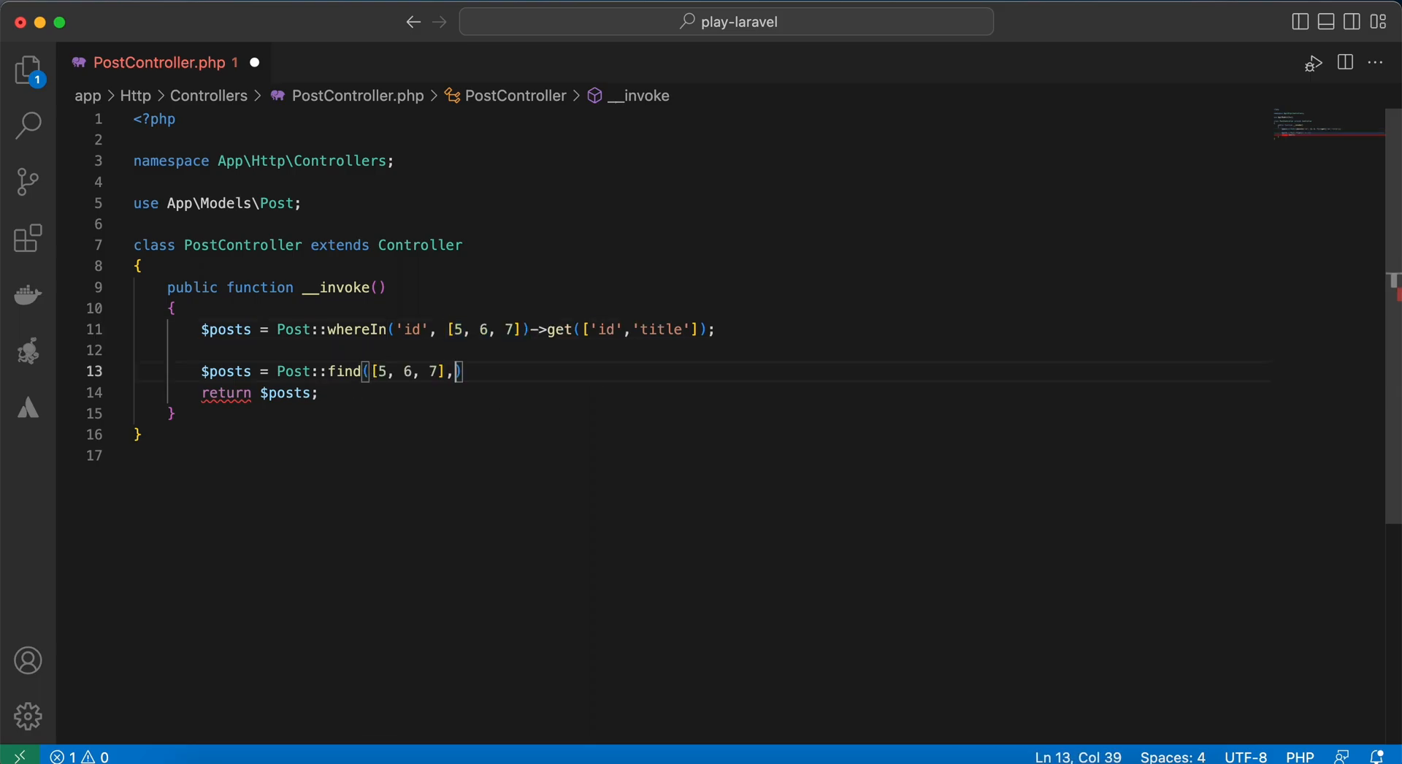
{"action": "type", "text": "['i']"}
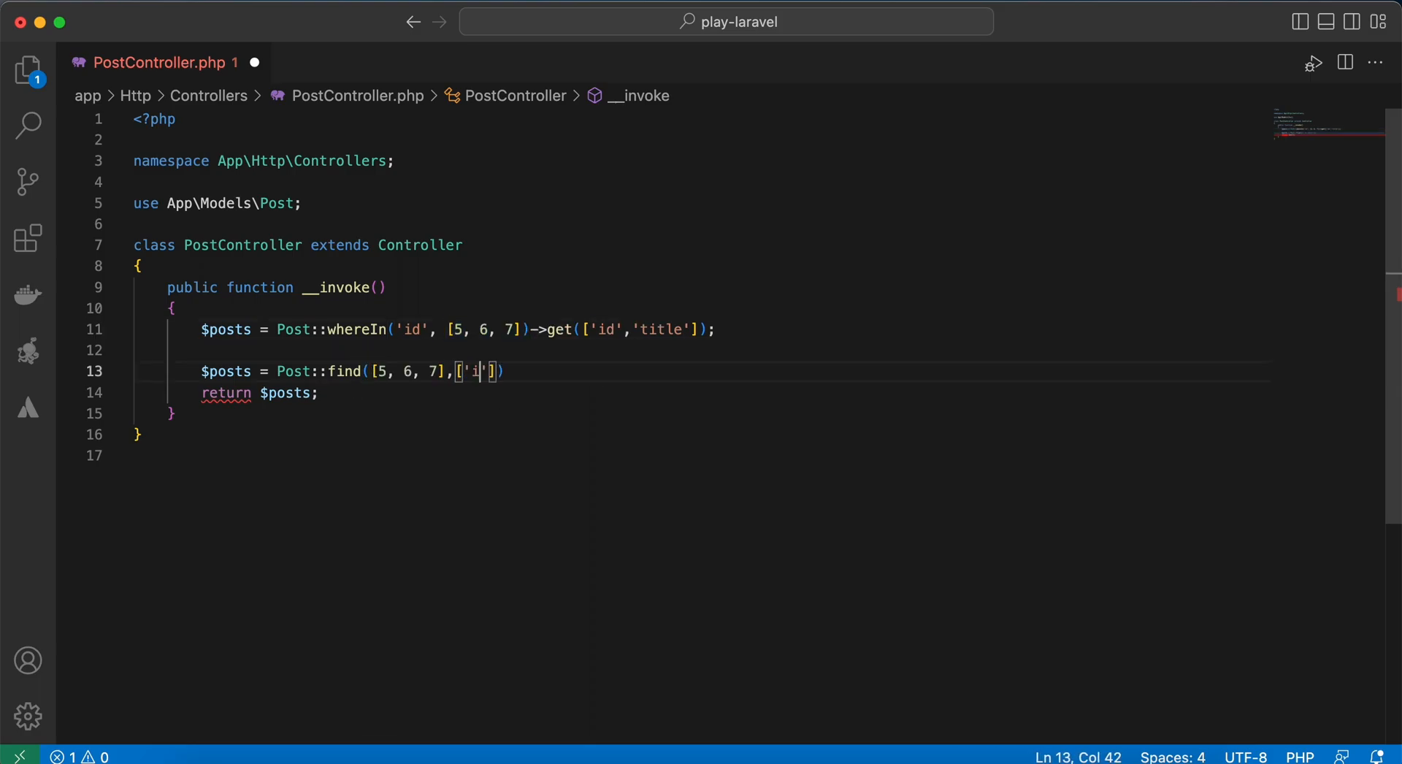
{"action": "type", "text": "d ,'"}
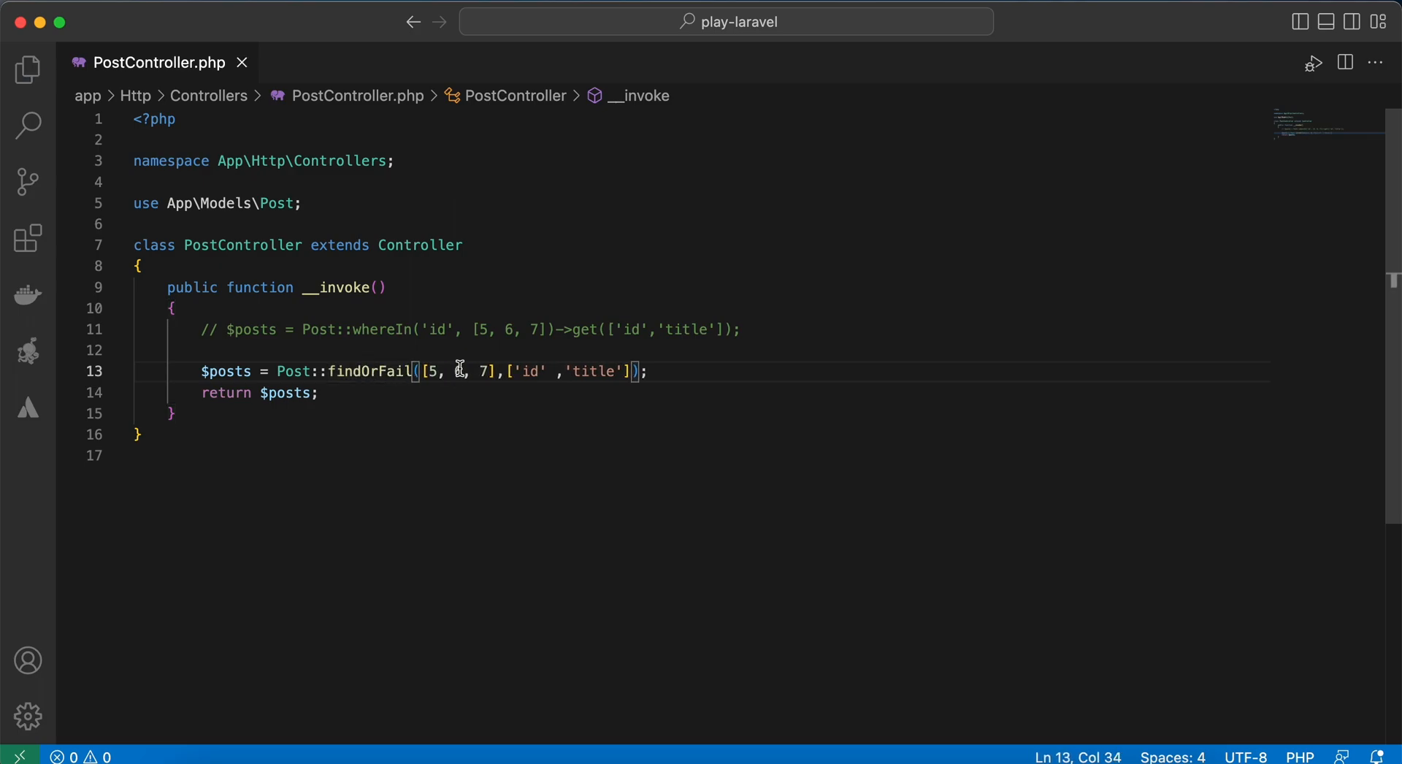
{"action": "mouse_move", "coordinate": [594, 372]}
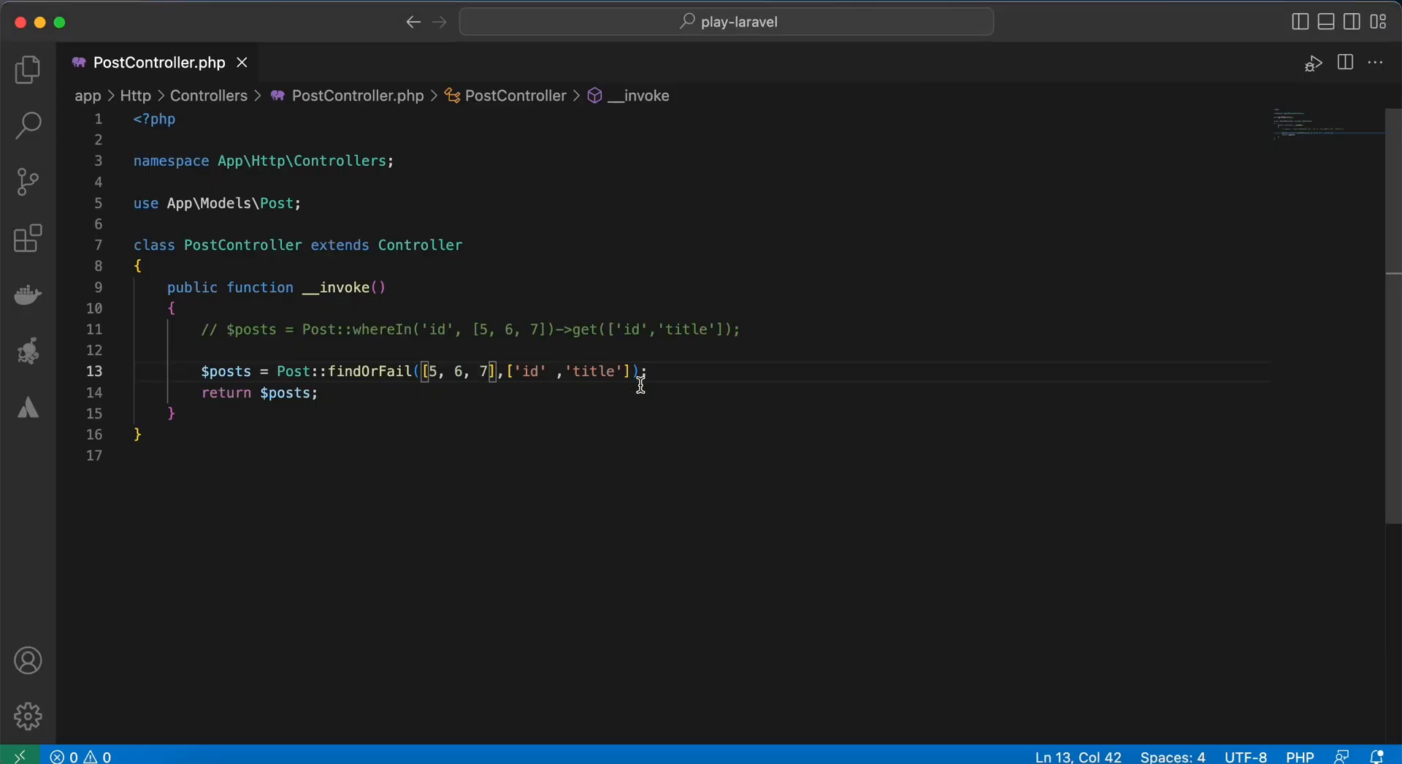
{"action": "type", "text": "7"}
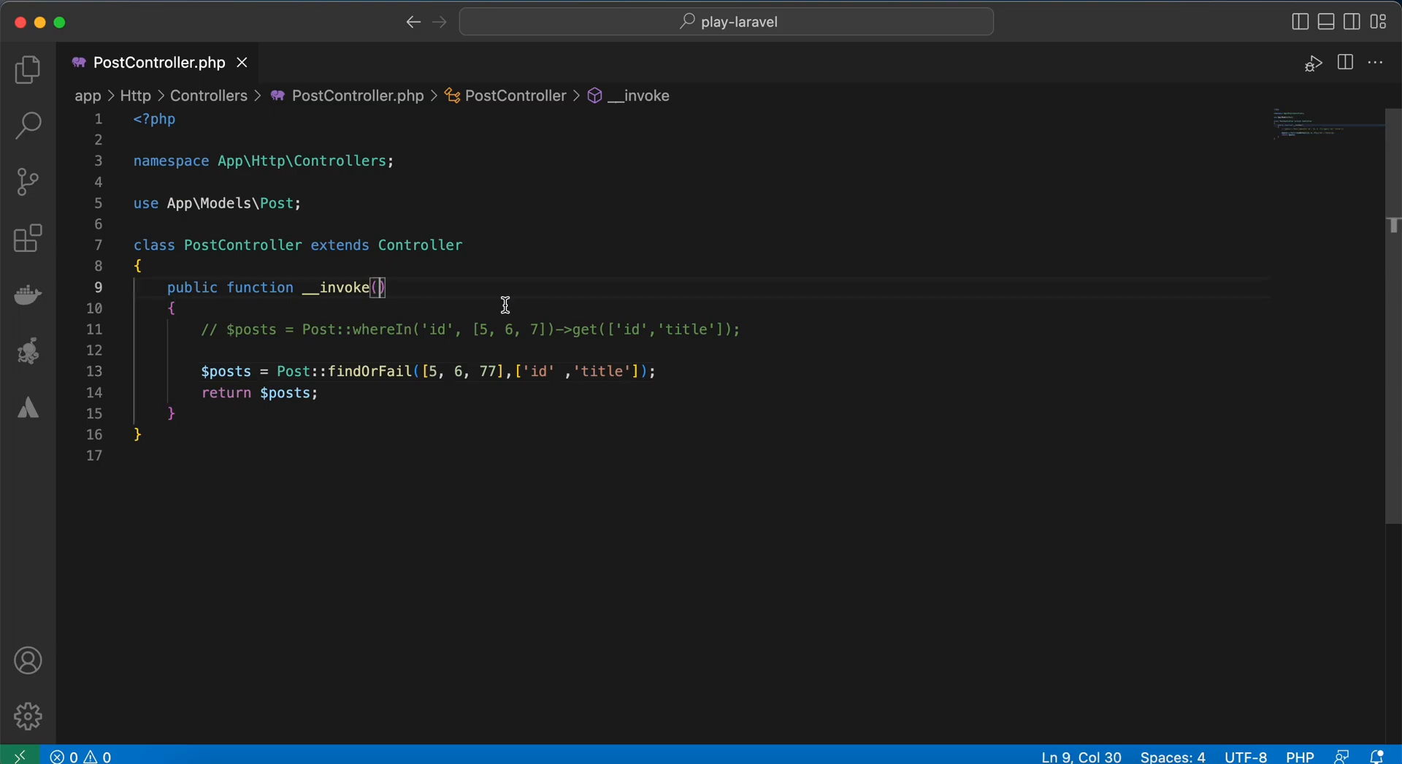
Add an $id parameter to __invoke and check the web.php routes file
{"action": "type", "text": "$id"}
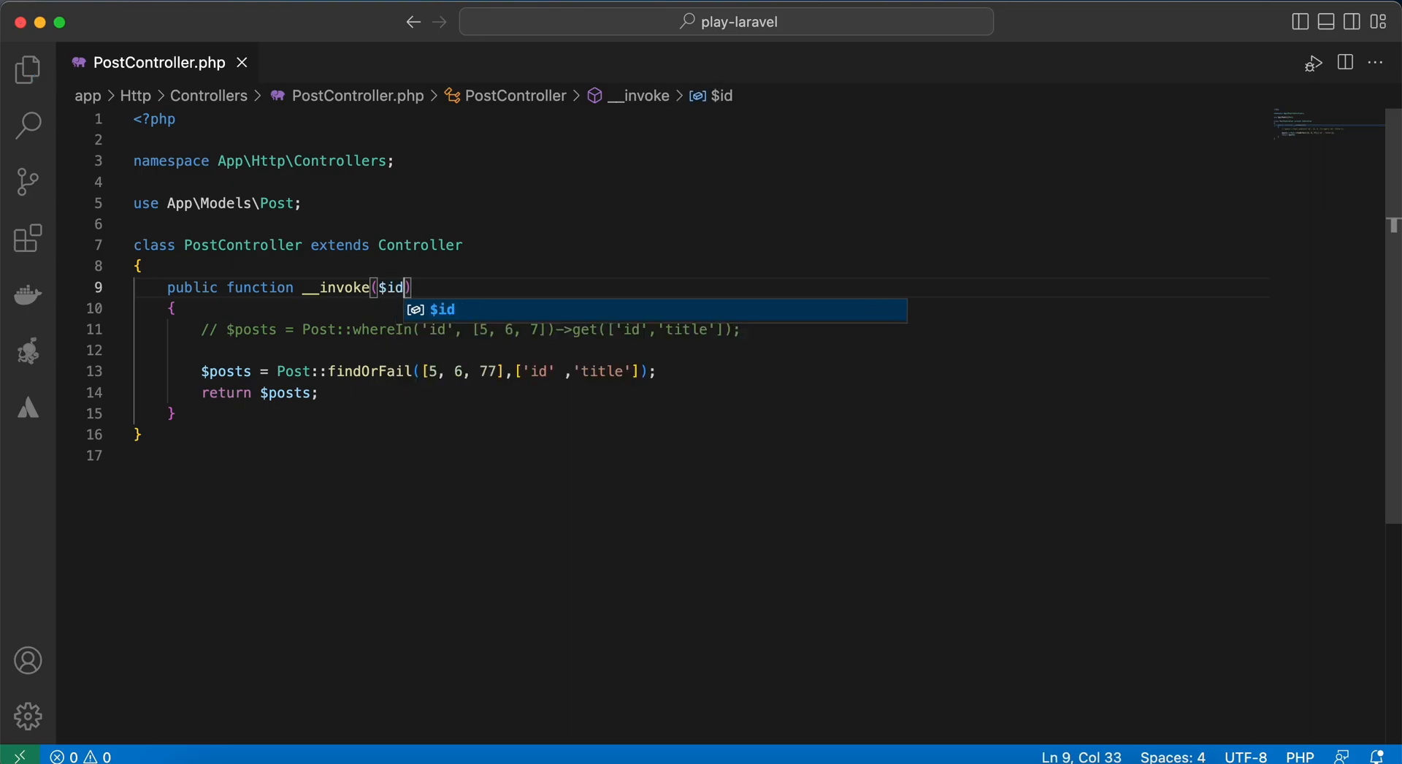
{"action": "type", "text": "we"}
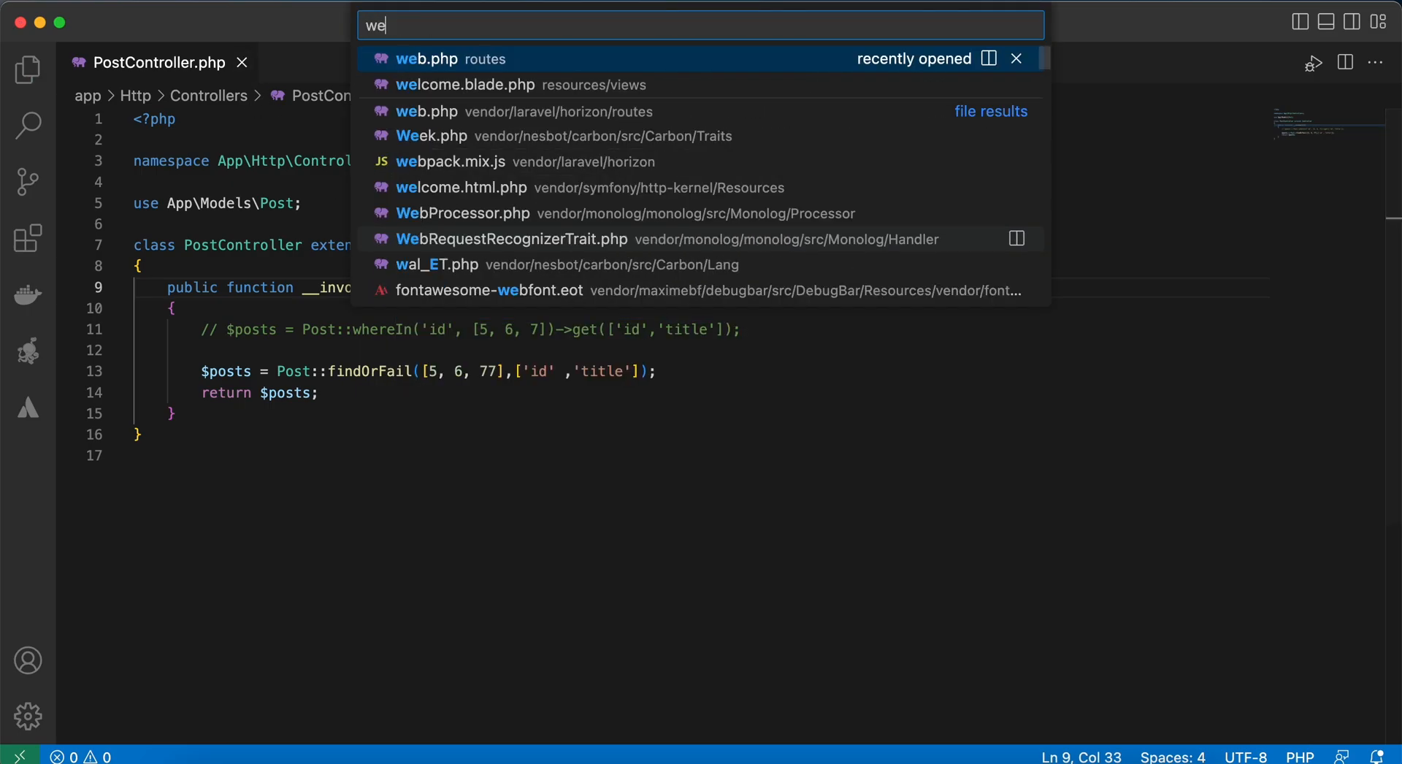
{"action": "left_click", "coordinate": [427, 58]}
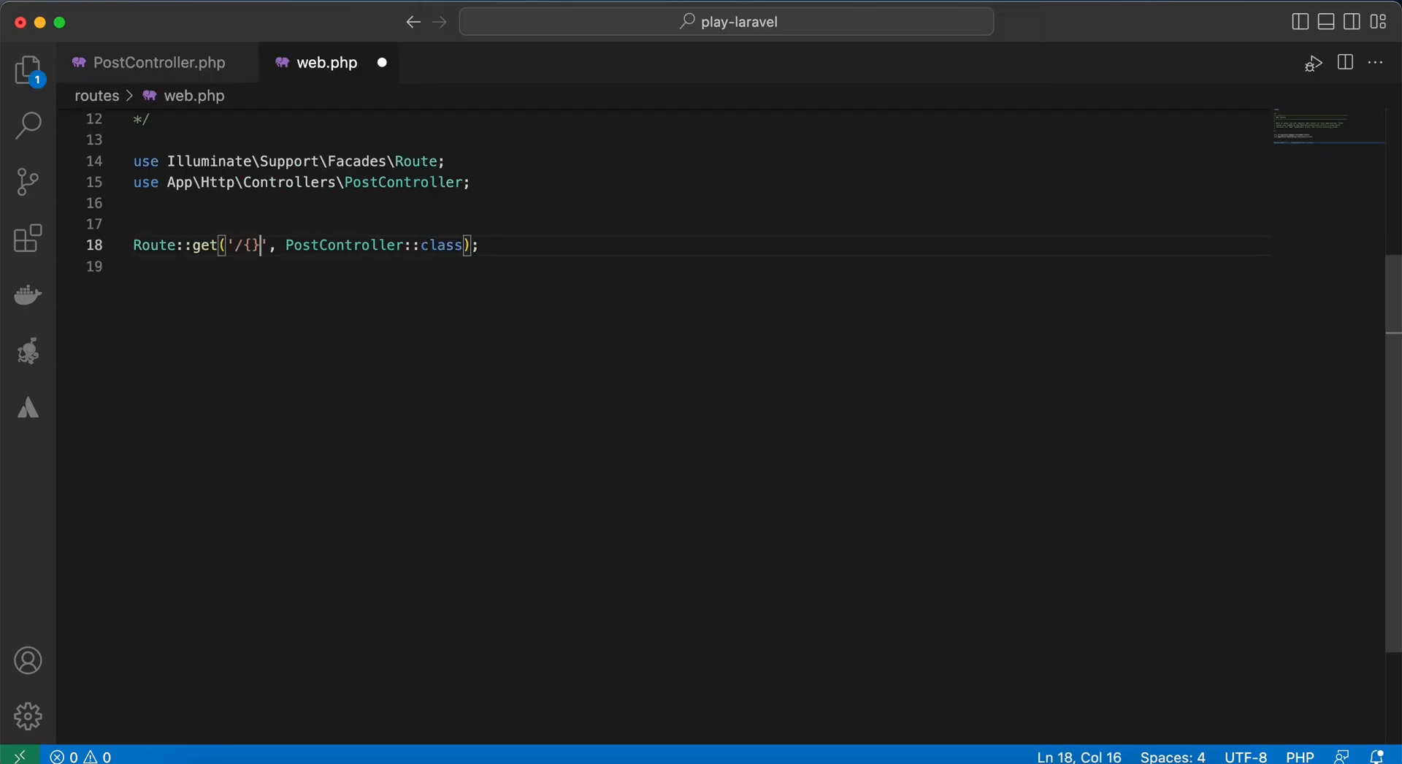
{"action": "left_click", "coordinate": [151, 63]}
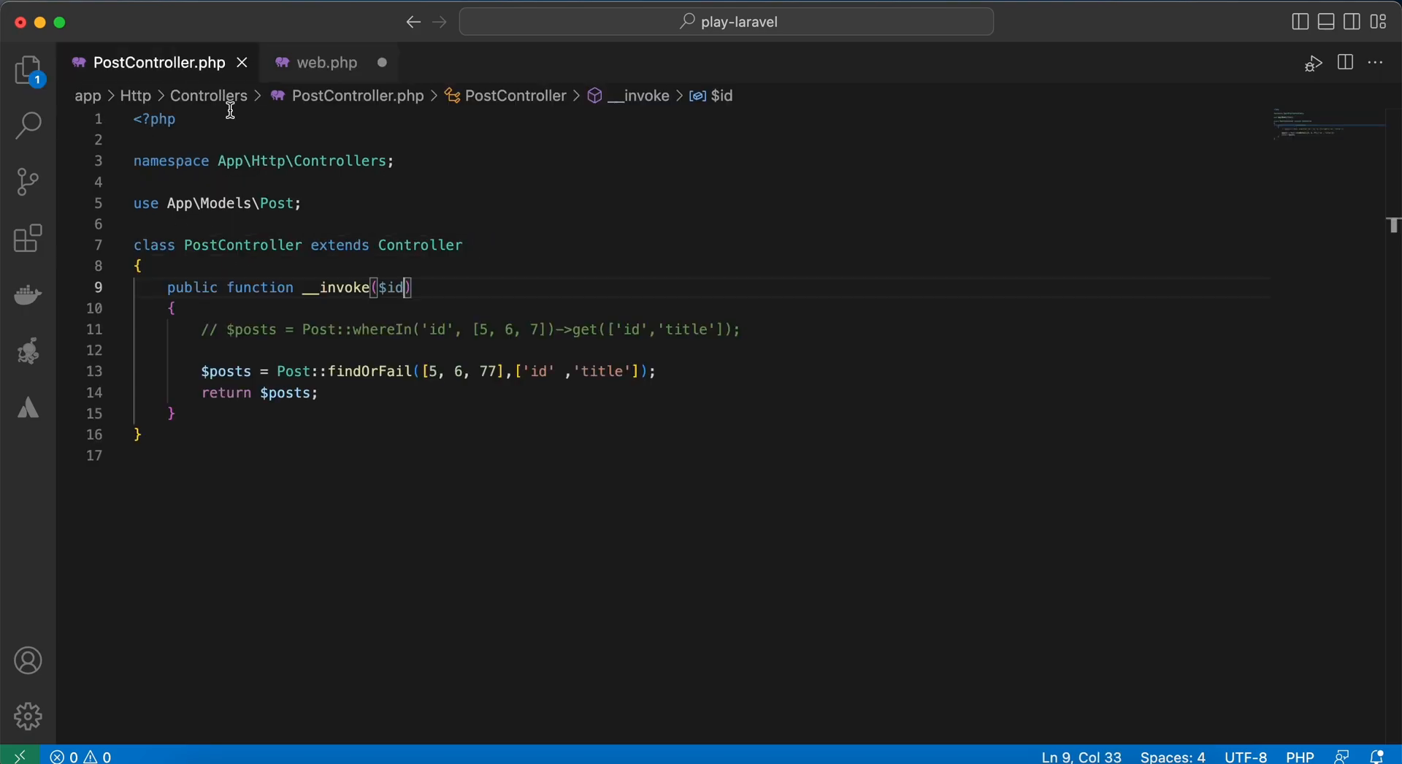
Replace the method body with return Post::findOrFail($id);
{"action": "left_click_drag", "start_coordinate": [202, 371], "coordinate": [655, 371]}
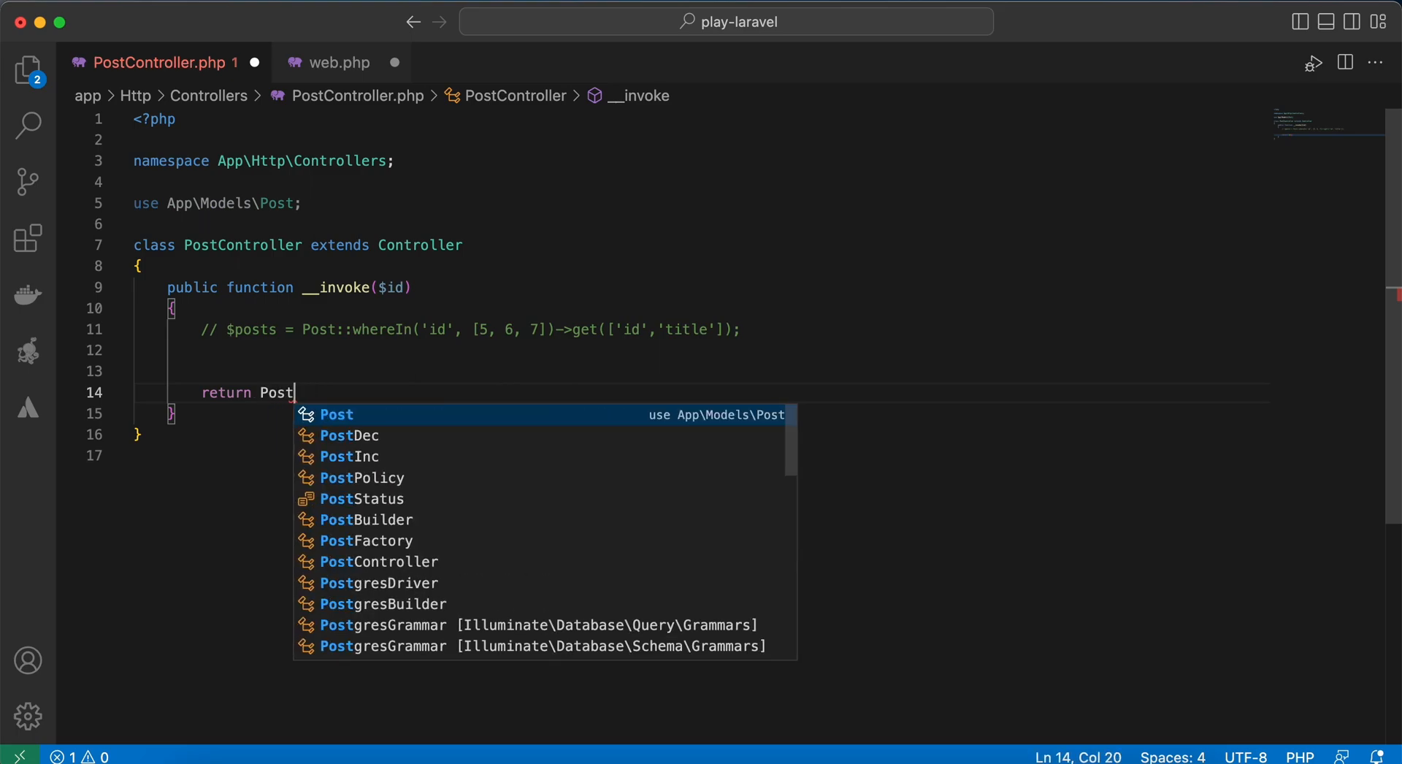
{"action": "type", "text": "::findOr"}
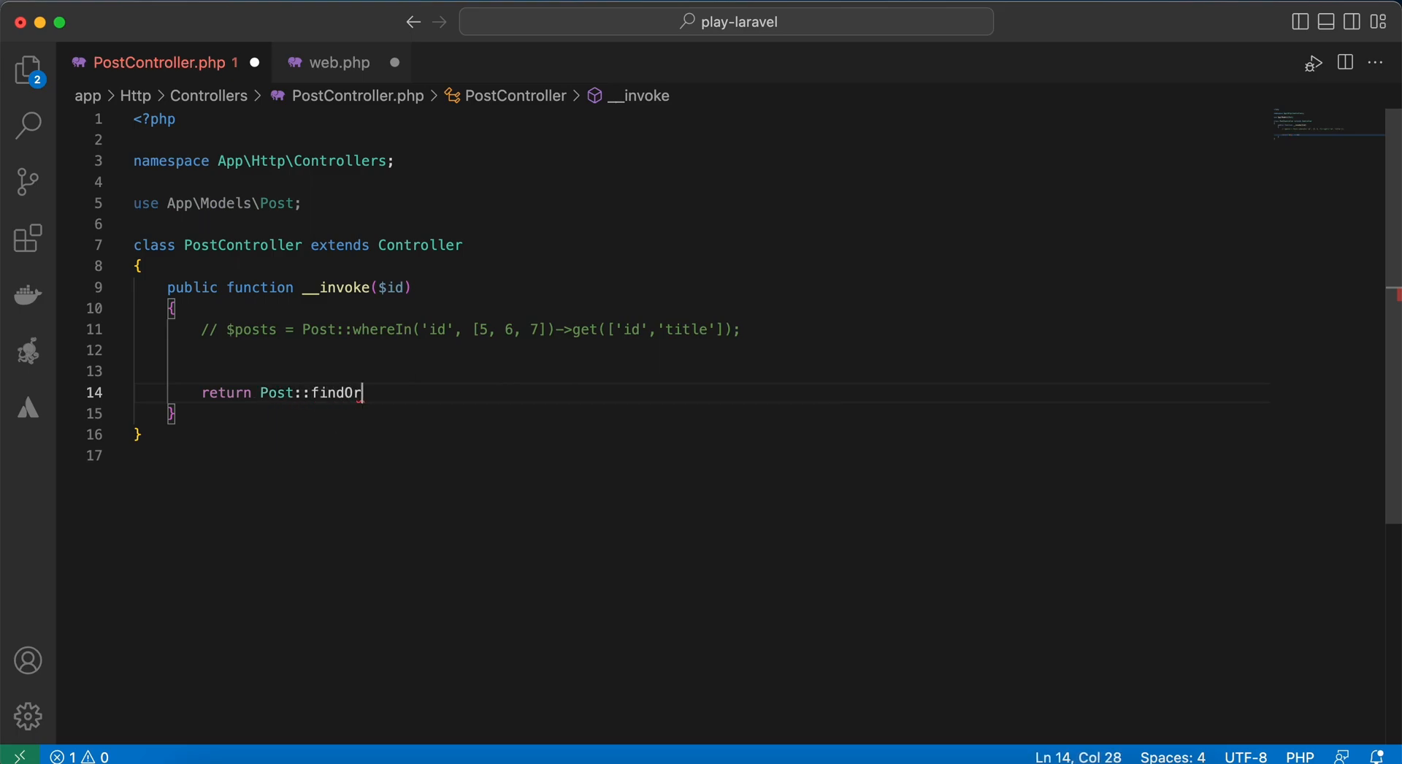
{"action": "type", "text": "Fail"}
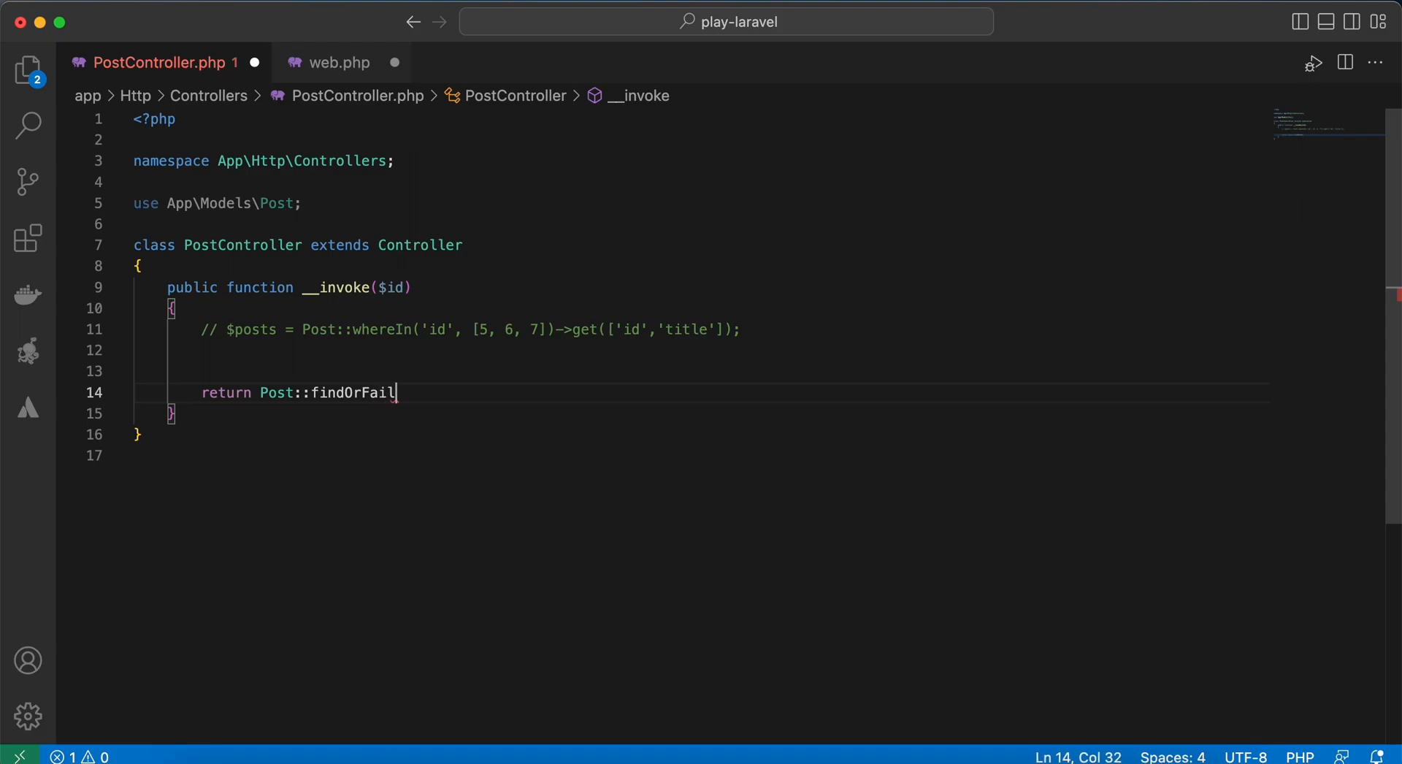
{"action": "type", "text": "($id)"}
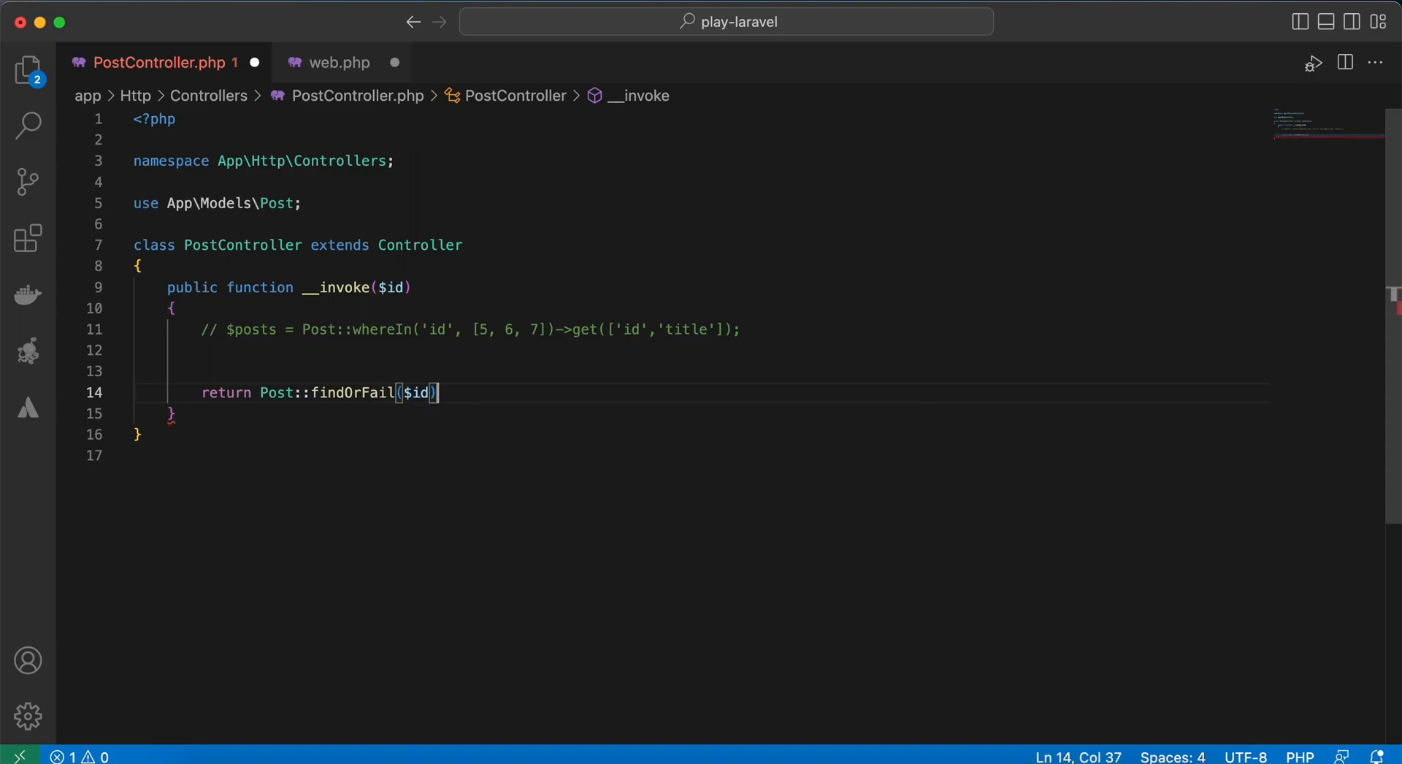
{"action": "type", "text": ";"}
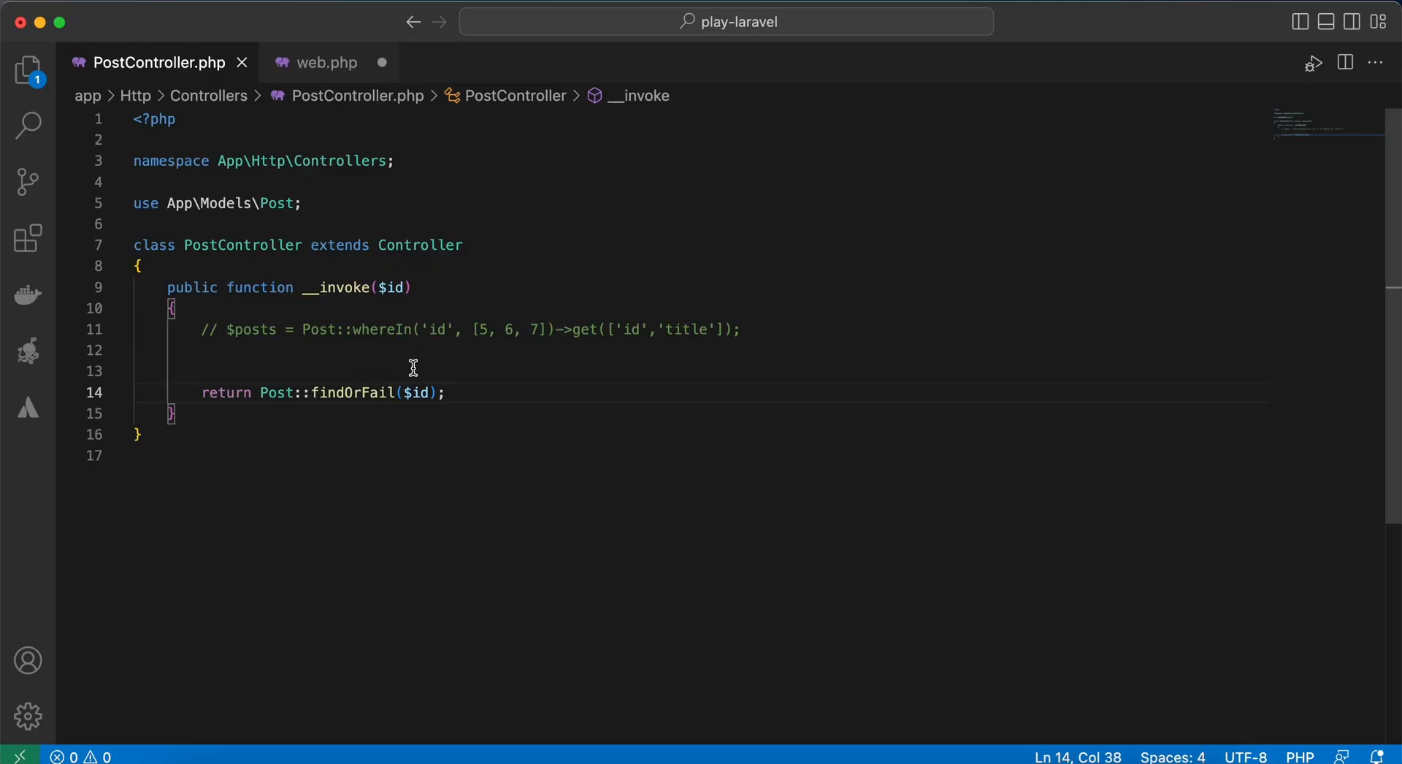
Change the __invoke parameter to Post $post and rename the route parameter to {post}
{"action": "double_click", "coordinate": [393, 288]}
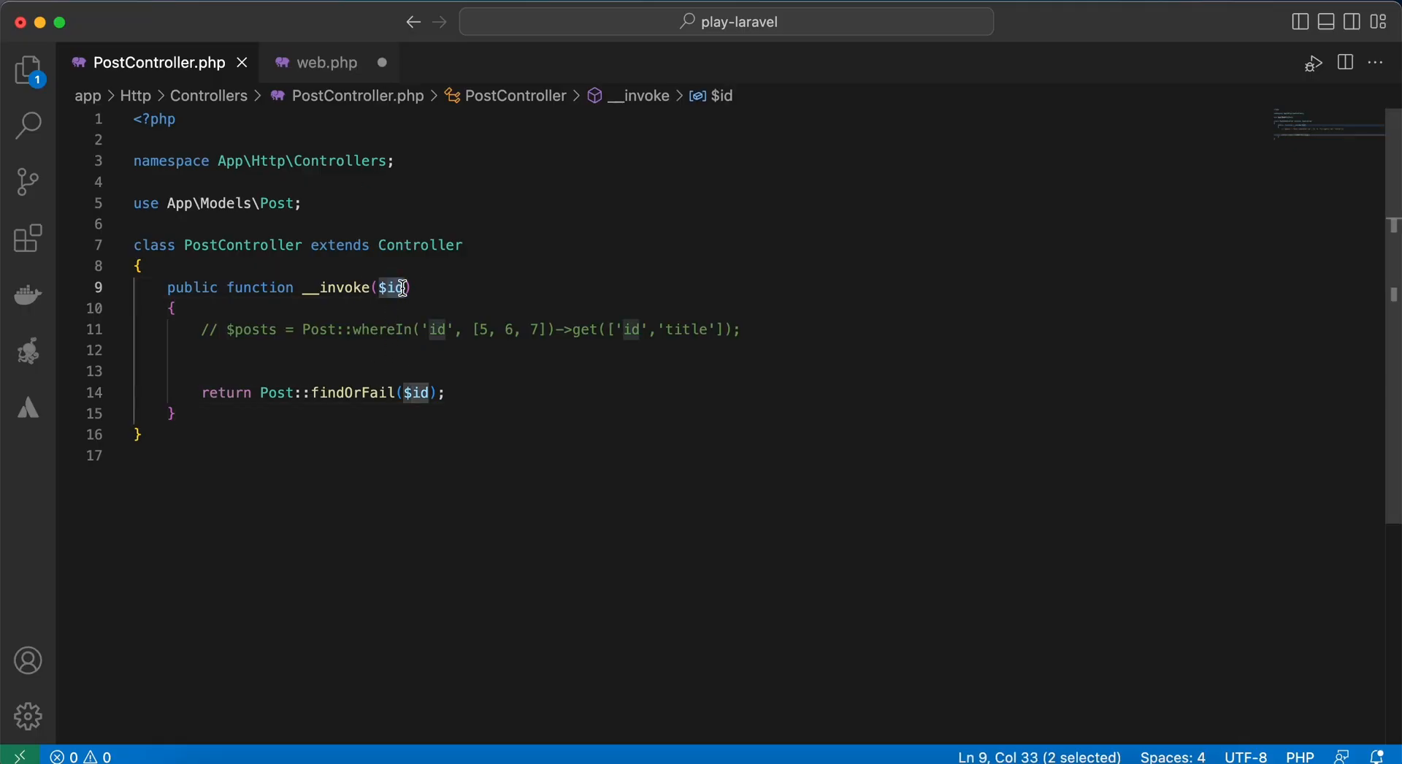
{"action": "type", "text": "Post"}
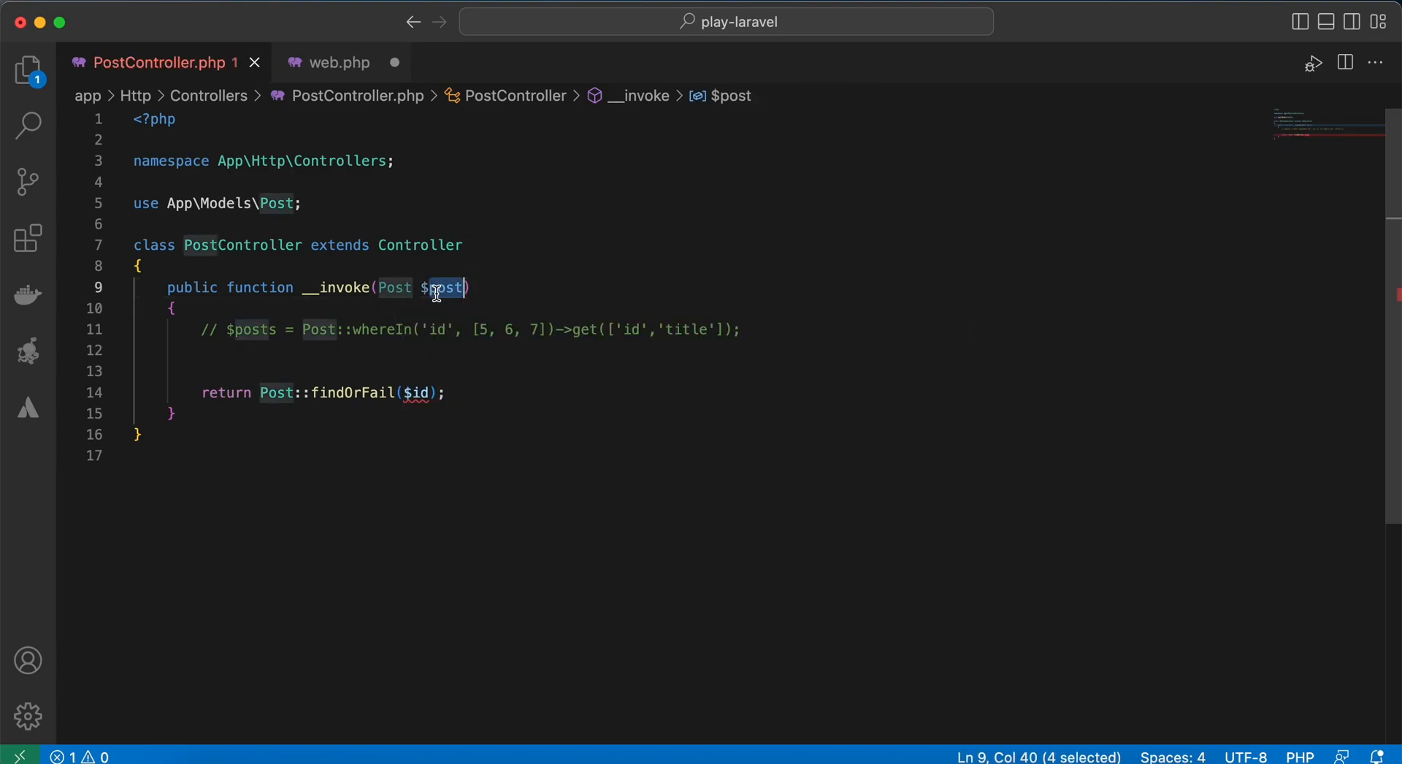
{"action": "left_click", "coordinate": [338, 62]}
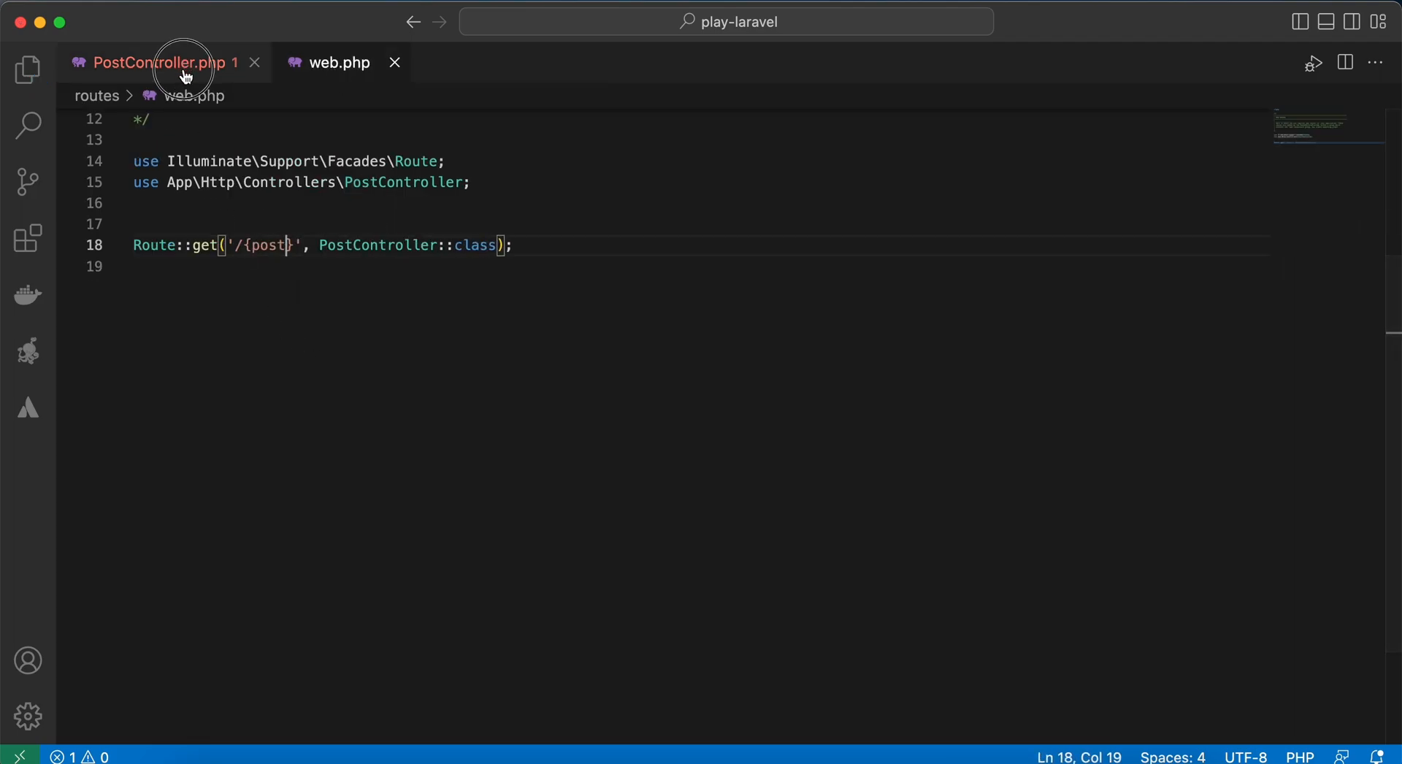
{"action": "left_click", "coordinate": [166, 62]}
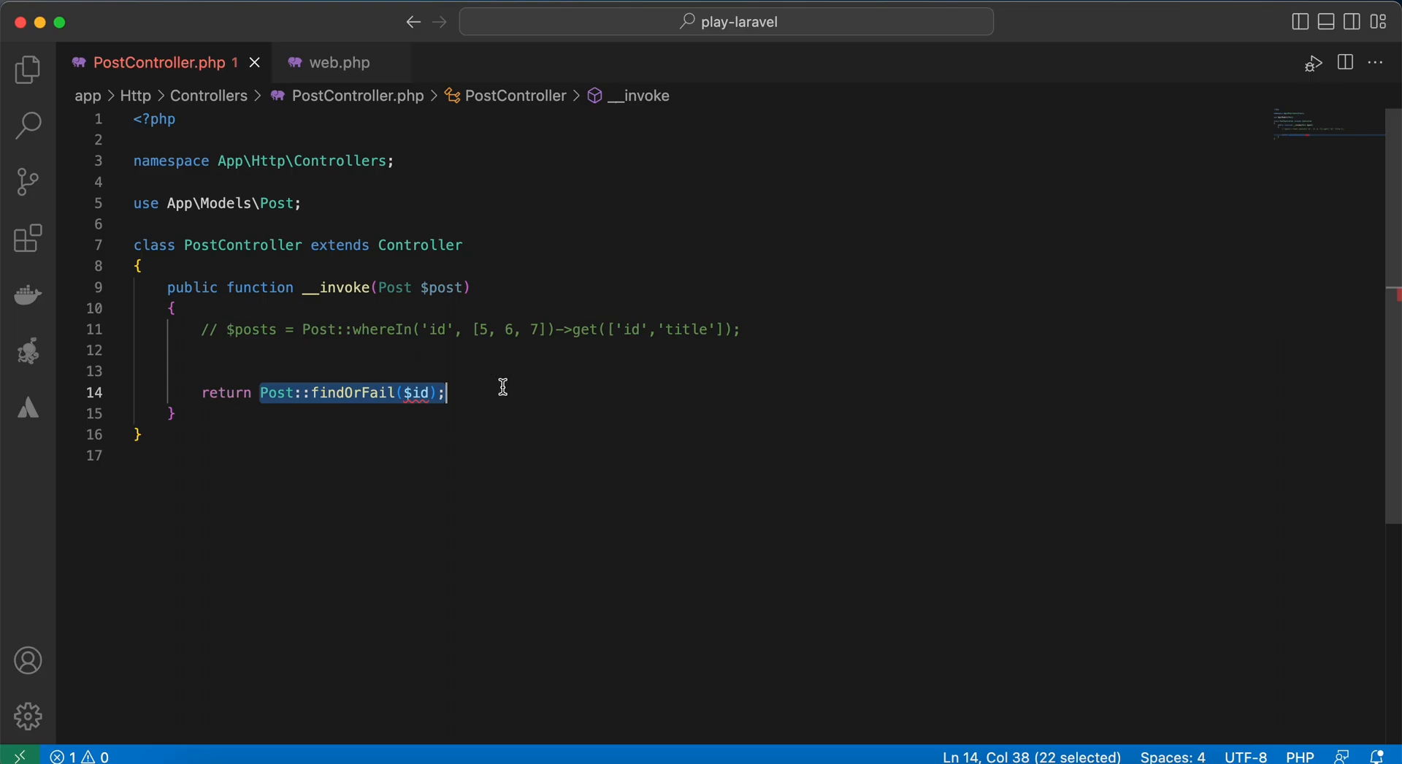
Replace the findOrFail call with return $post;
{"action": "key", "text": "Delete"}
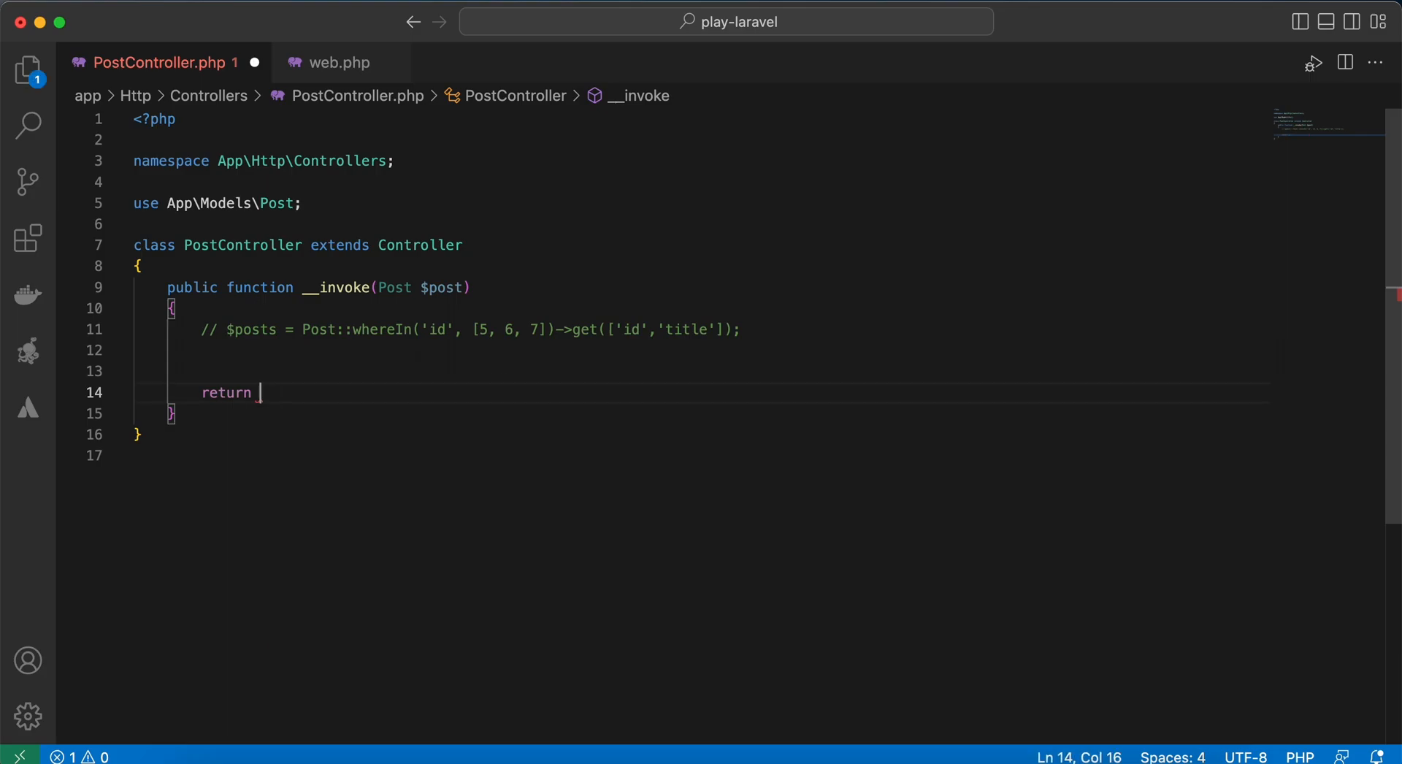
{"action": "type", "text": "$post"}
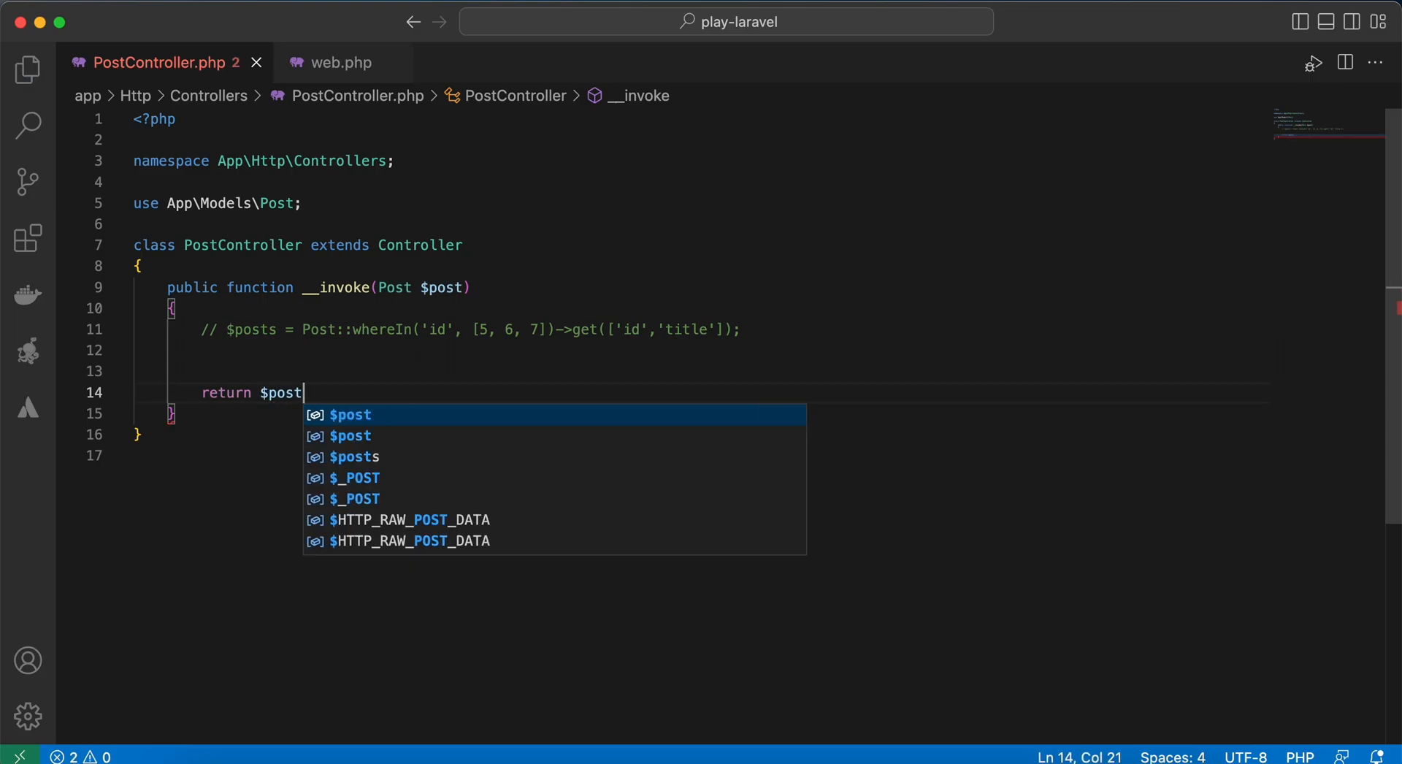
{"action": "type", "text": ";"}
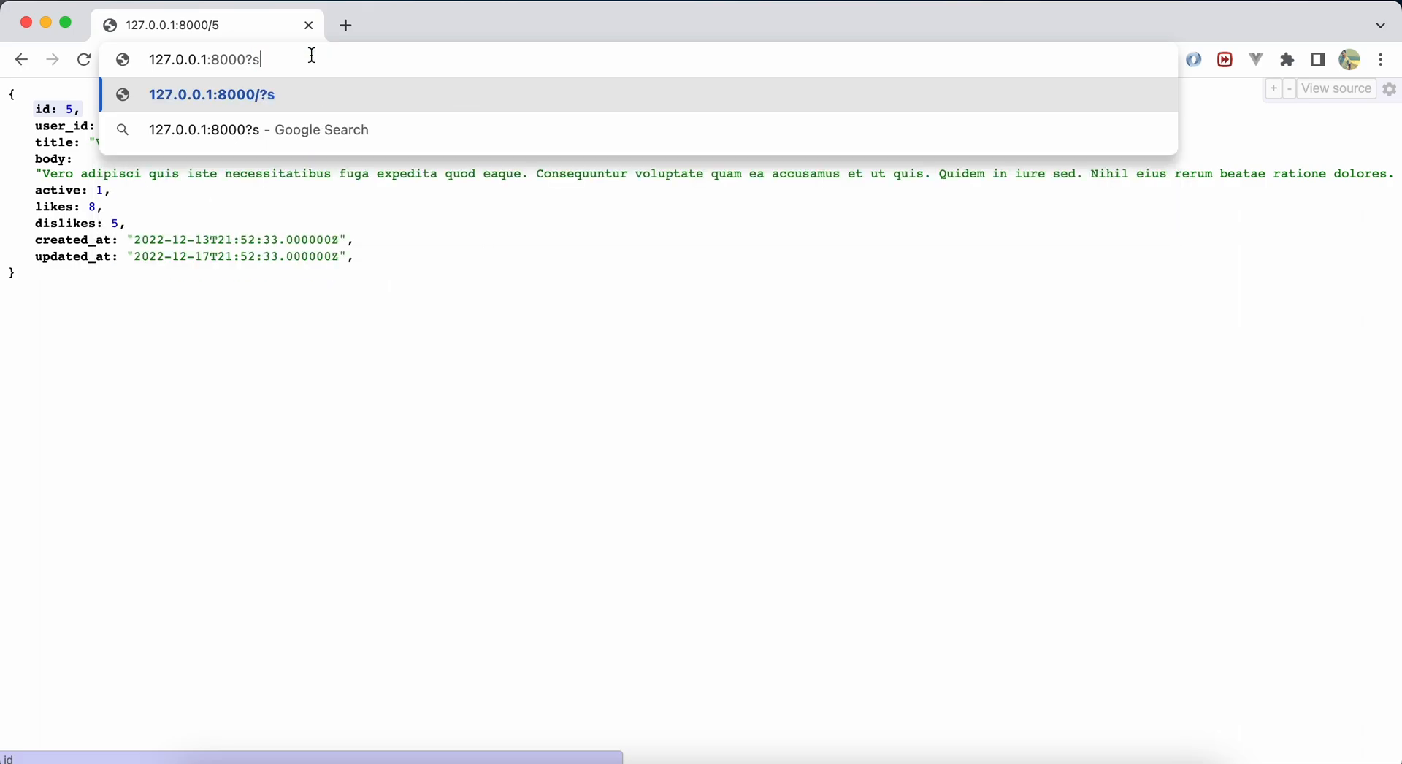
Replace /5 in the address with a ?user_id query parameter
{"action": "type", "text": "user_id"}
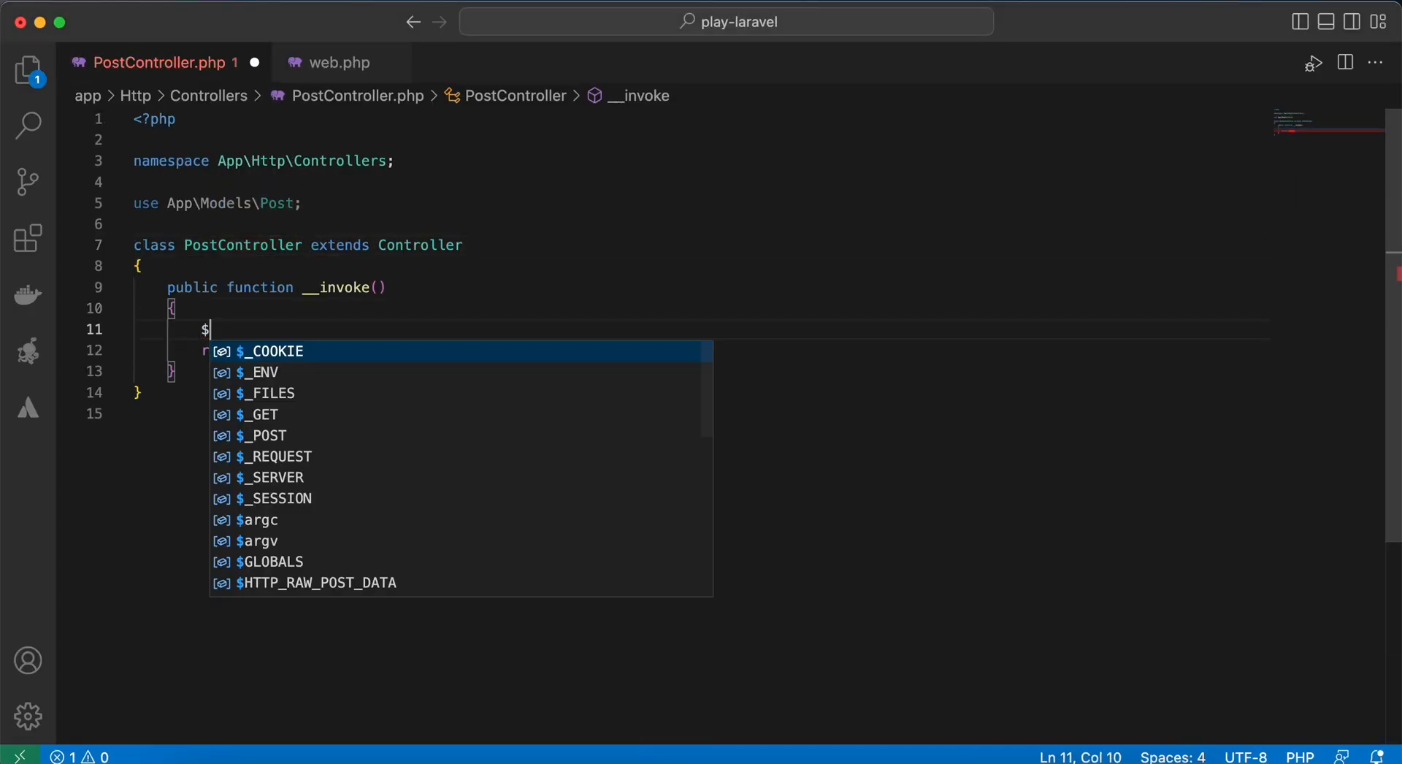
Take Request $request and set $posts = Post::where('user_id', $request->user_id)->get()
{"action": "type", "text": "posts ="}
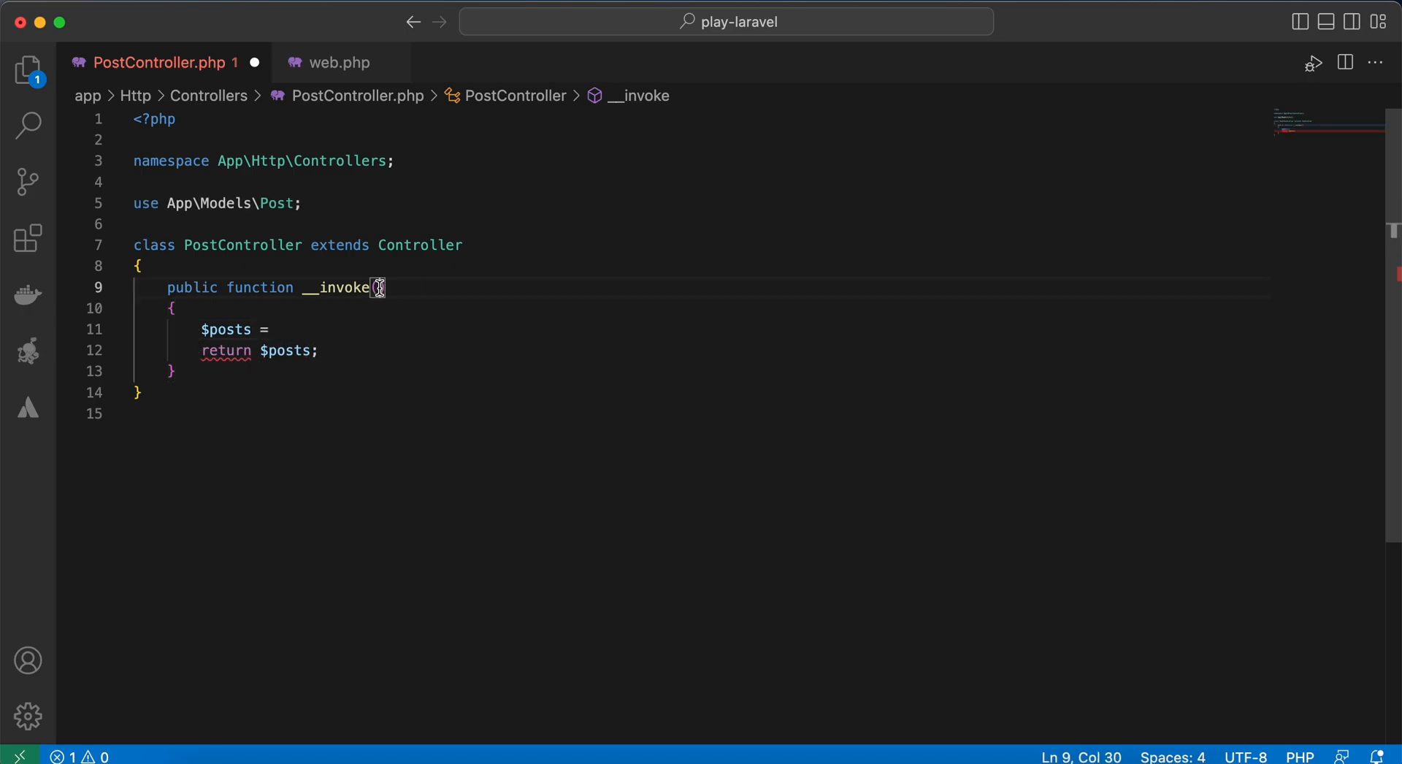
{"action": "type", "text": "Request $"}
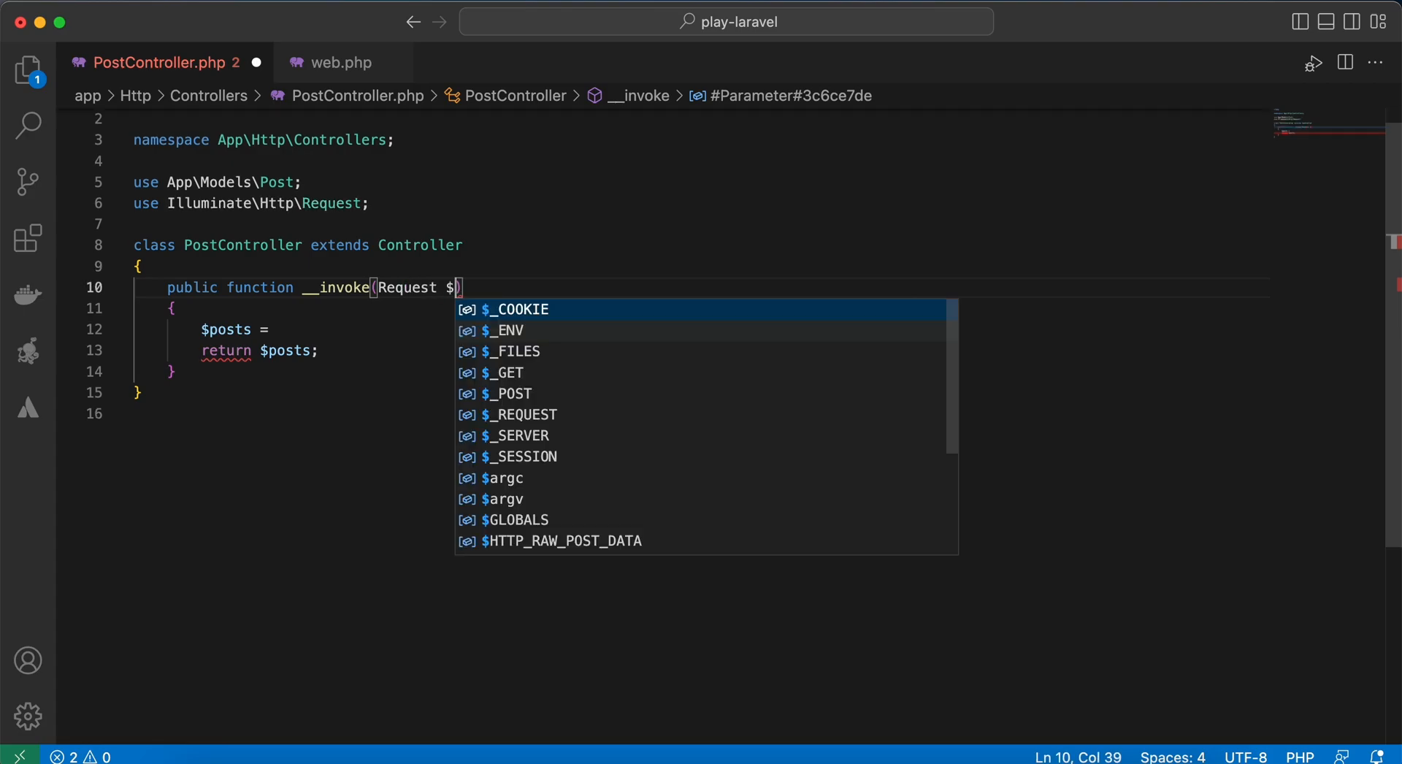
{"action": "type", "text": "request)"}
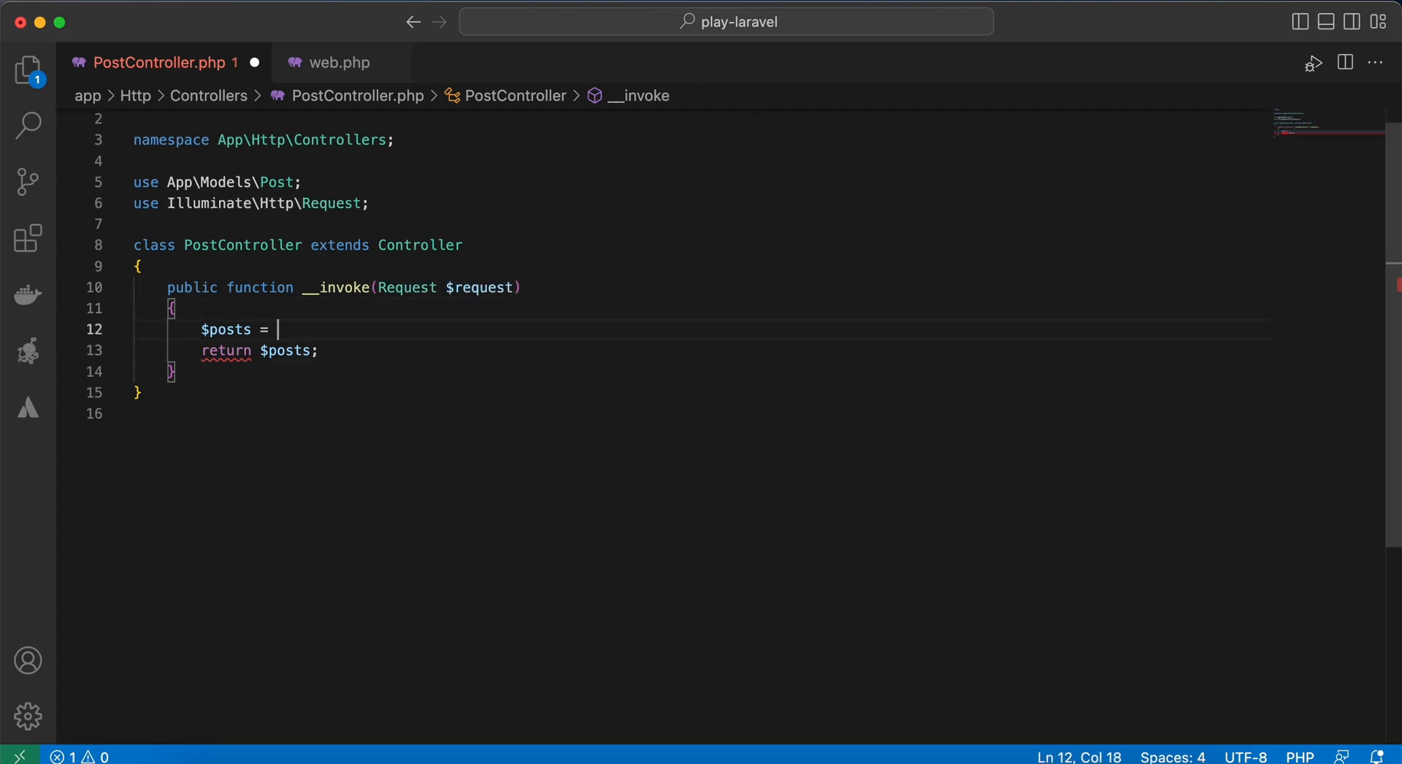
{"action": "type", "text": "Posts"}
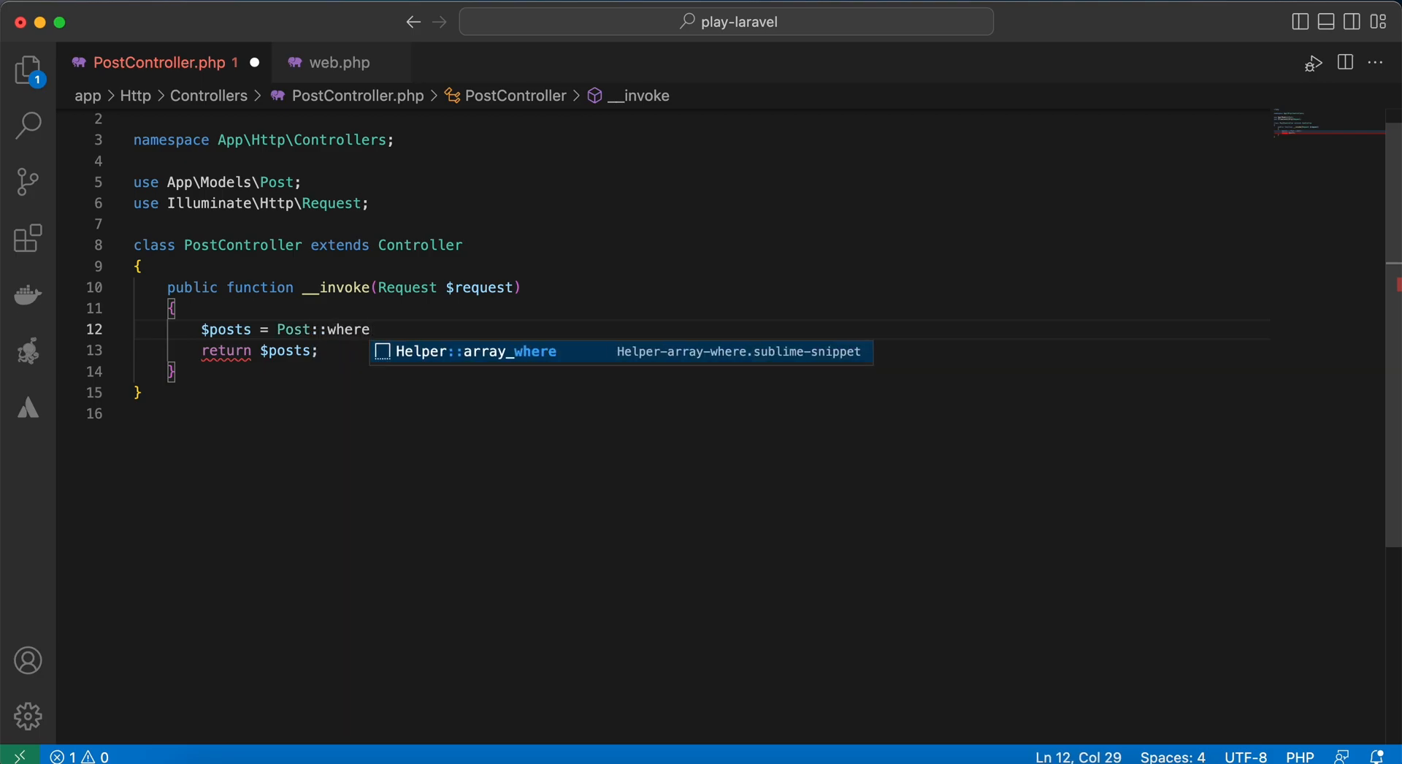
{"action": "type", "text": "('user_id')"}
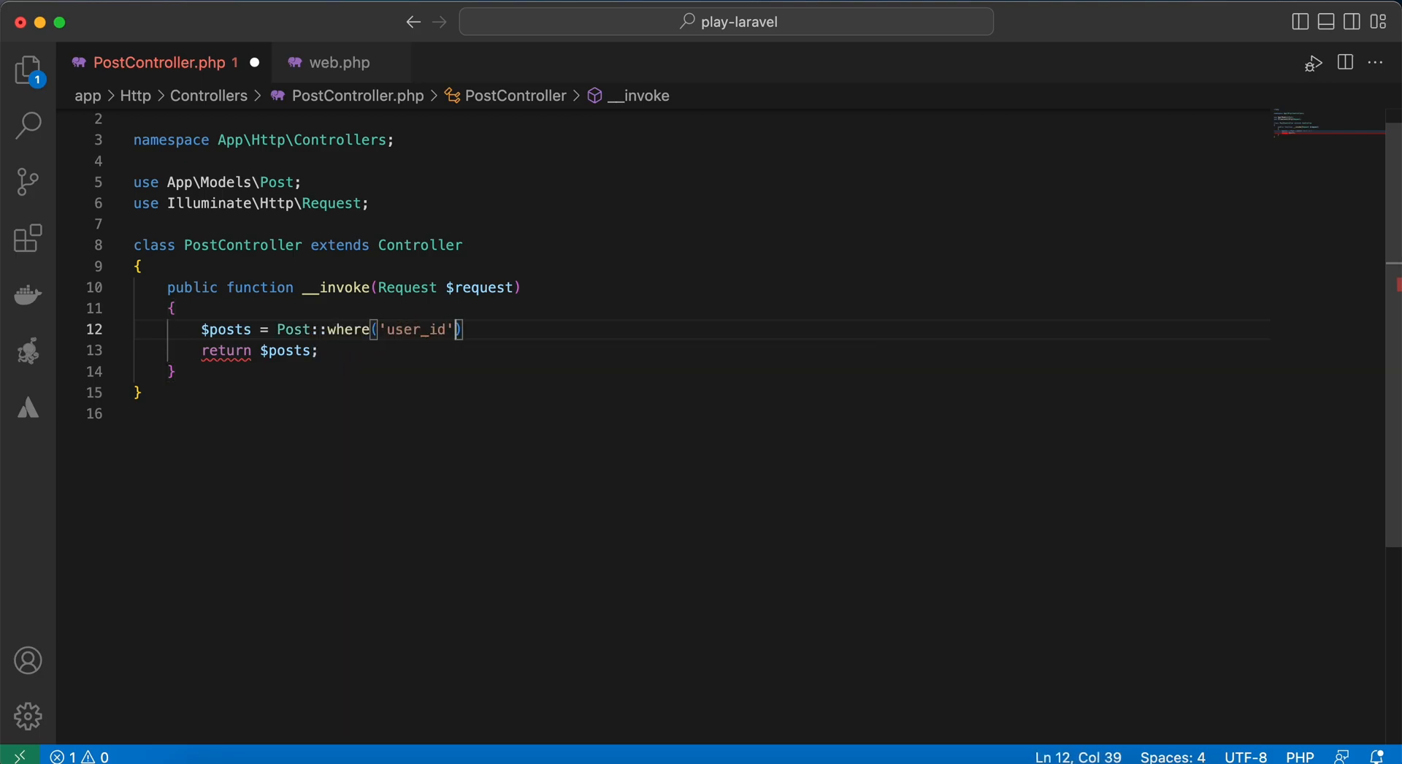
{"action": "type", "text": ", $"}
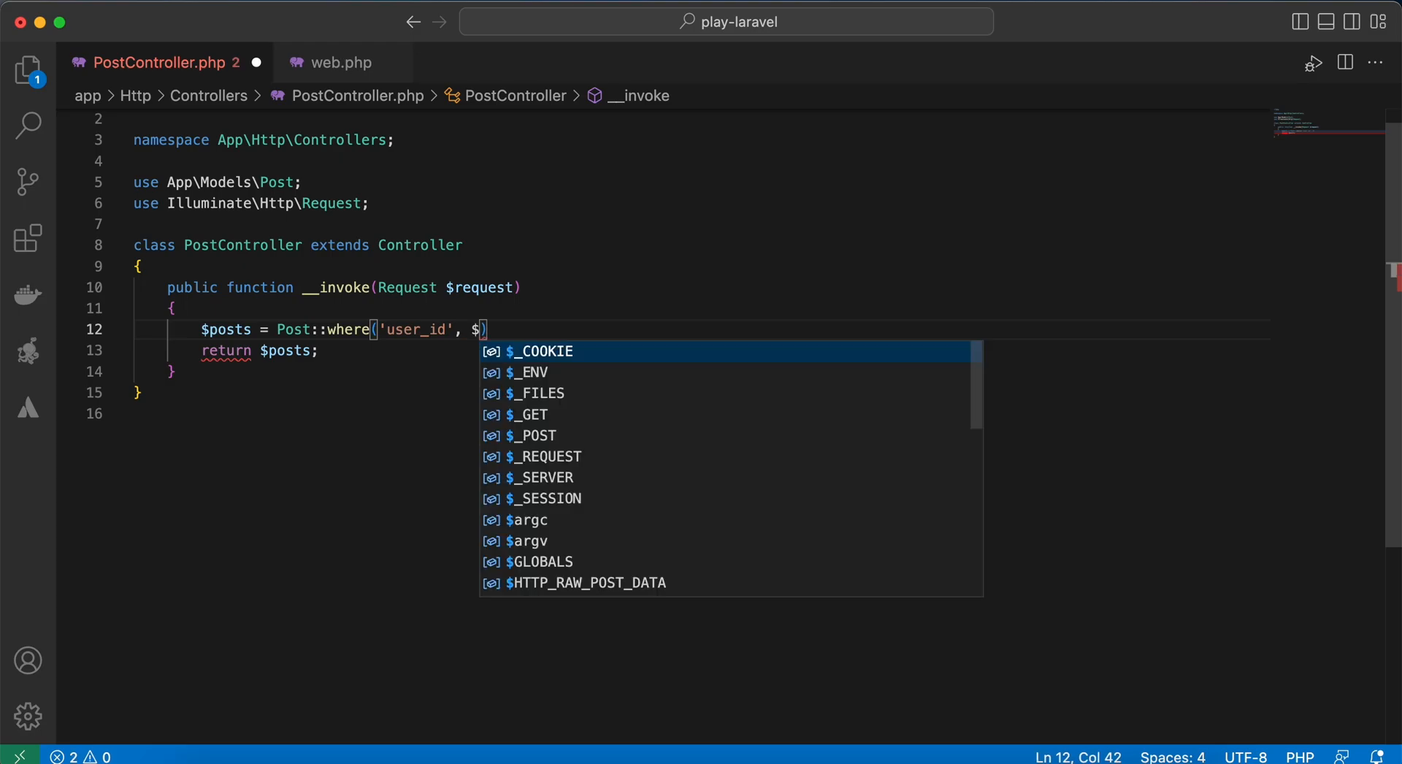
{"action": "type", "text": "request->"}
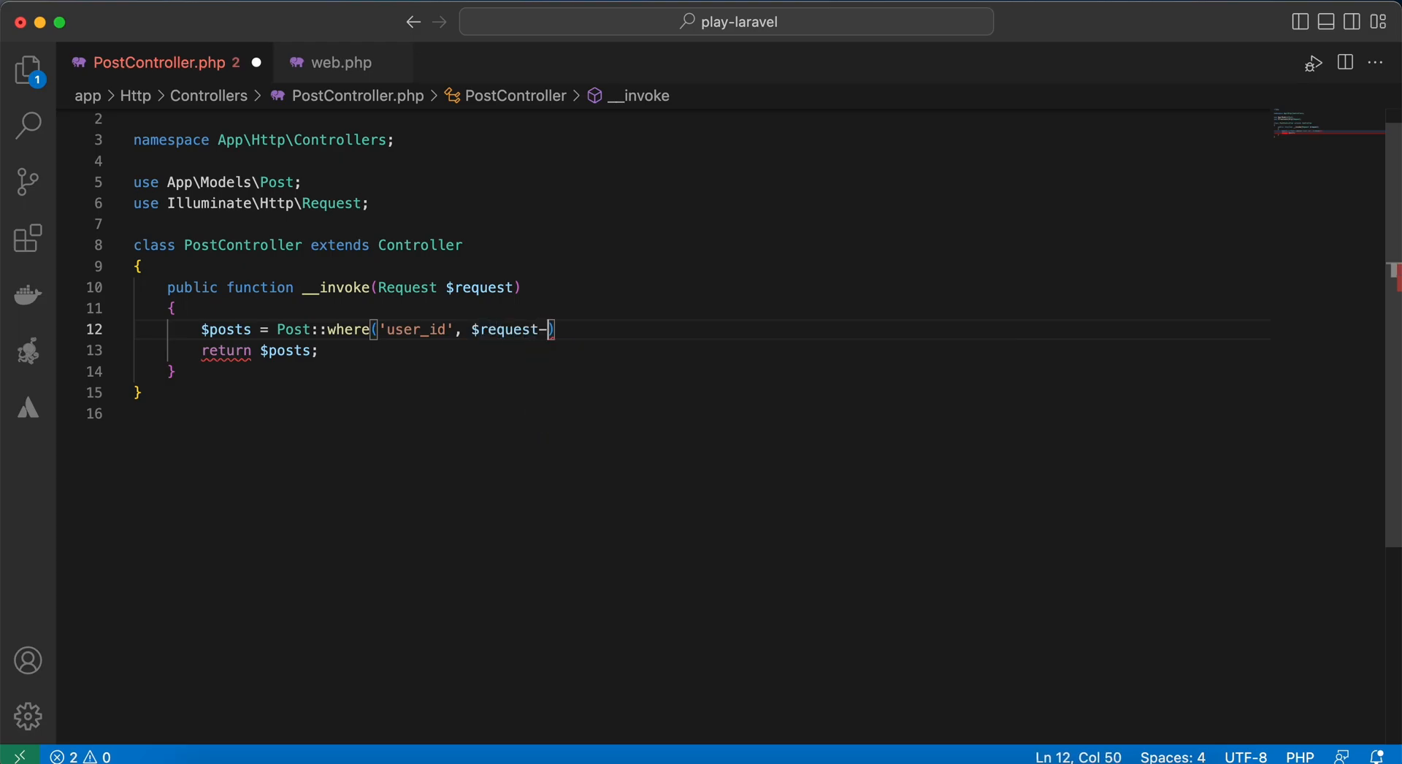
{"action": "type", "text": "user_id"}
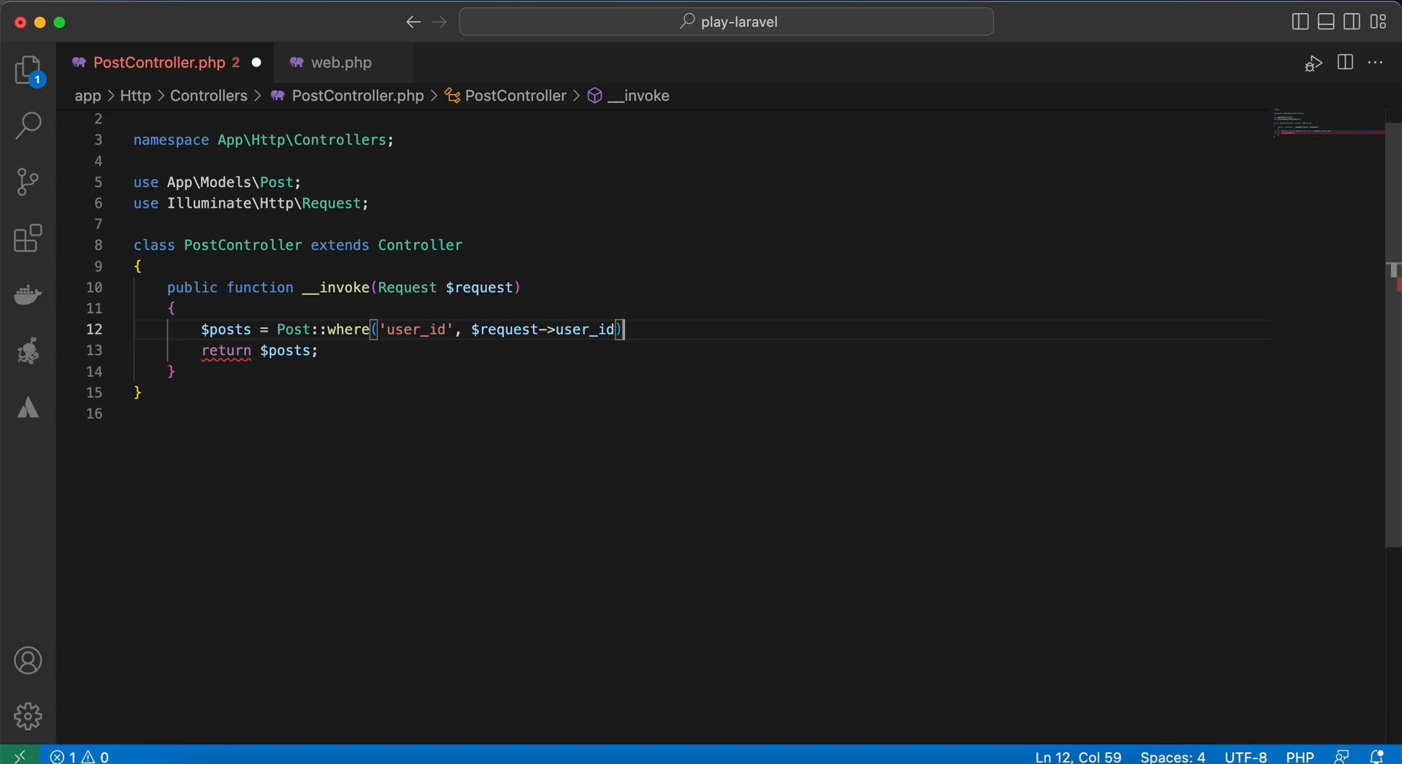
{"action": "type", "text": "->get();"}
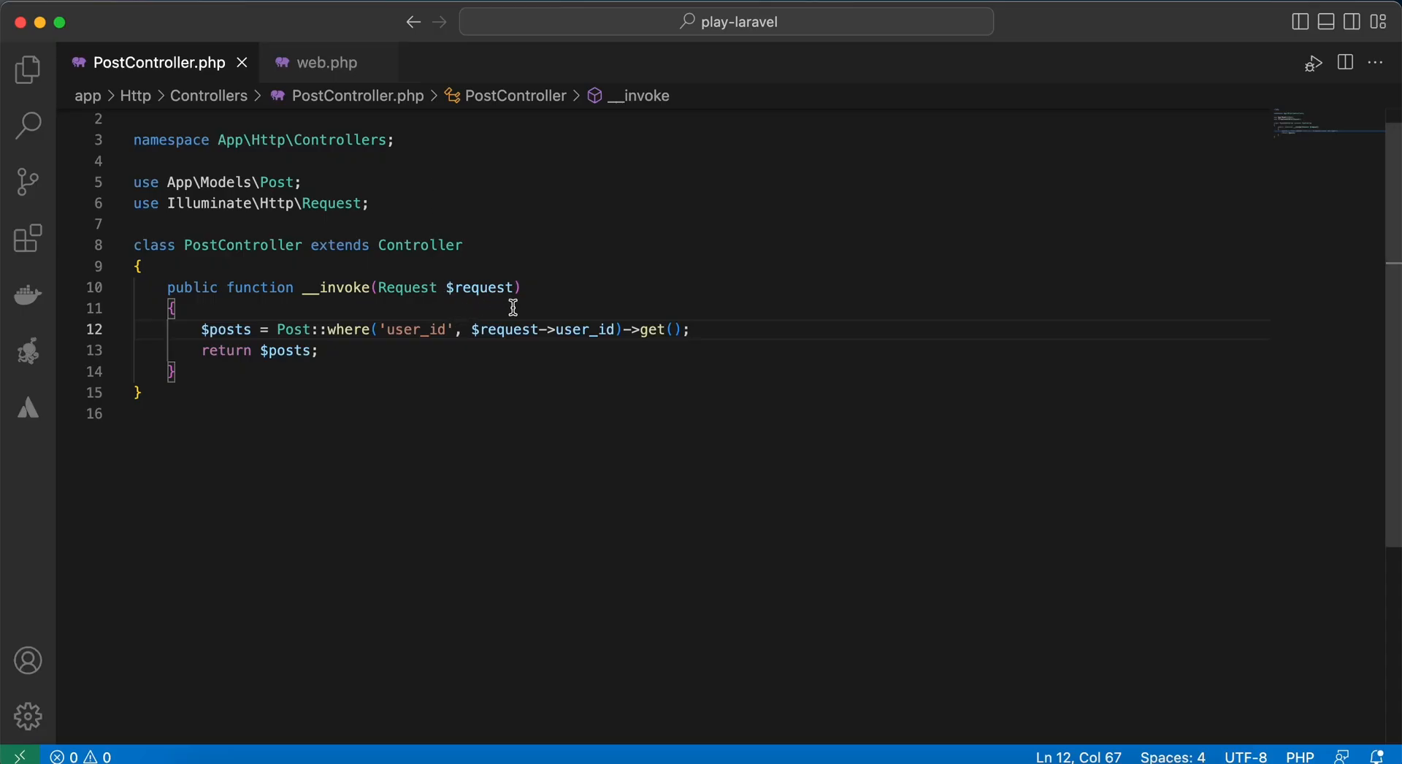
Add $request->validate(['user_id' => 'required|integer|exist:users,id']) above the posts query
{"action": "type", "text": "$request"}
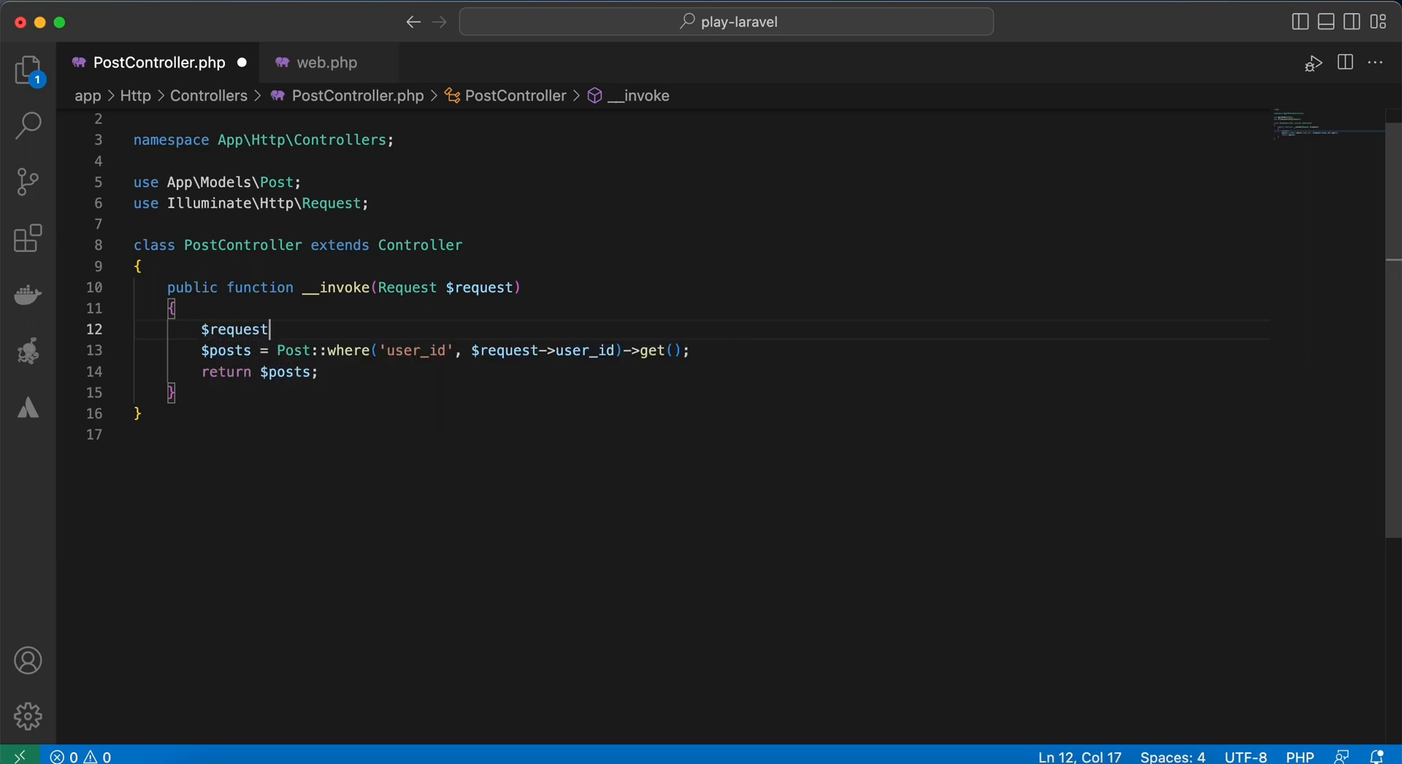
{"action": "type", "text": "->validate()"}
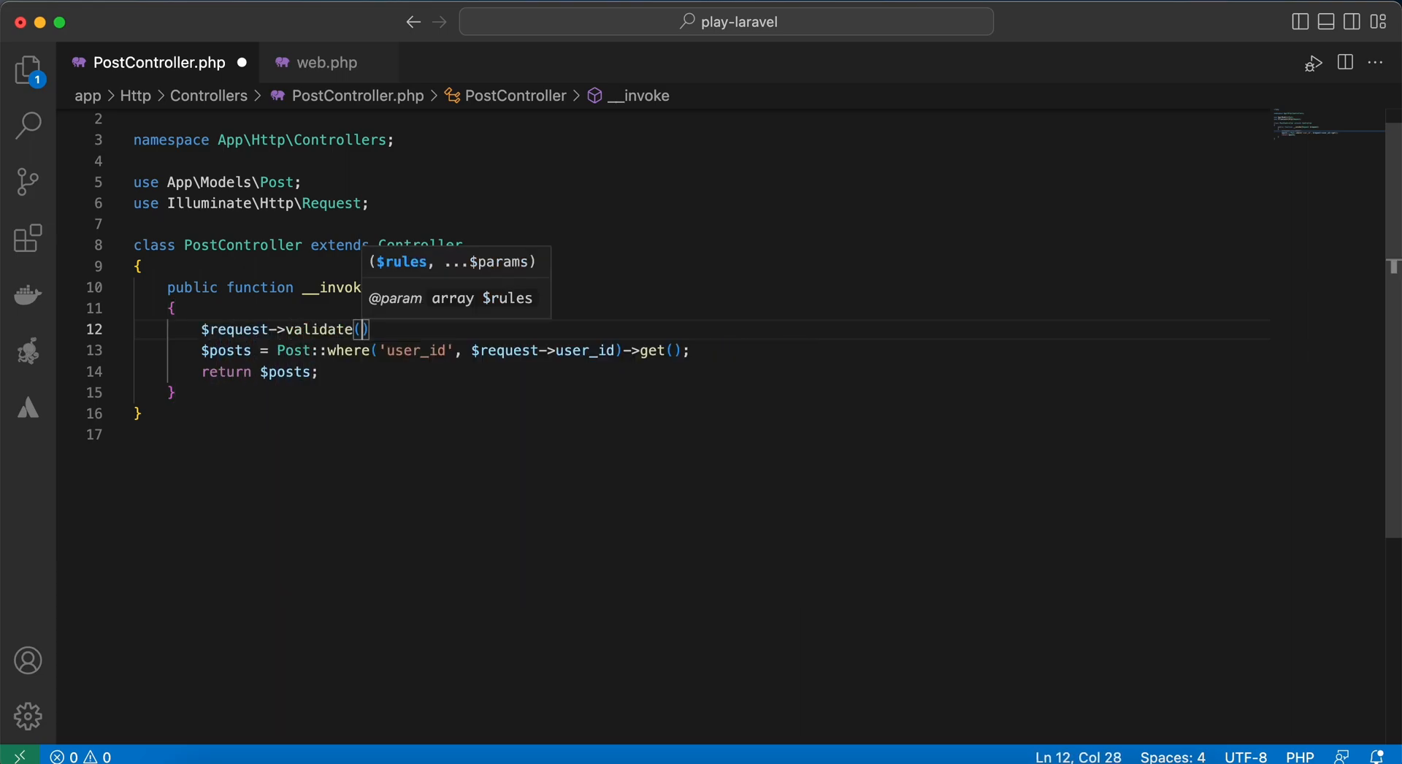
{"action": "type", "text": "["}
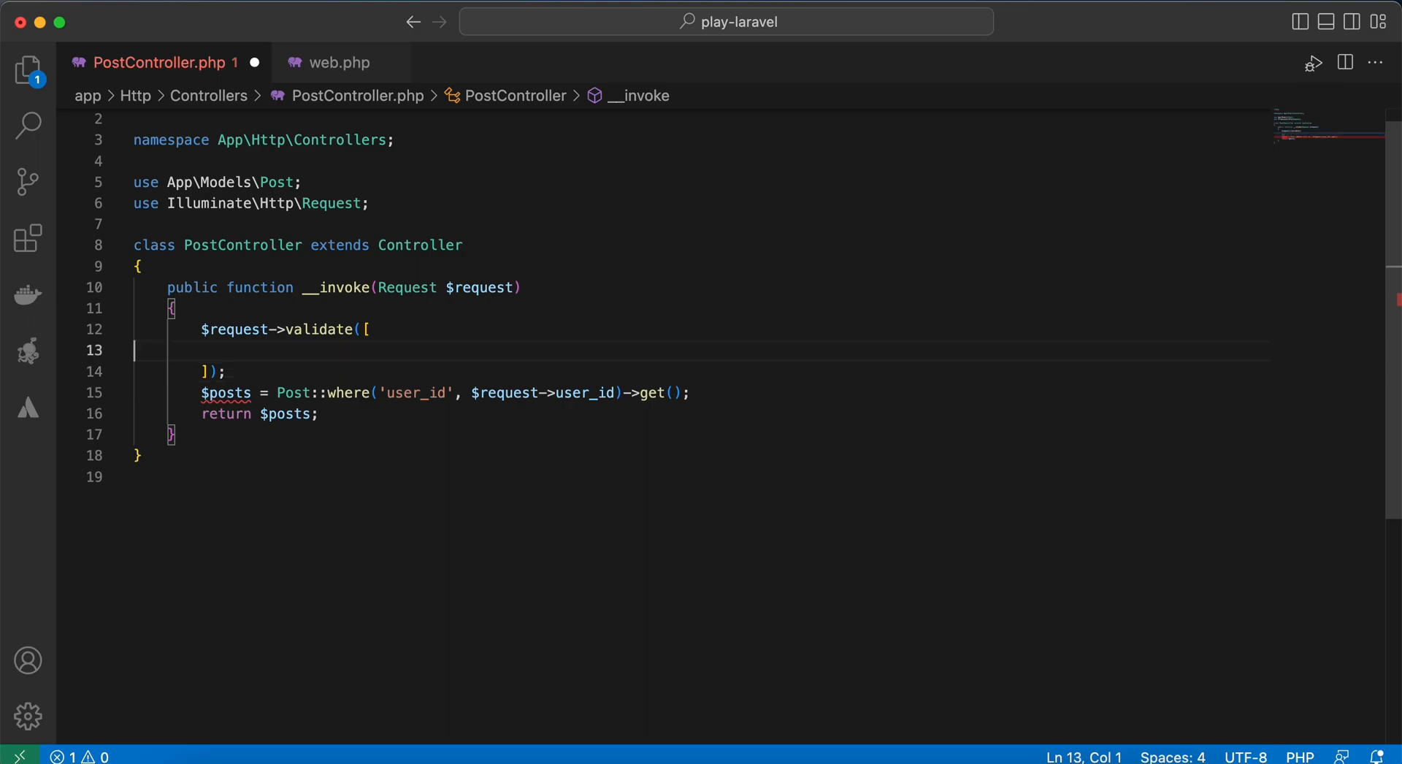
{"action": "type", "text": "'user_id"}
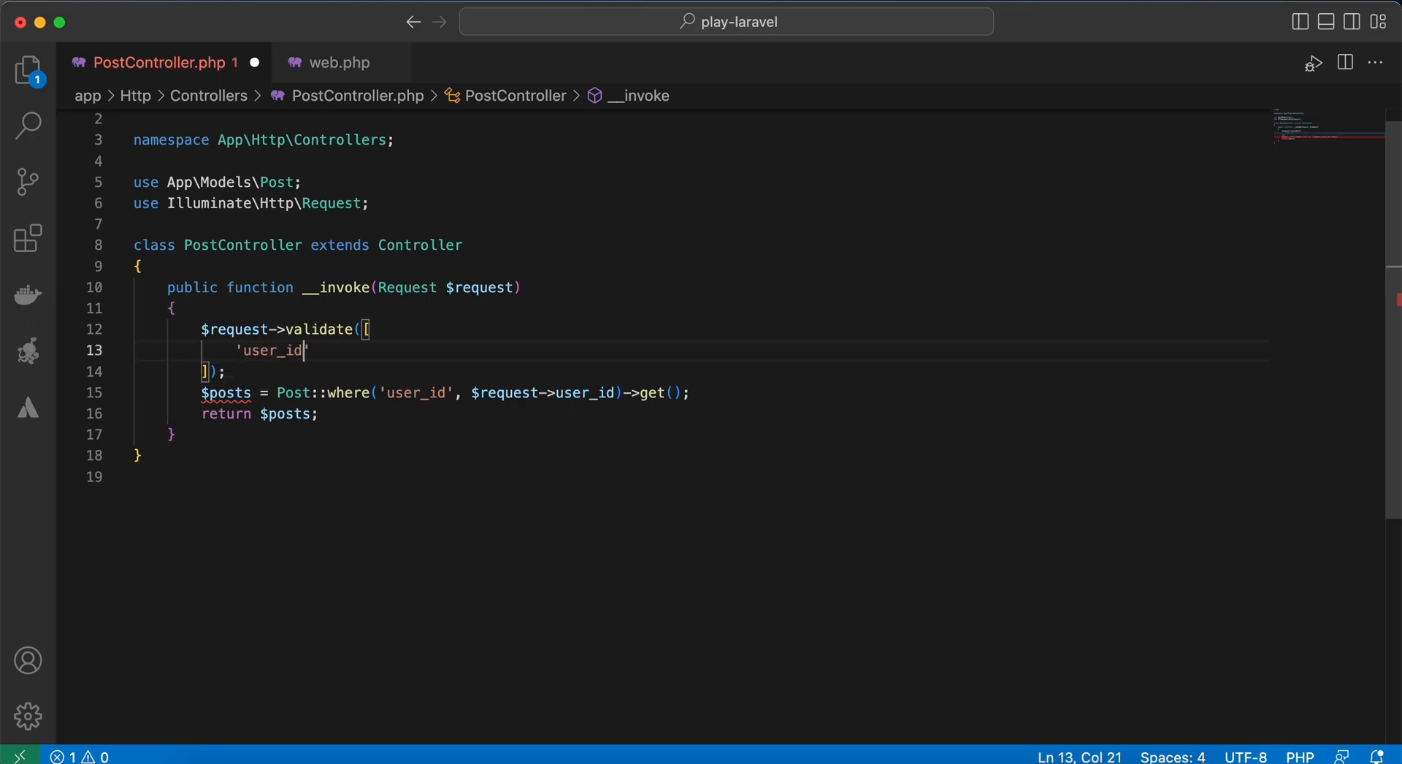
{"action": "type", "text": "=> ''"}
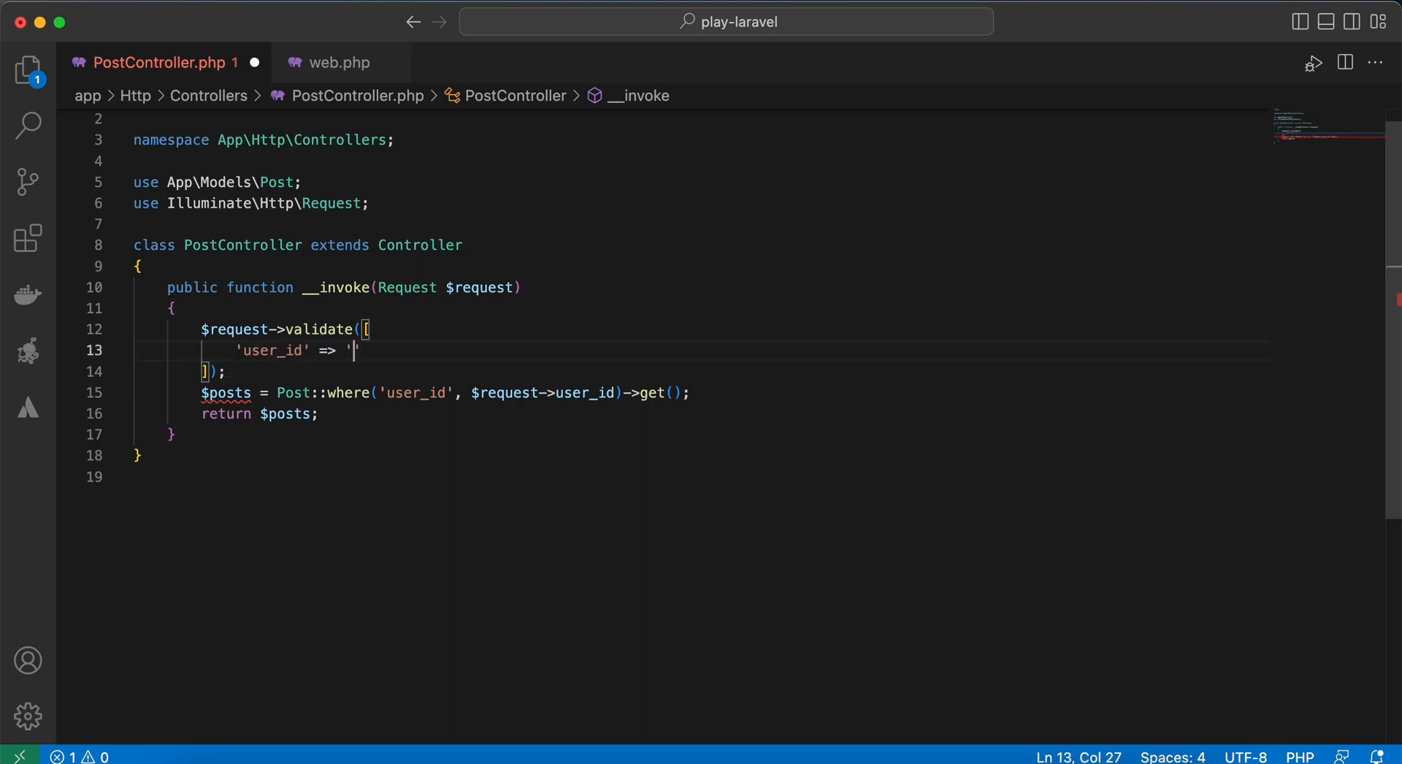
{"action": "type", "text": "required|"}
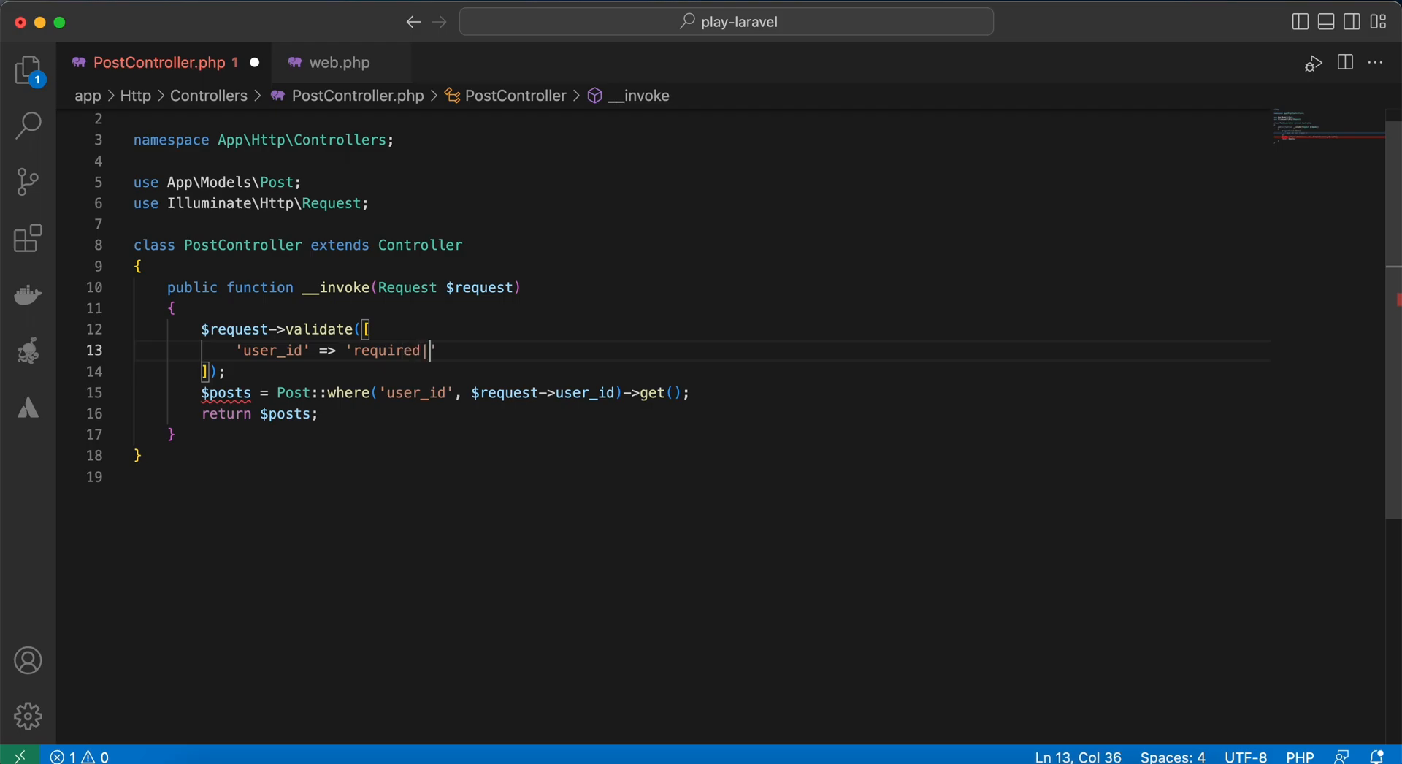
{"action": "type", "text": "integer"}
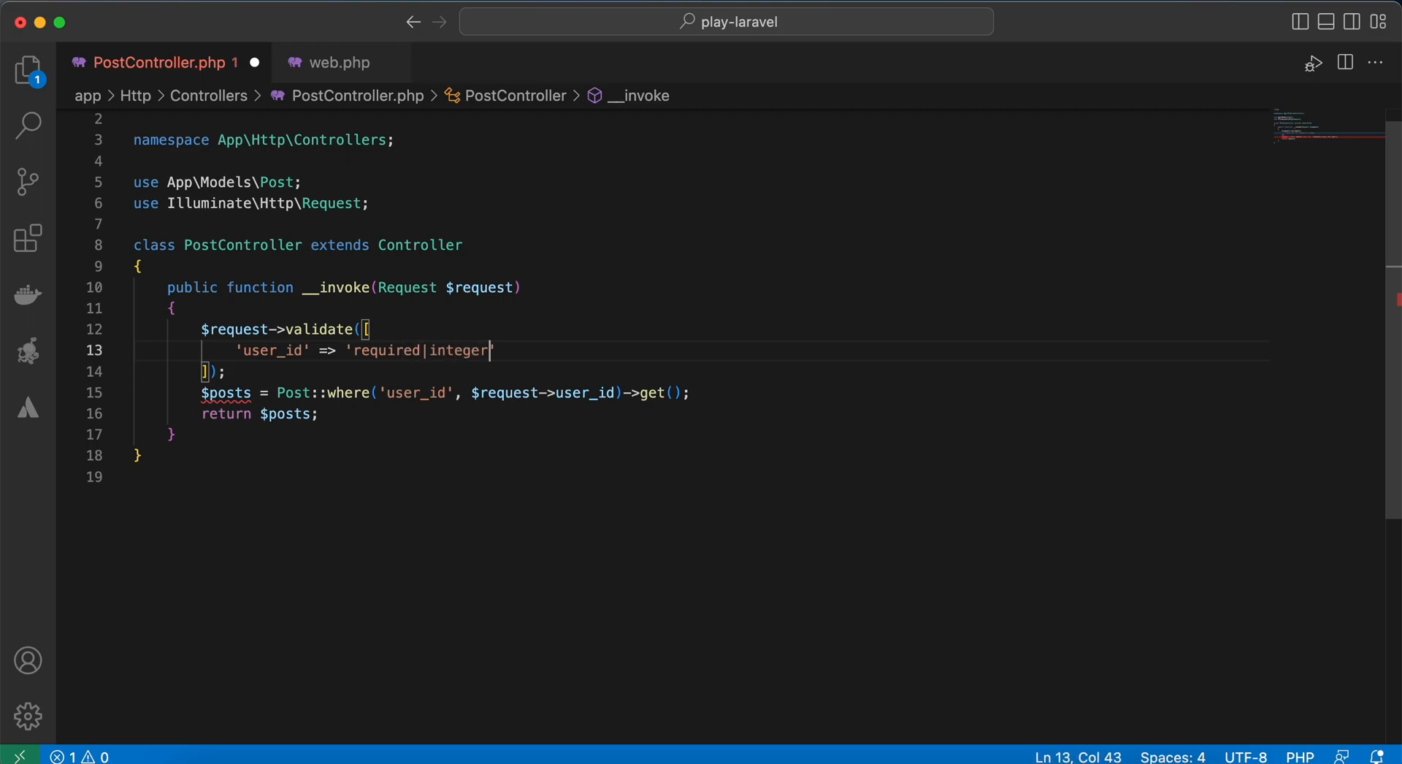
{"action": "type", "text": "|exo"}
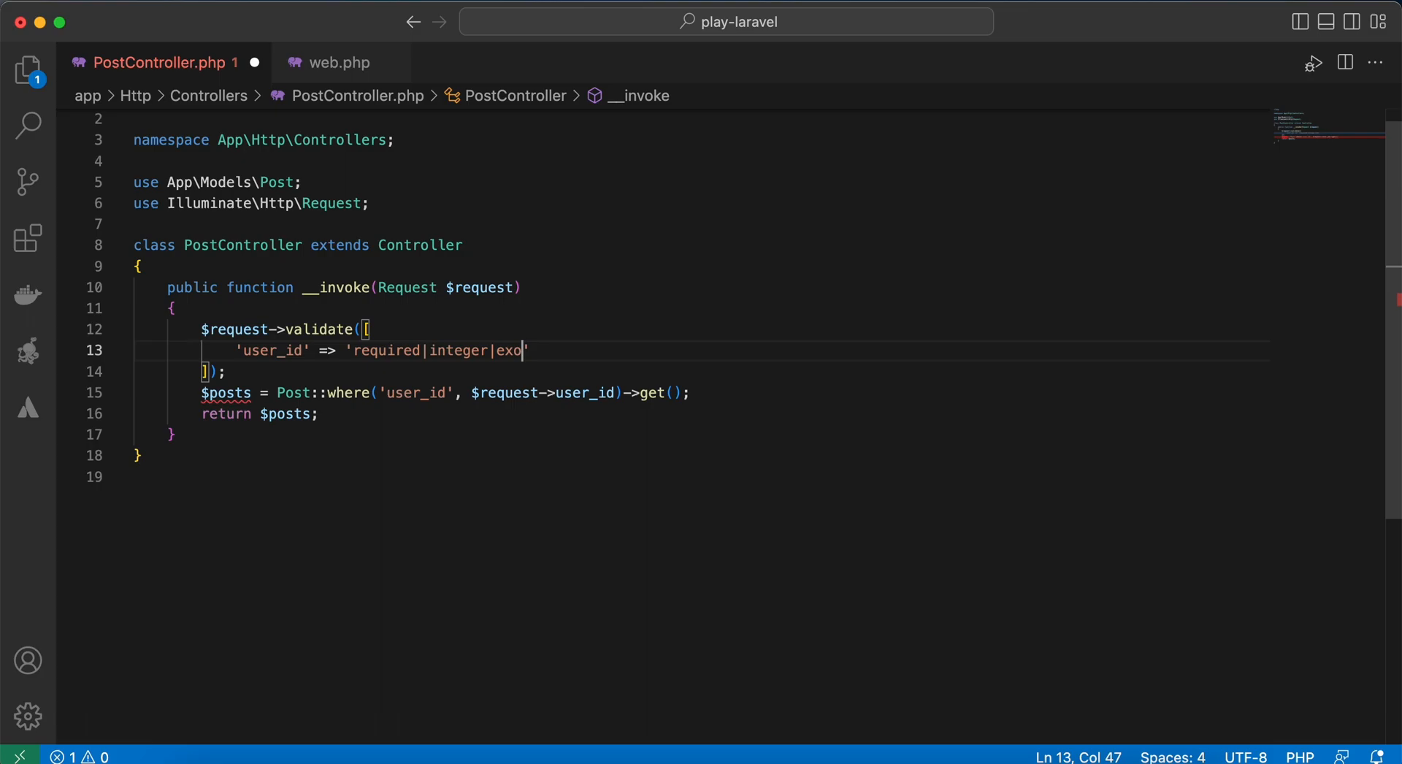
{"action": "type", "text": "ist"}
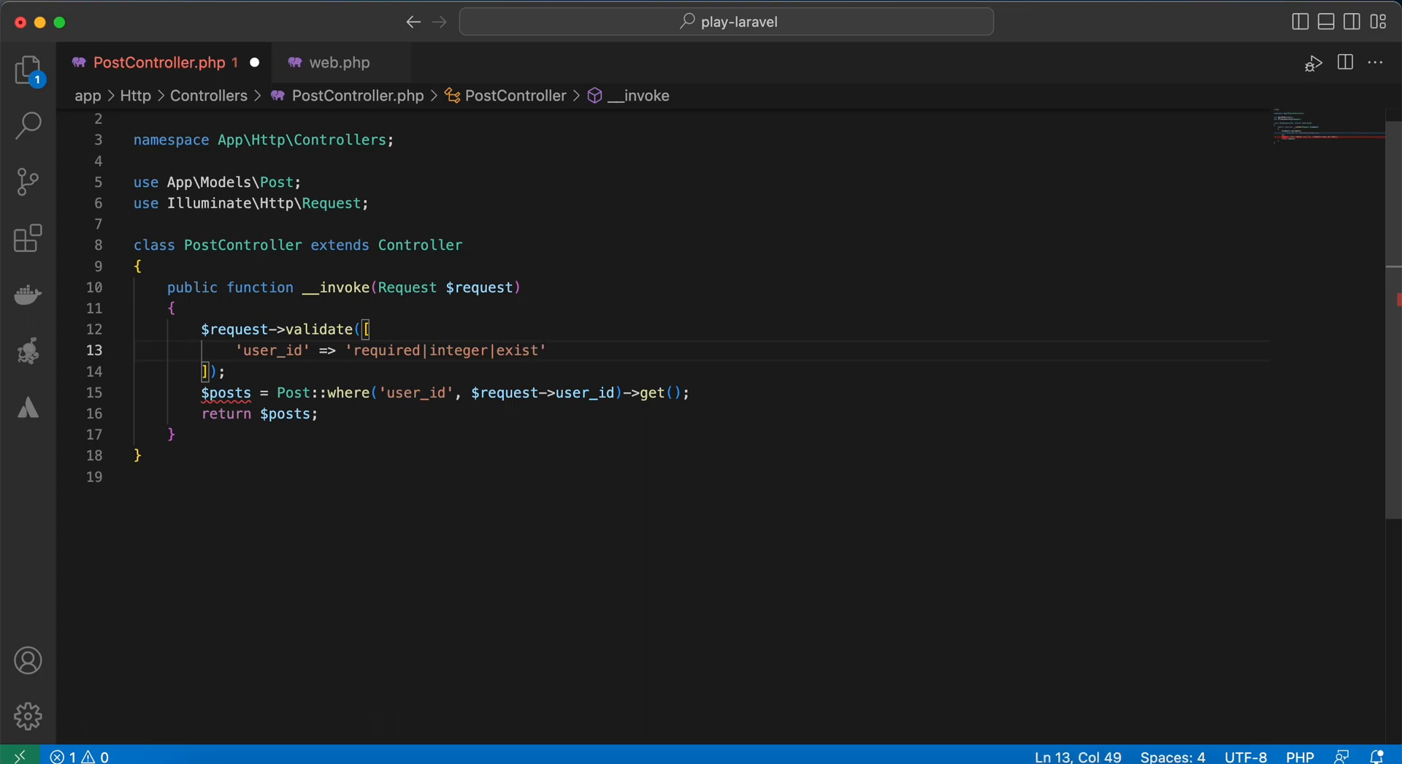
{"action": "type", "text": ":users,id"}
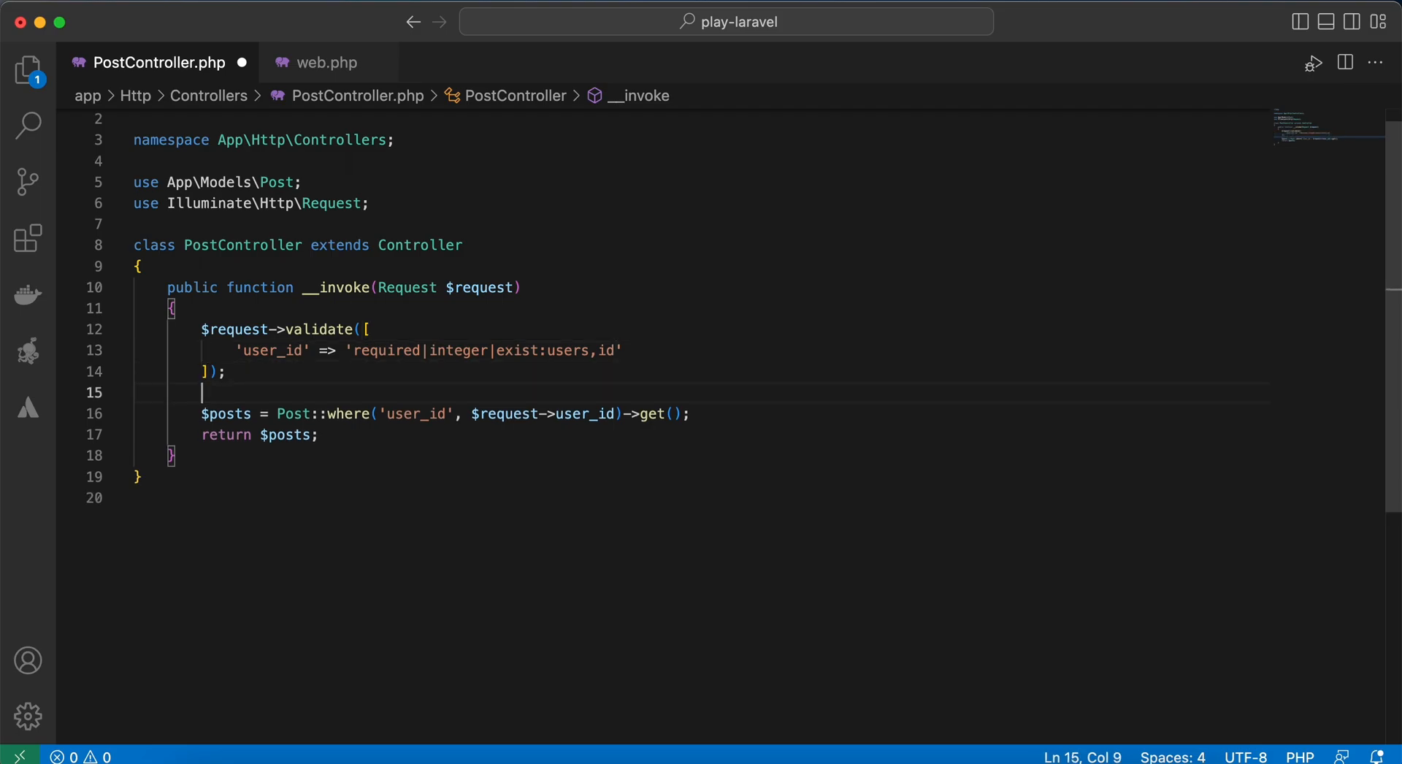
{"action": "left_click_drag", "start_coordinate": [497, 350], "coordinate": [609, 350]}
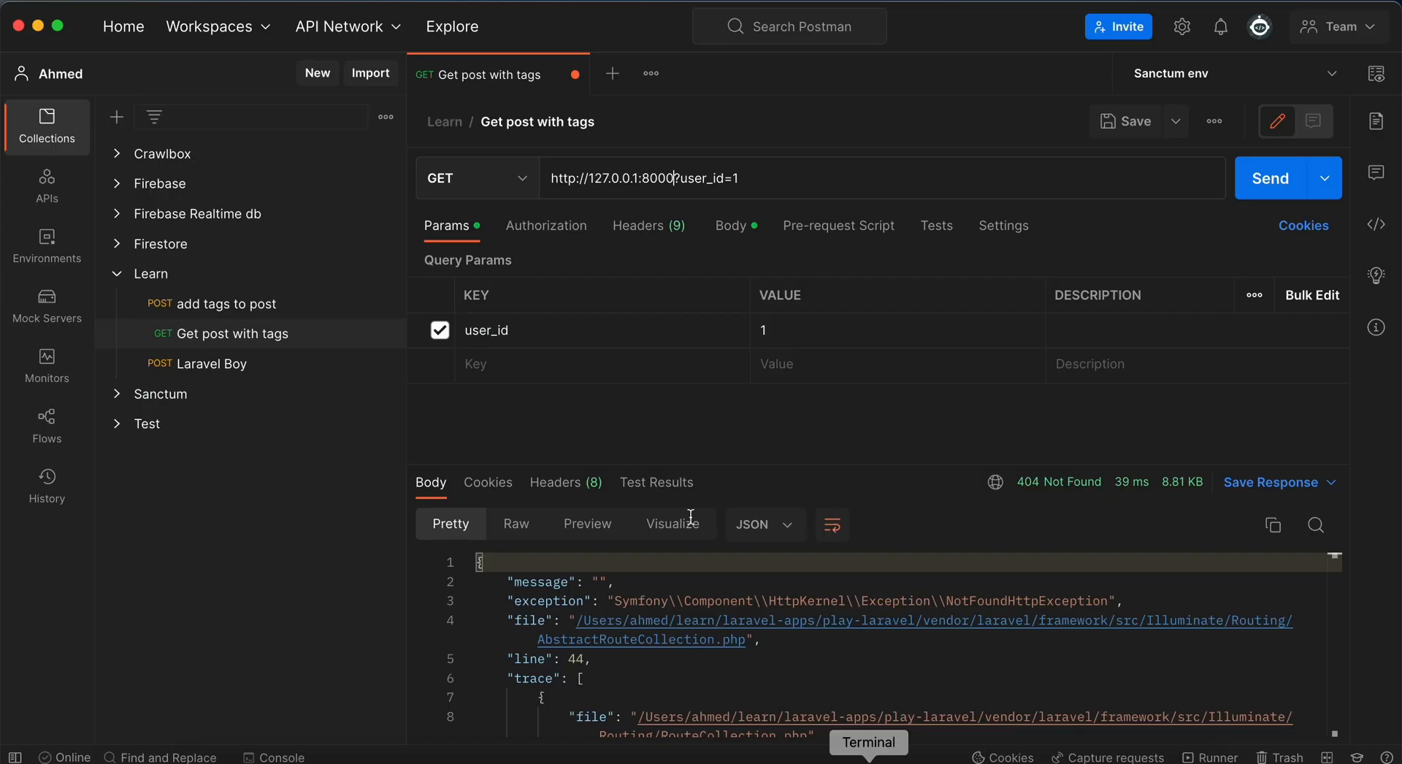
Send the Postman request with user_id=a and set the body to none
{"action": "type", "text": "a"}
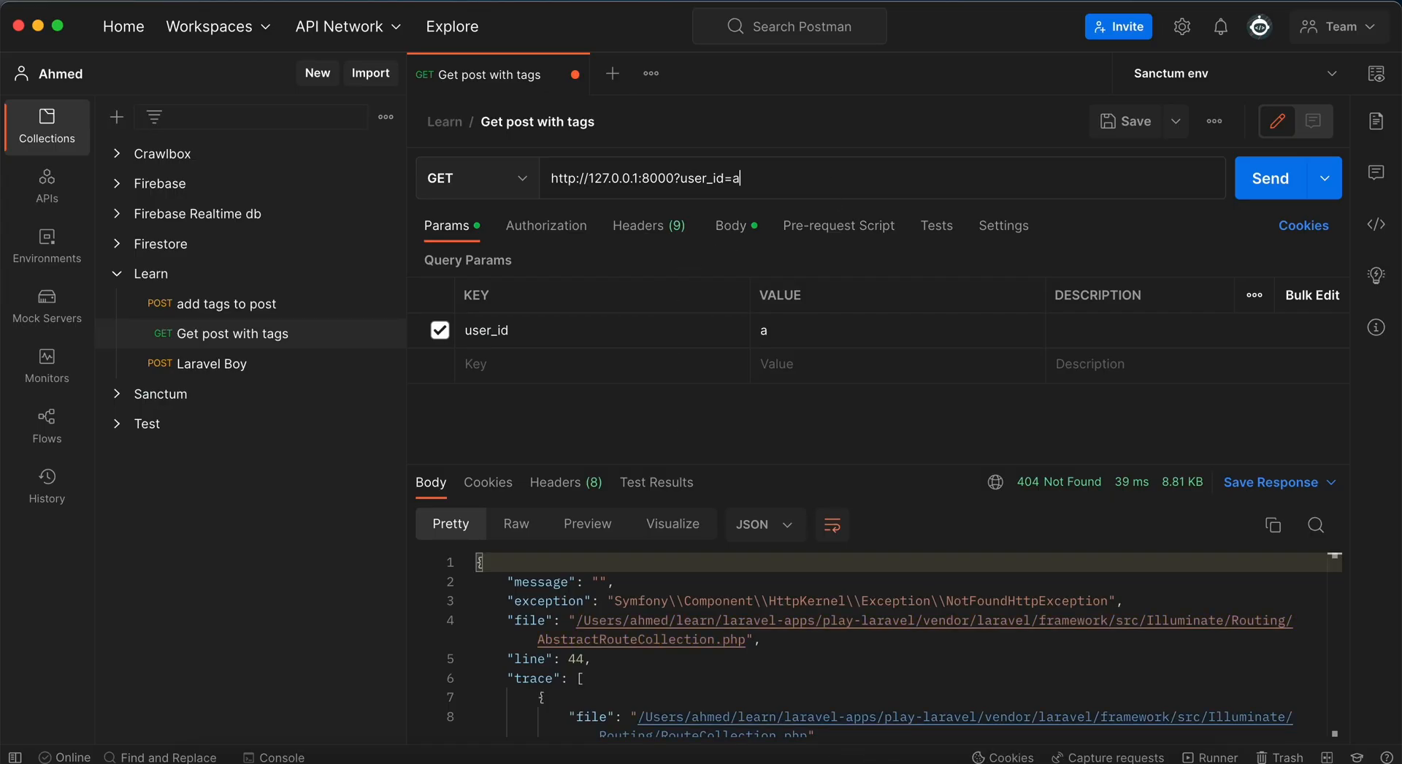
{"action": "left_click", "coordinate": [1271, 178]}
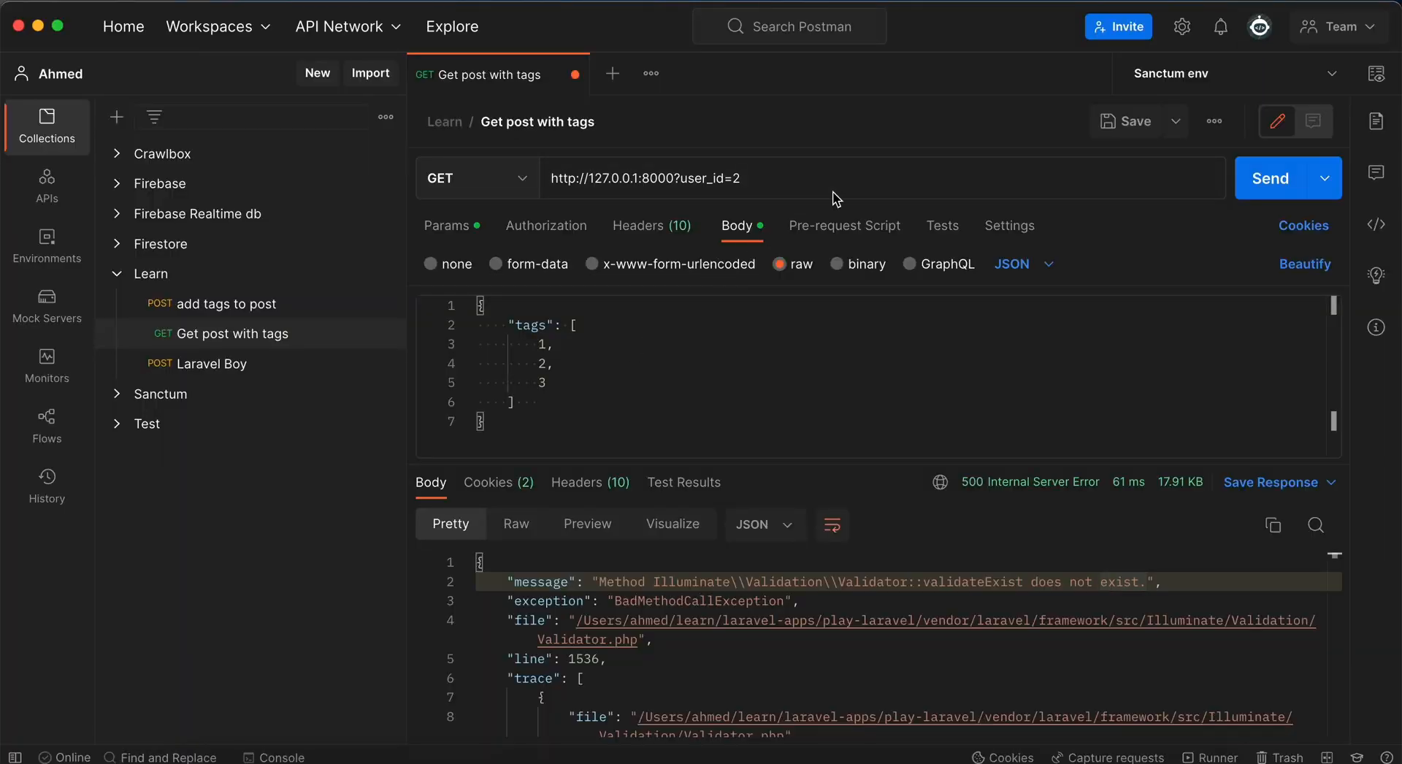
{"action": "left_click", "coordinate": [429, 263]}
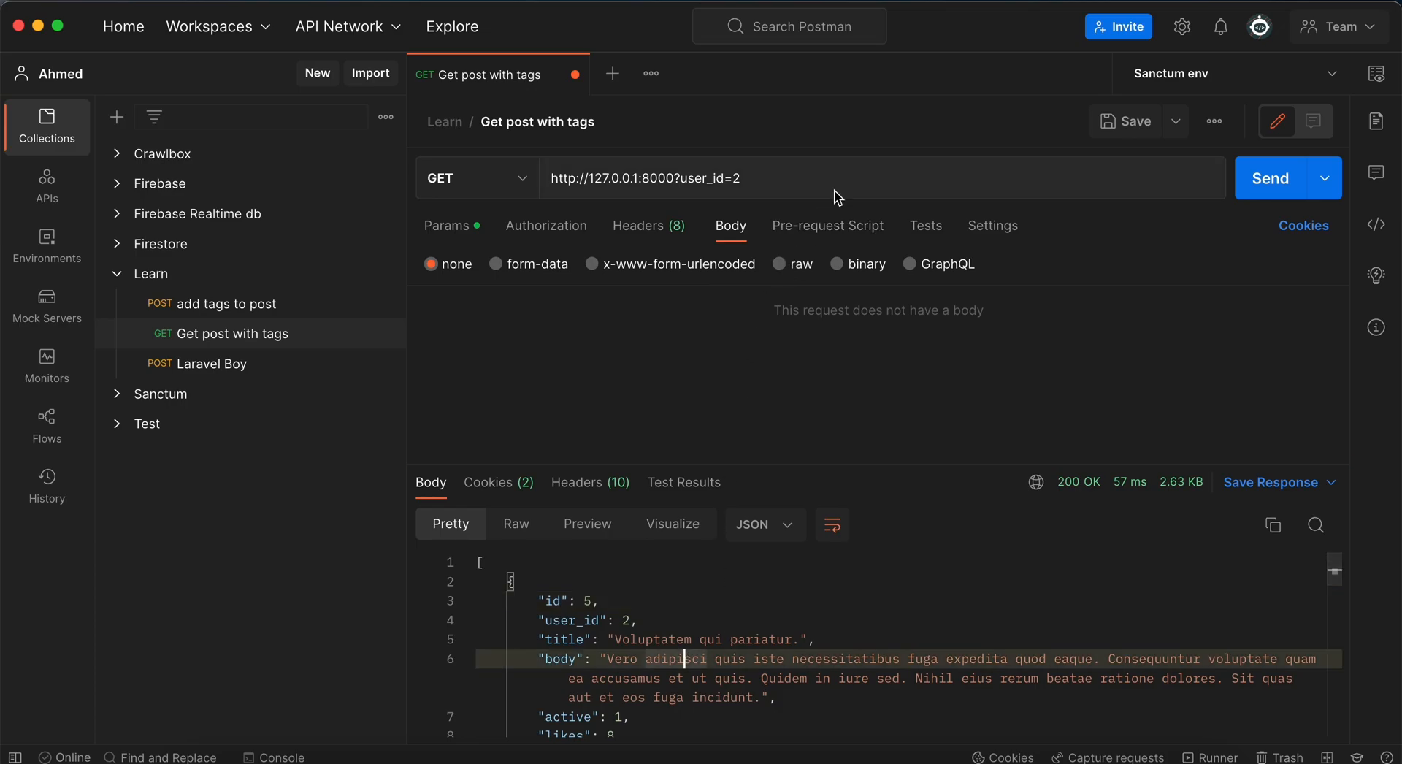
Resend with user_id=999, then delete the validation and query code in PostController
{"action": "left_click", "coordinate": [1270, 179]}
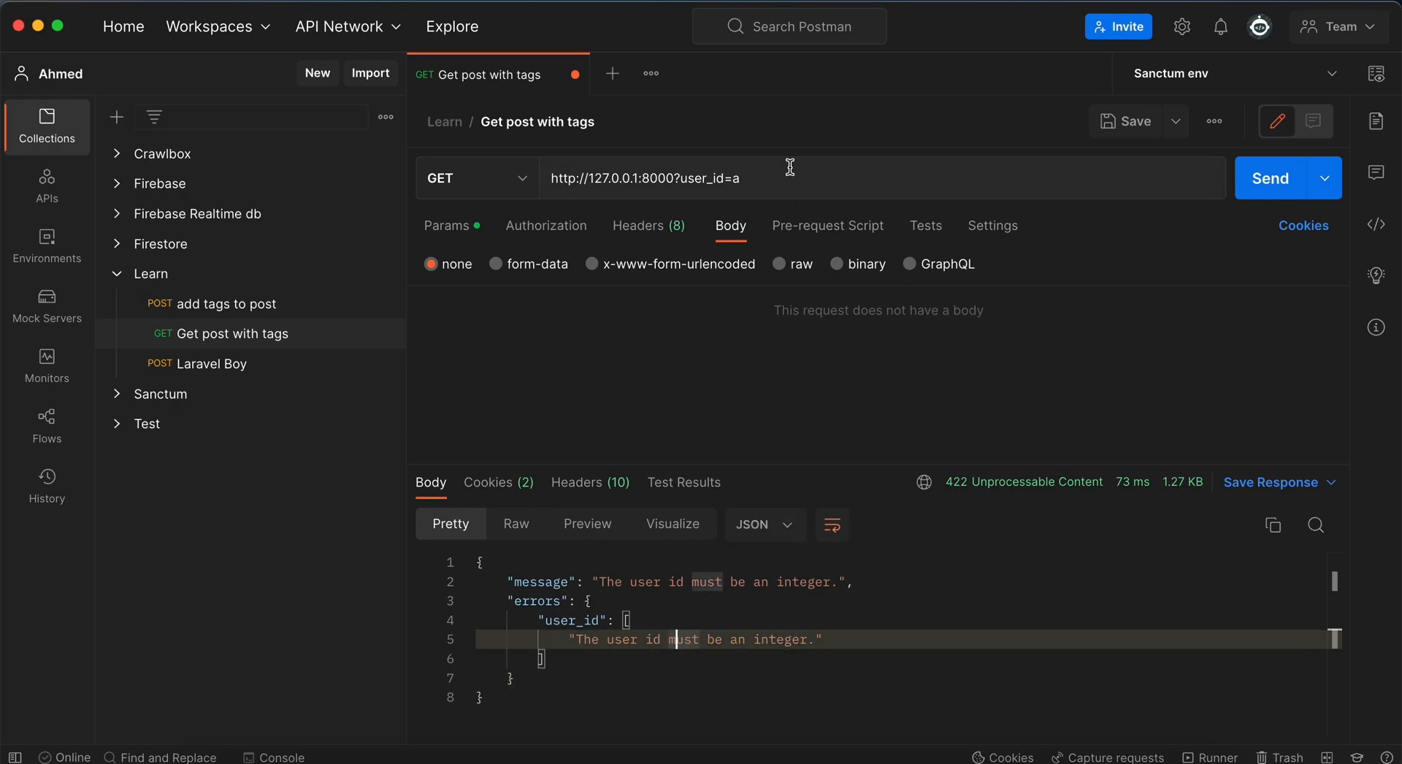
{"action": "key", "text": "Backspace"}
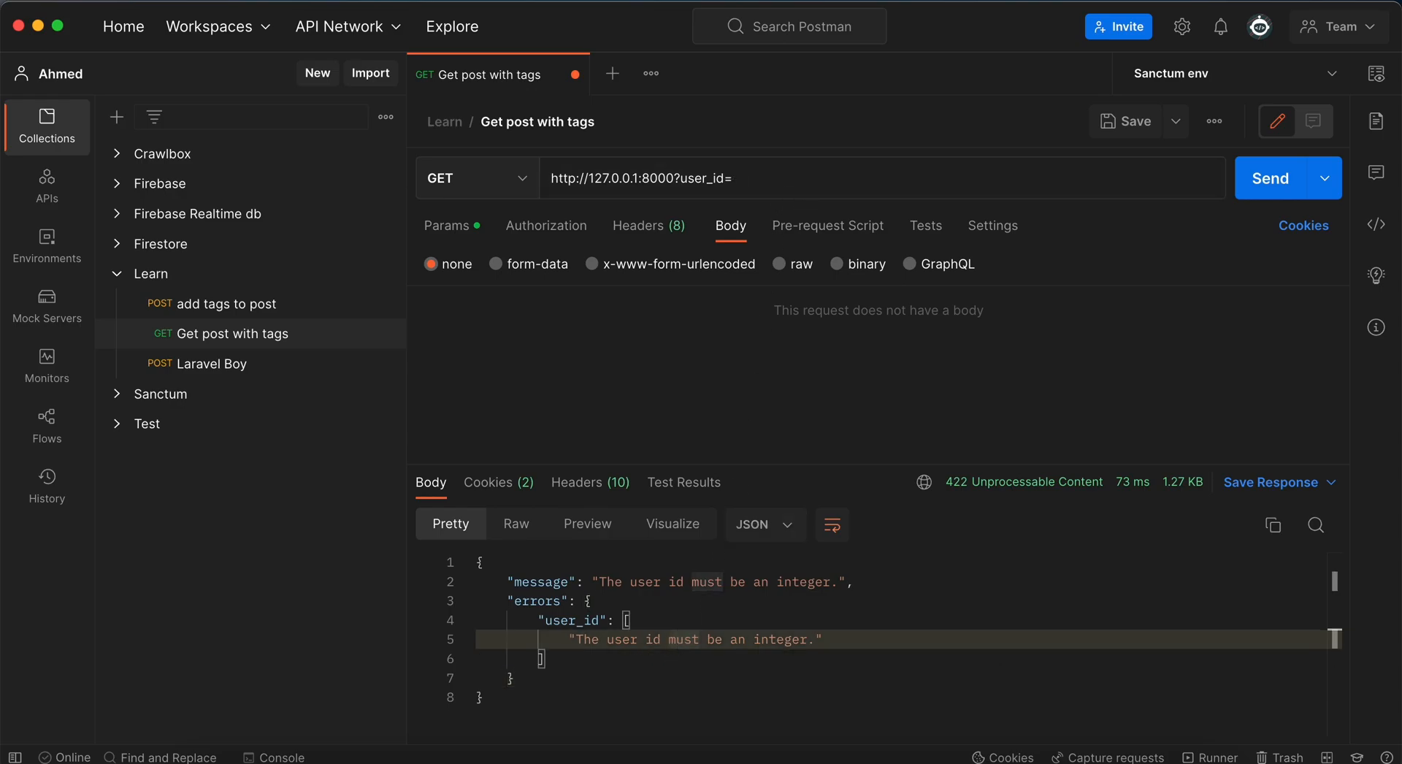
{"action": "type", "text": "999"}
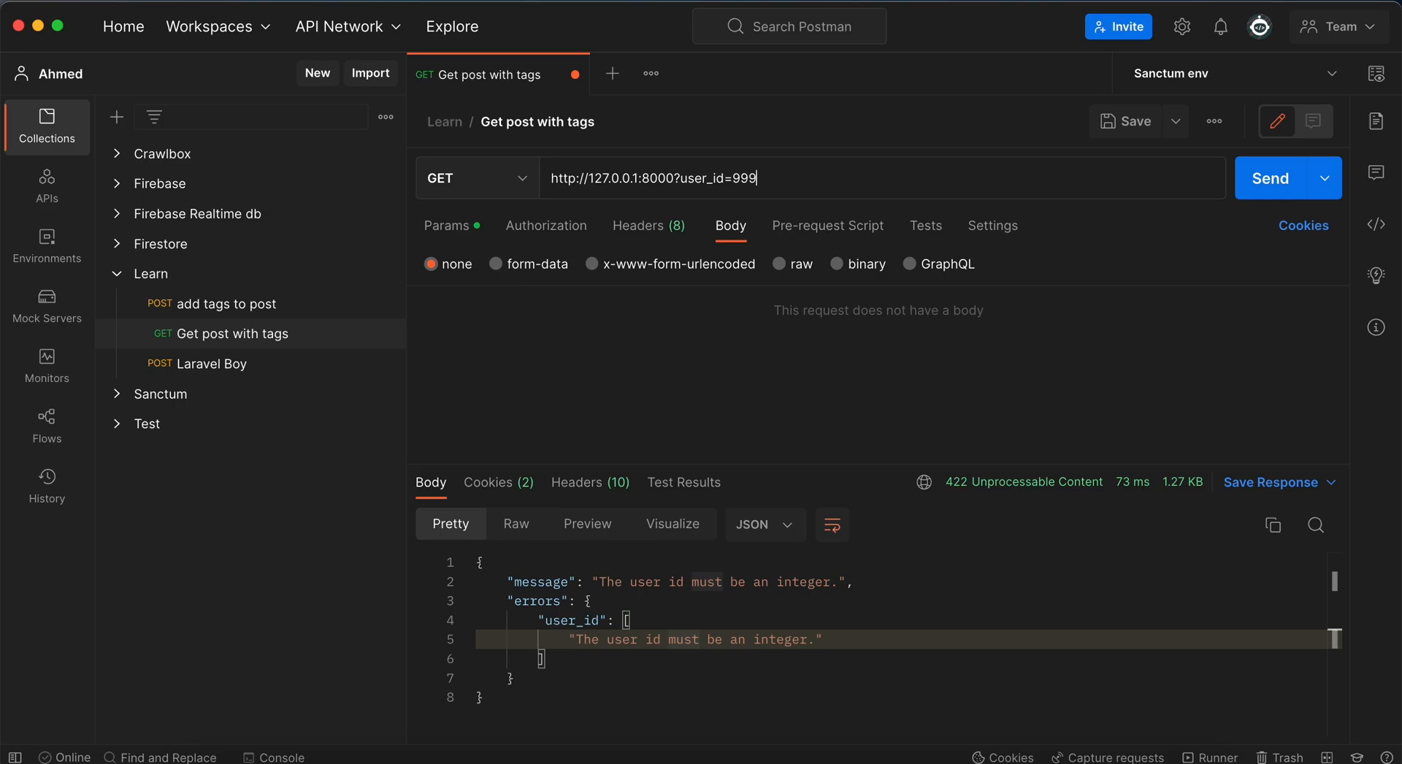
{"action": "left_click", "coordinate": [1270, 178]}
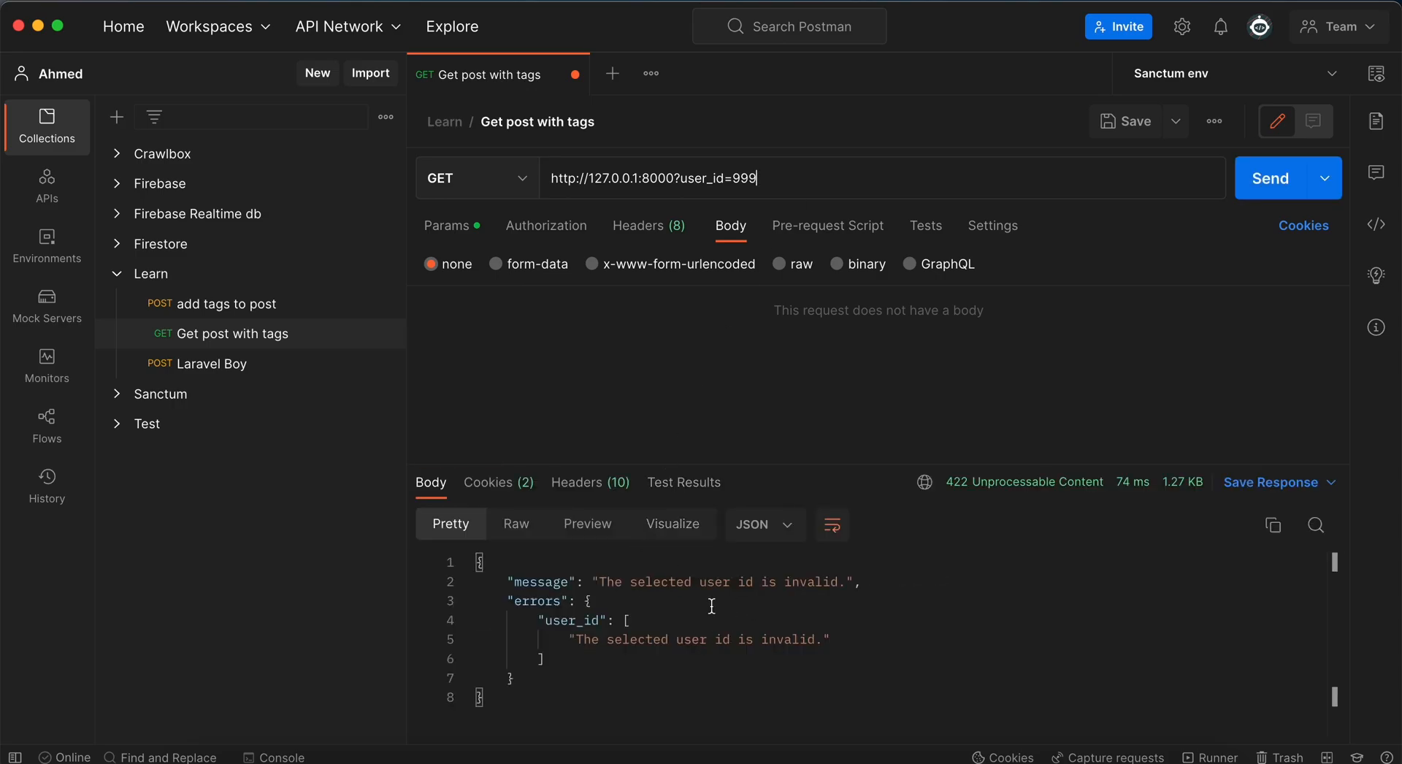
{"action": "mouse_move", "coordinate": [655, 646]}
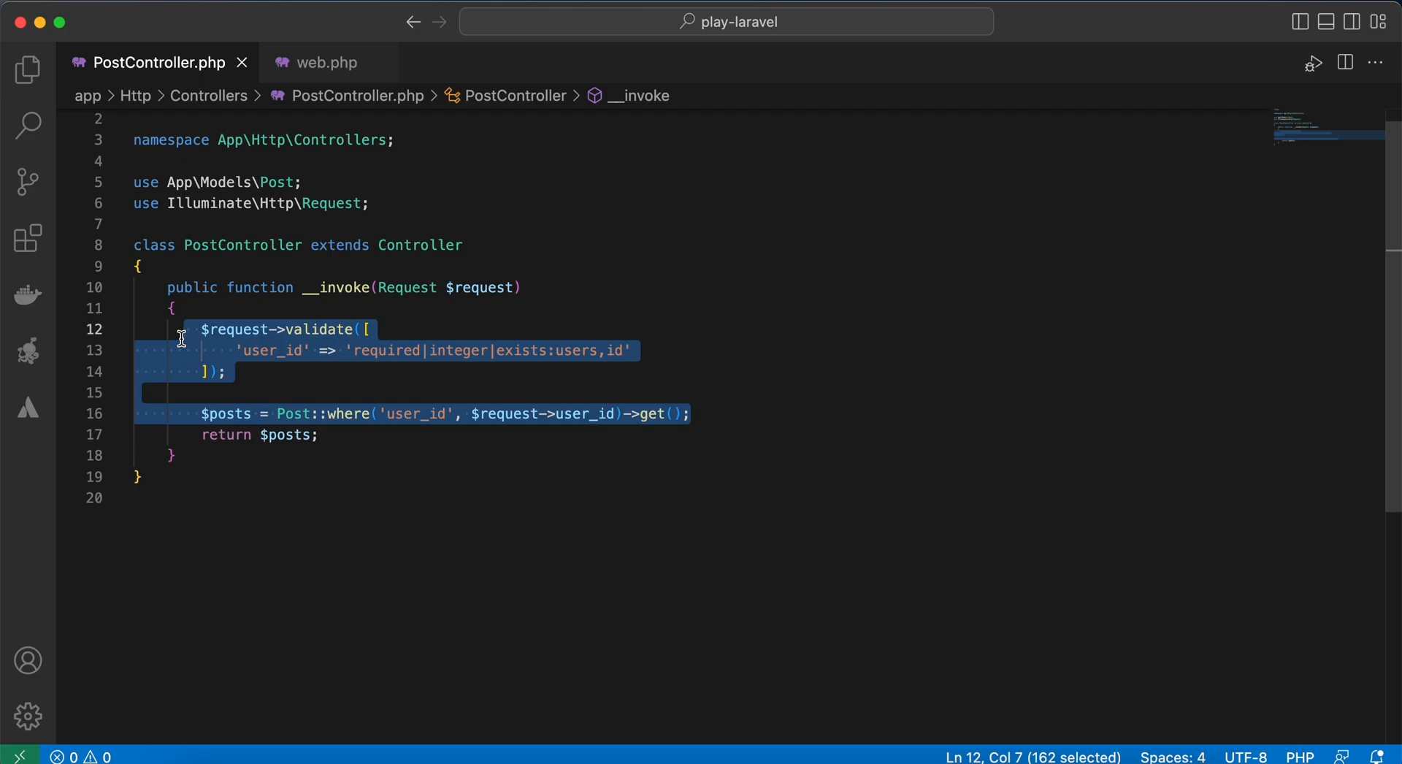
{"action": "key", "text": "Backspace"}
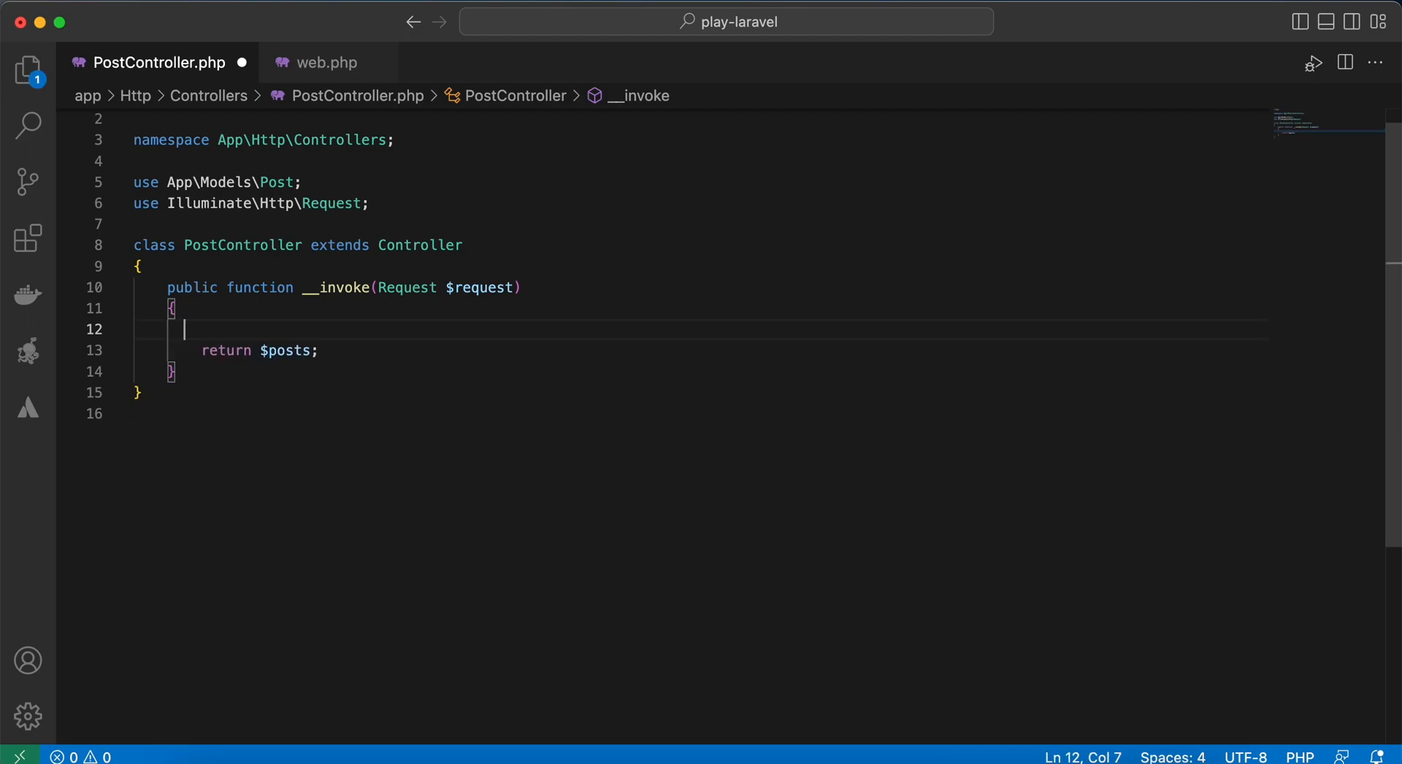
{"action": "type", "text": "$pos"}
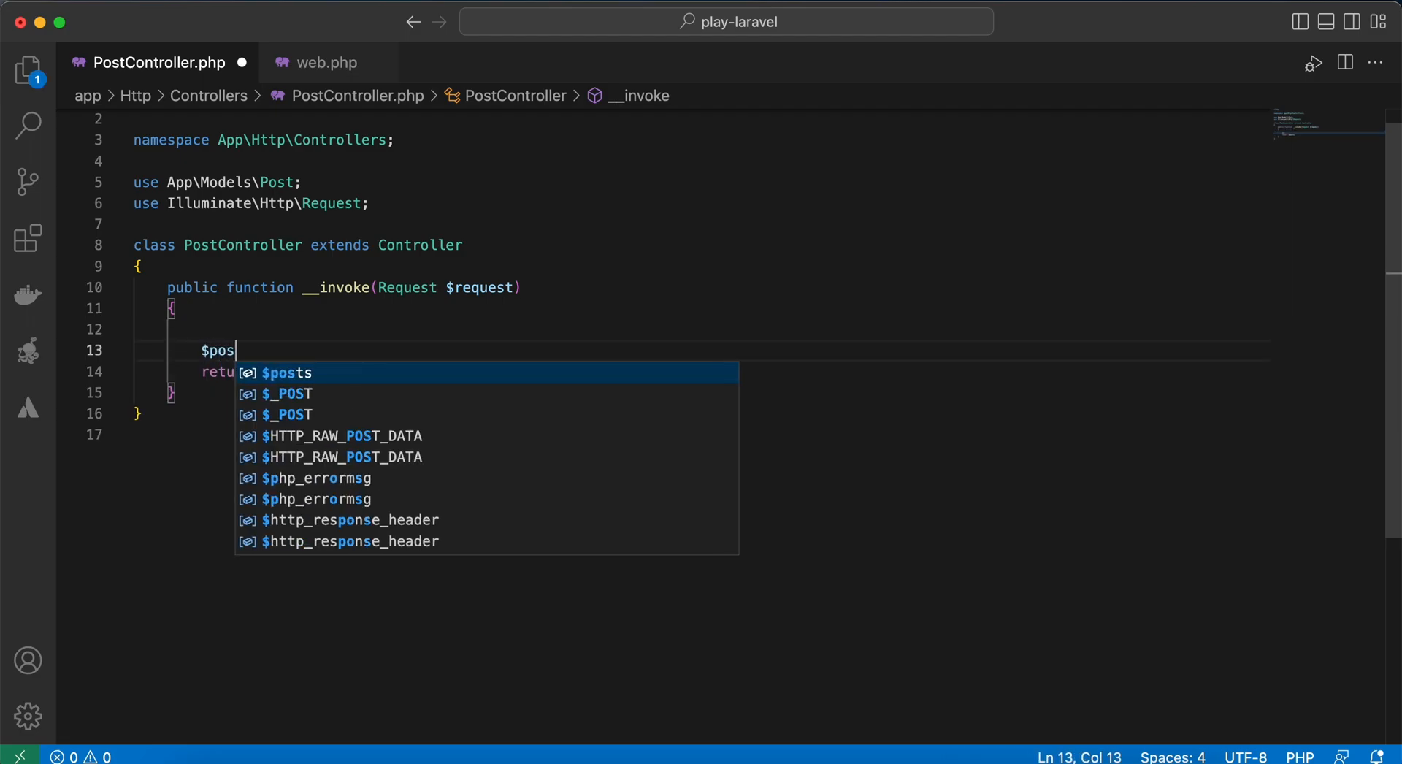
Fetch Post::first() and User::first(), then dd($post->user_id, $user->id)
{"action": "type", "text": "t = P"}
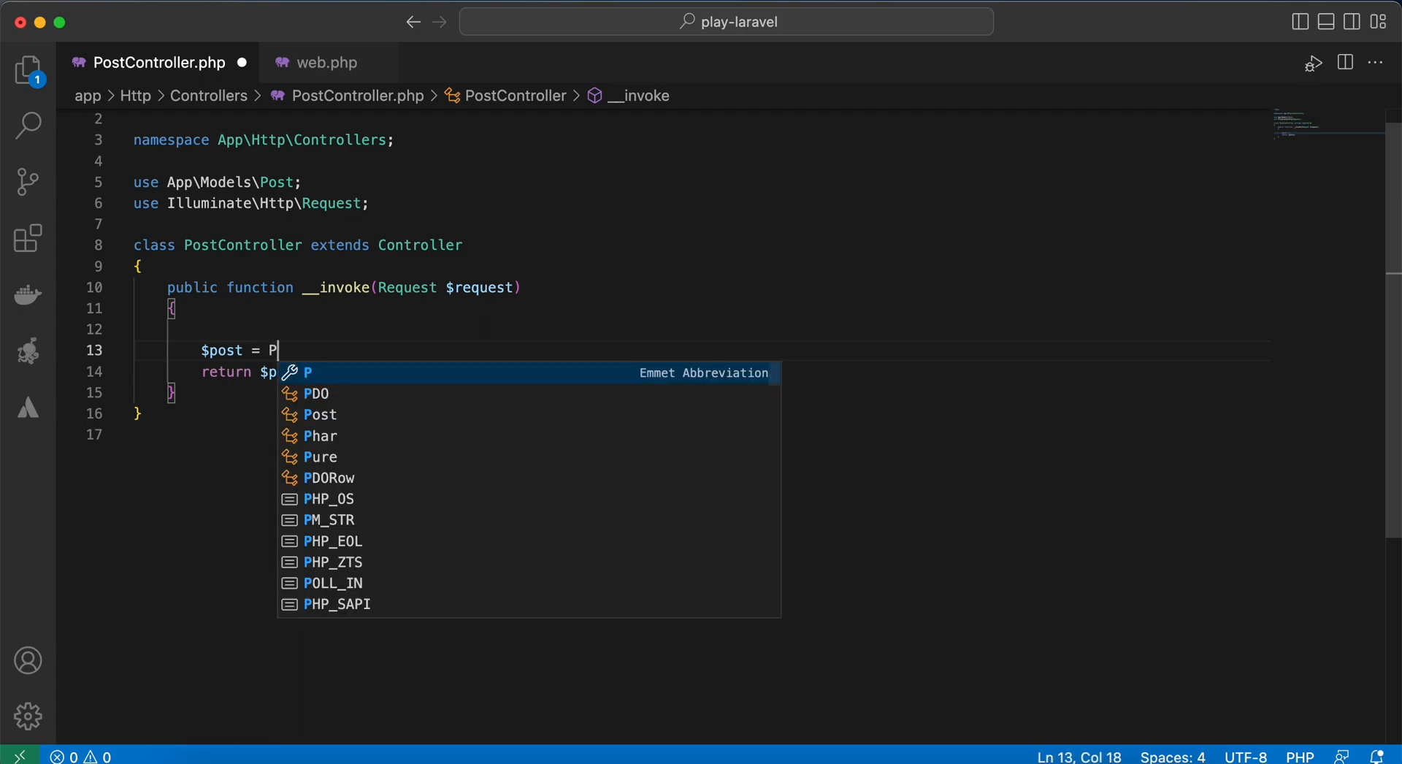
{"action": "type", "text": "ost::first();"}
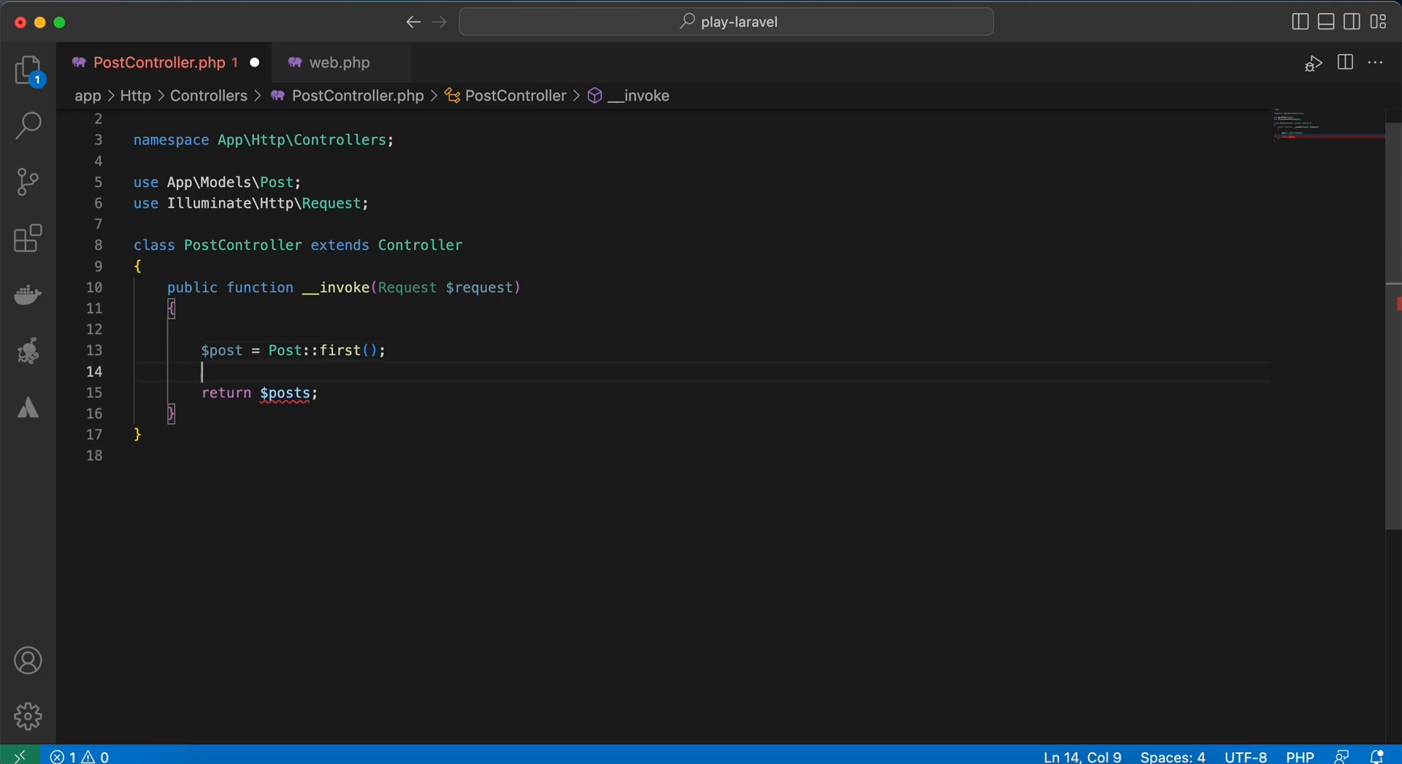
{"action": "type", "text": "$user"}
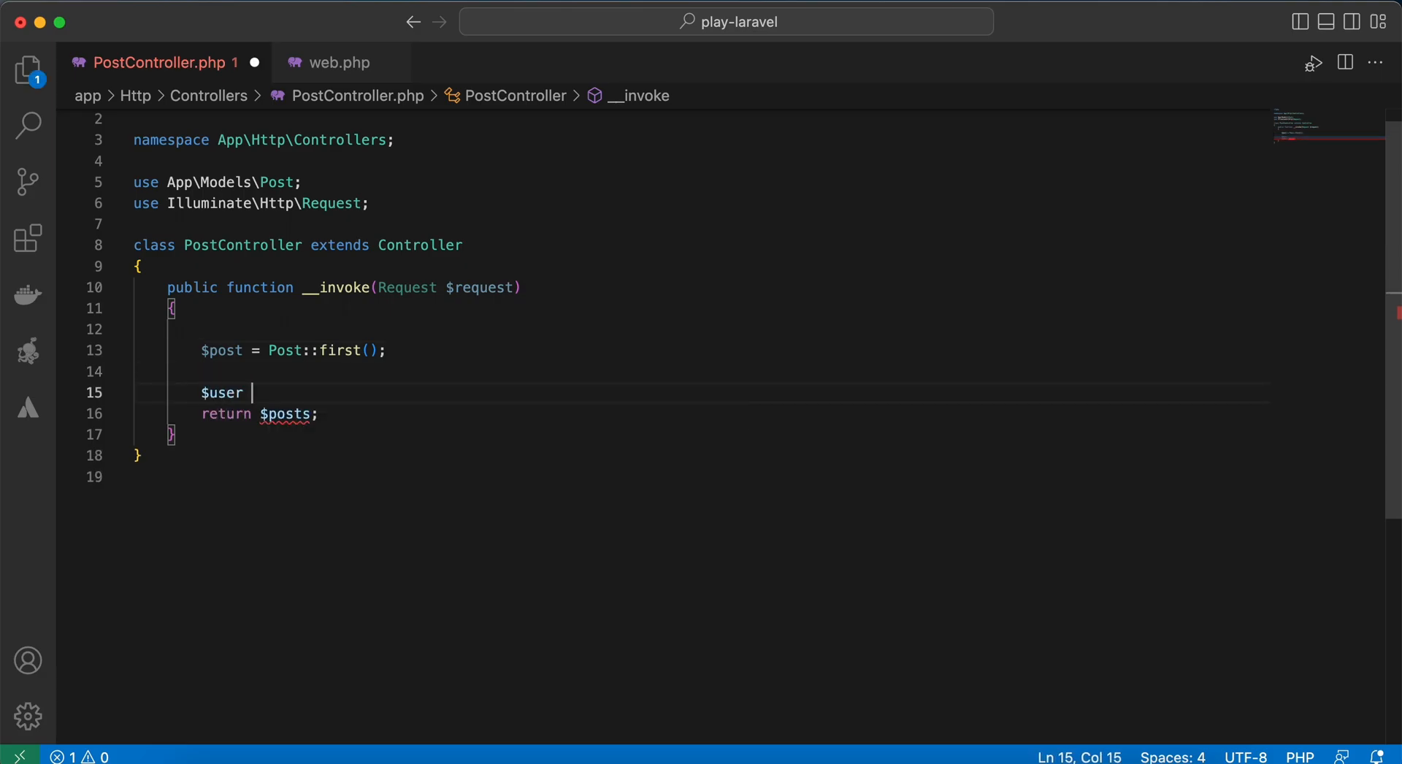
{"action": "type", "text": "= User::first();"}
{"action": "type", "text": "dd("}
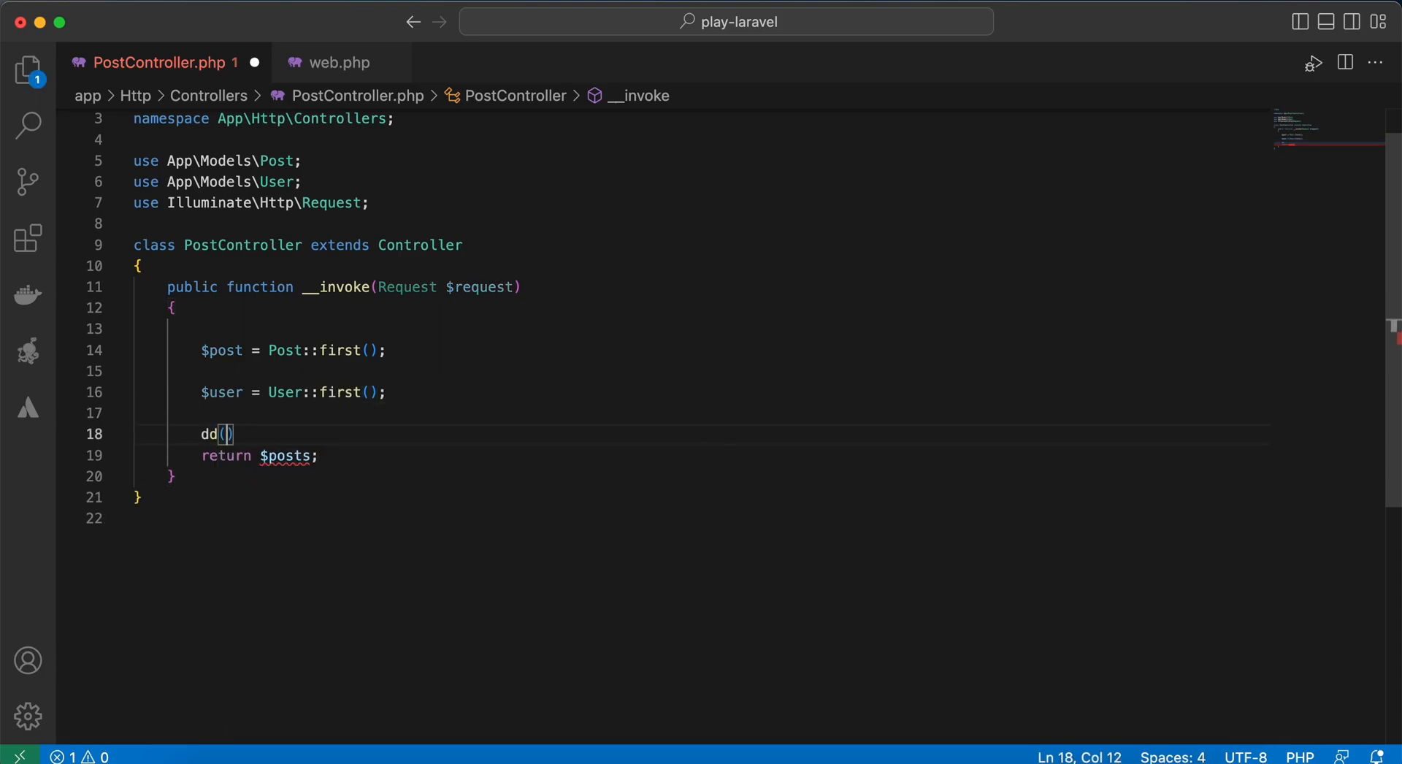
{"action": "type", "text": "$p"}
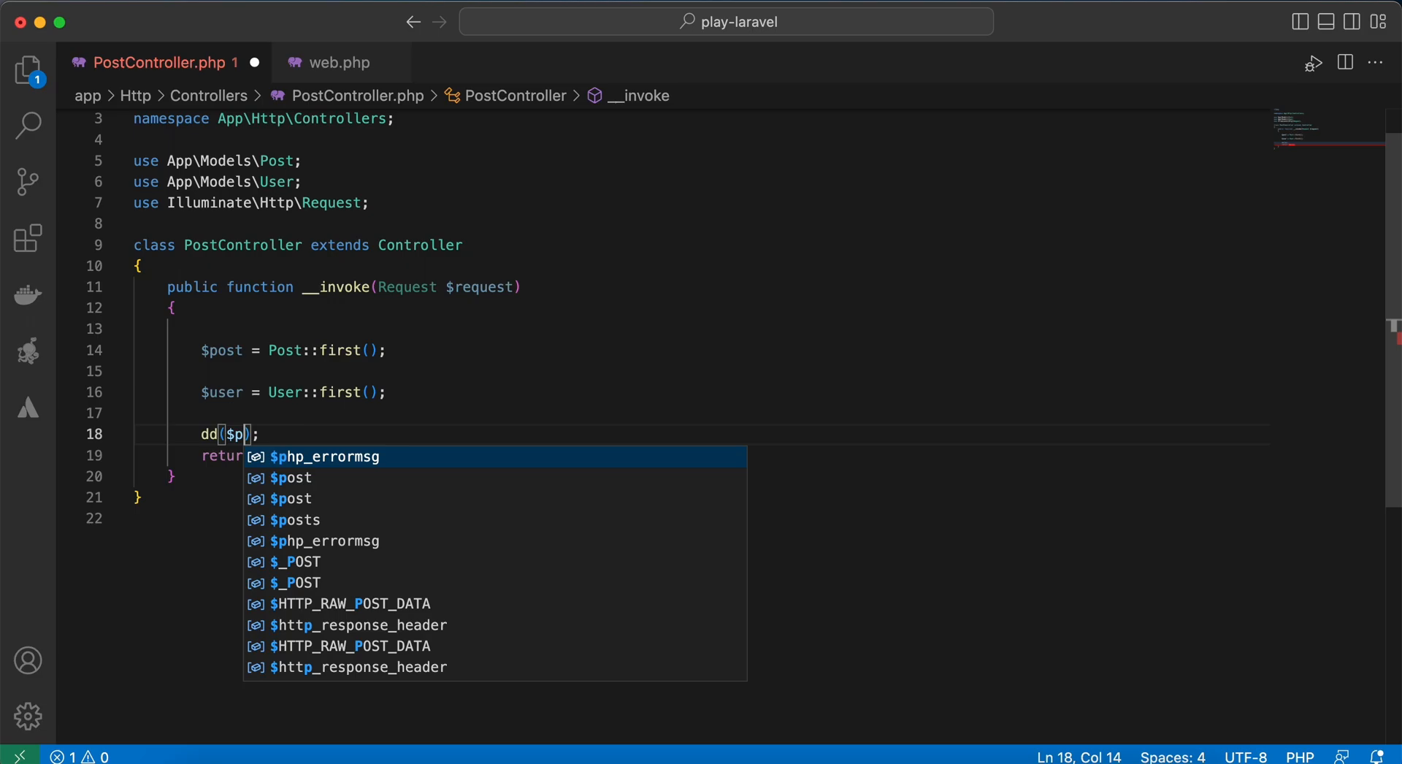
{"action": "type", "text": "ost->"}
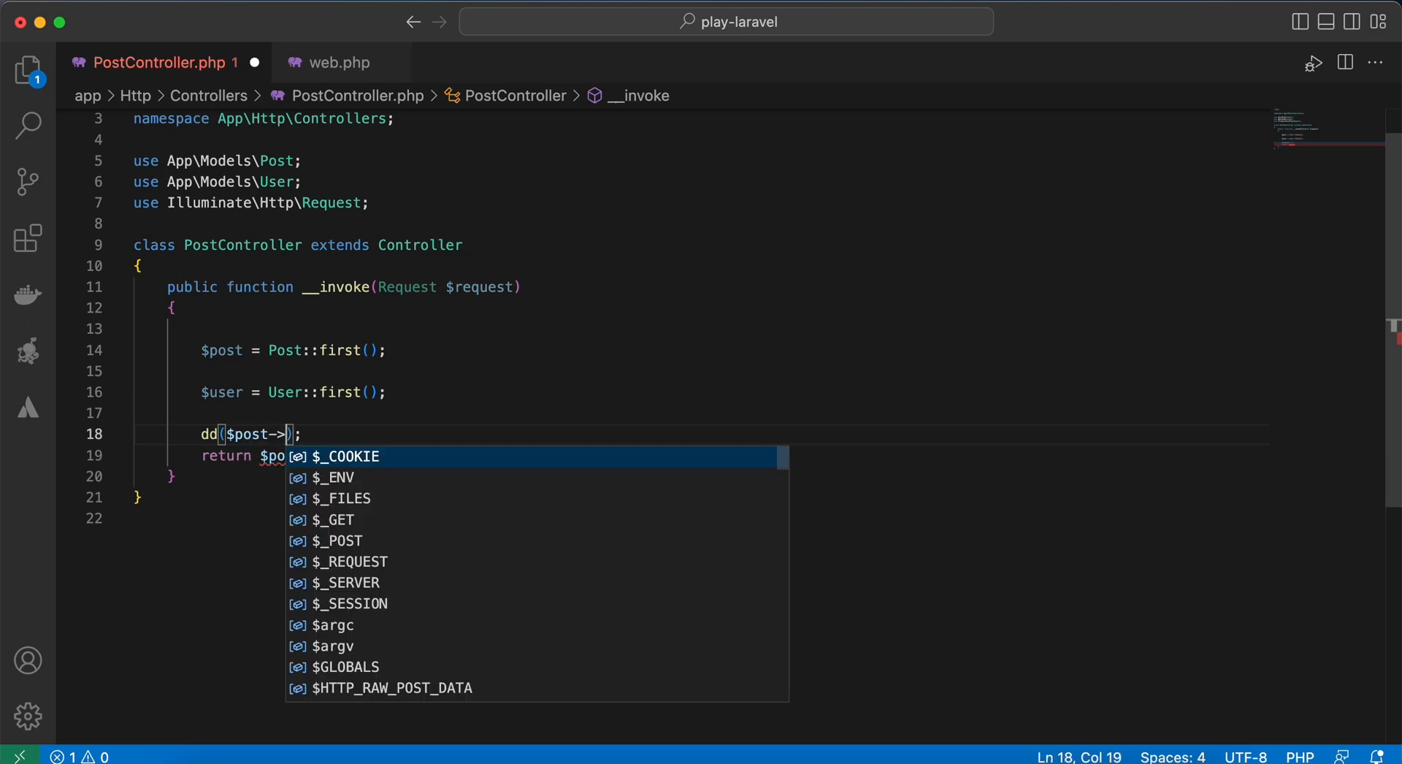
{"action": "type", "text": "user_id, $use"}
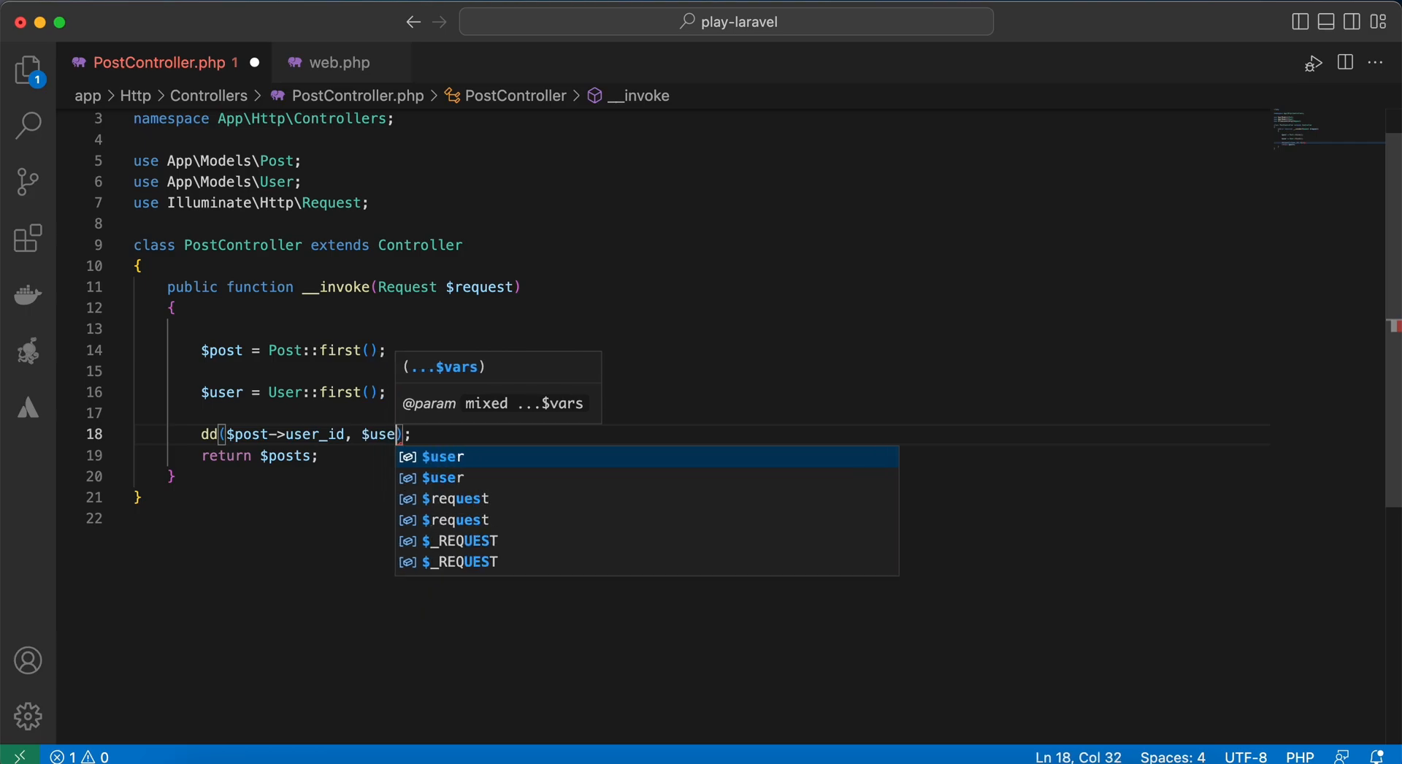
{"action": "type", "text": "->id"}
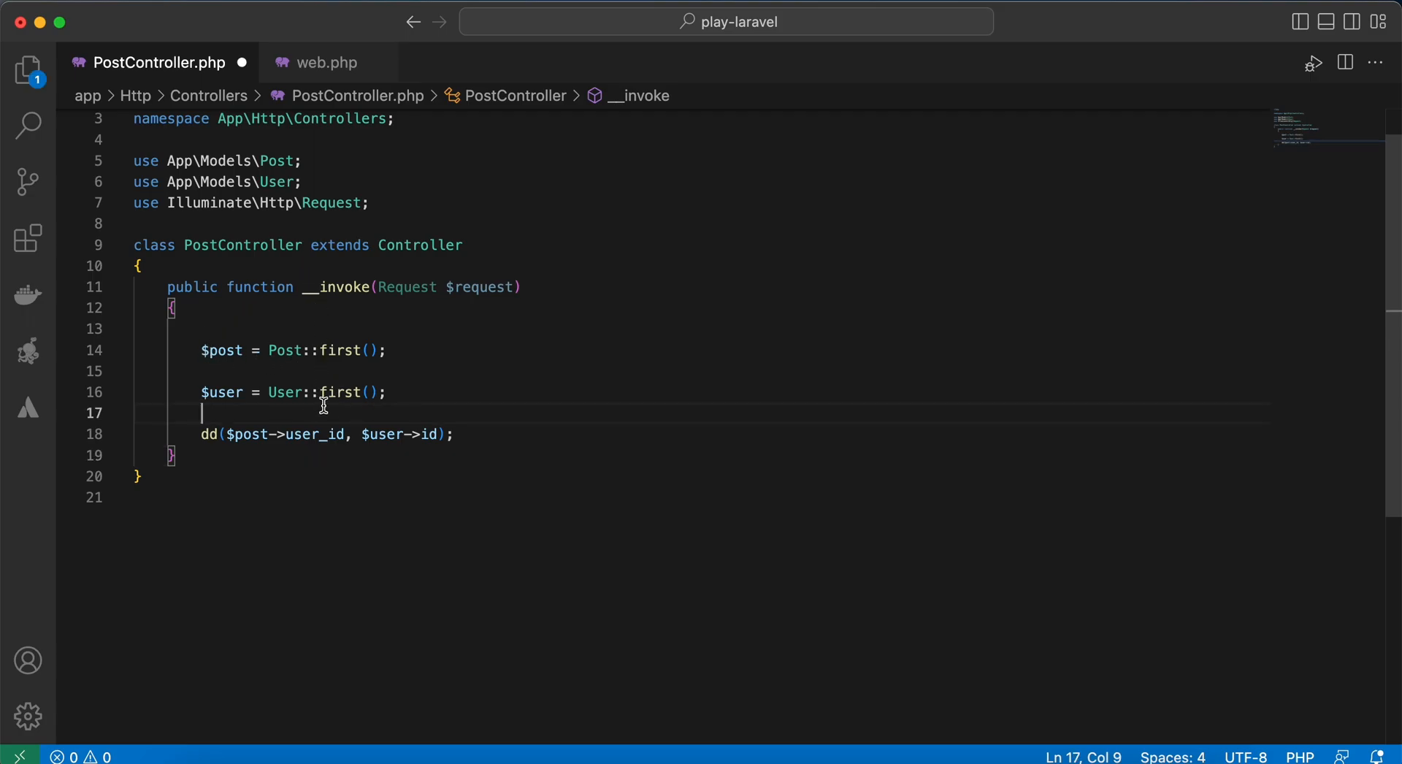
Add dd($post->user->is($user)) to PostController and save the file
{"action": "type", "text": "$p"}
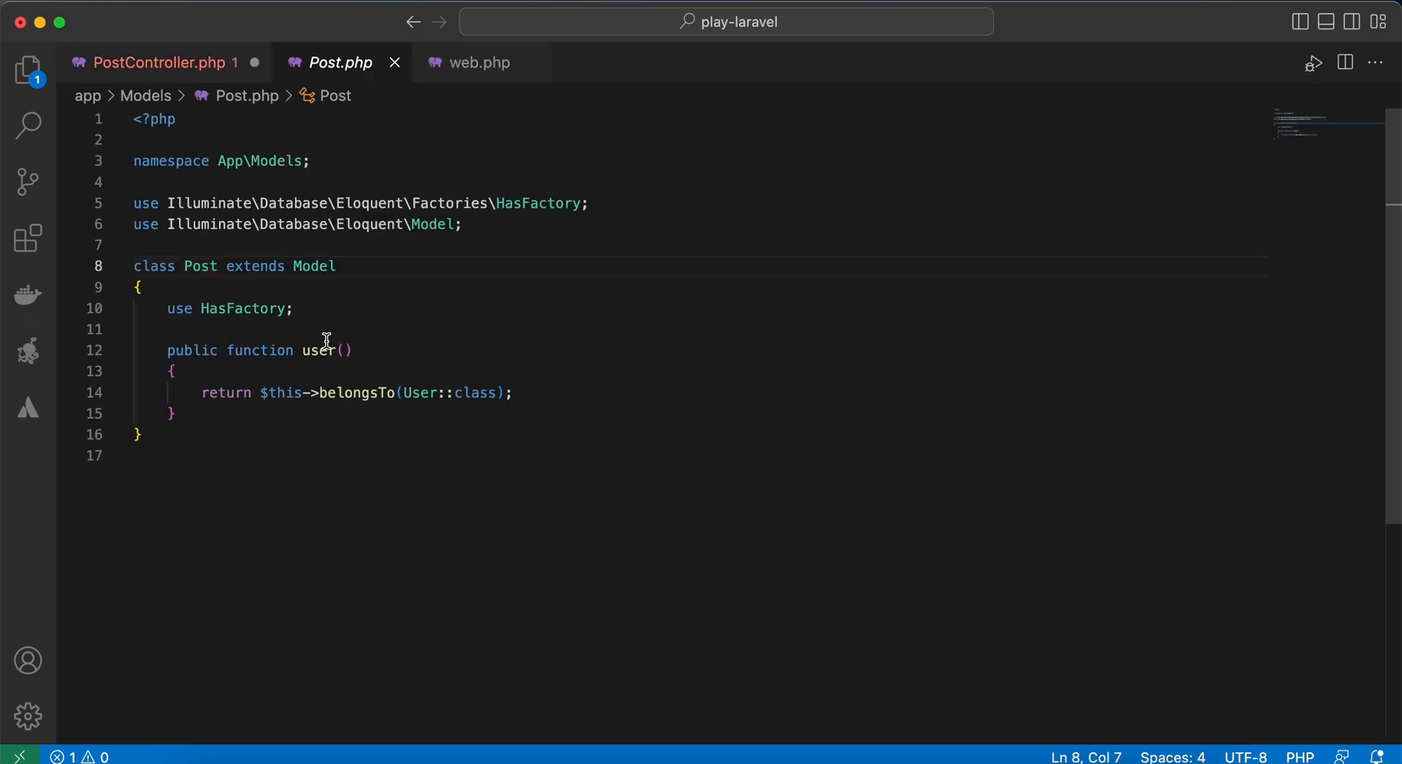
{"action": "left_click", "coordinate": [162, 62]}
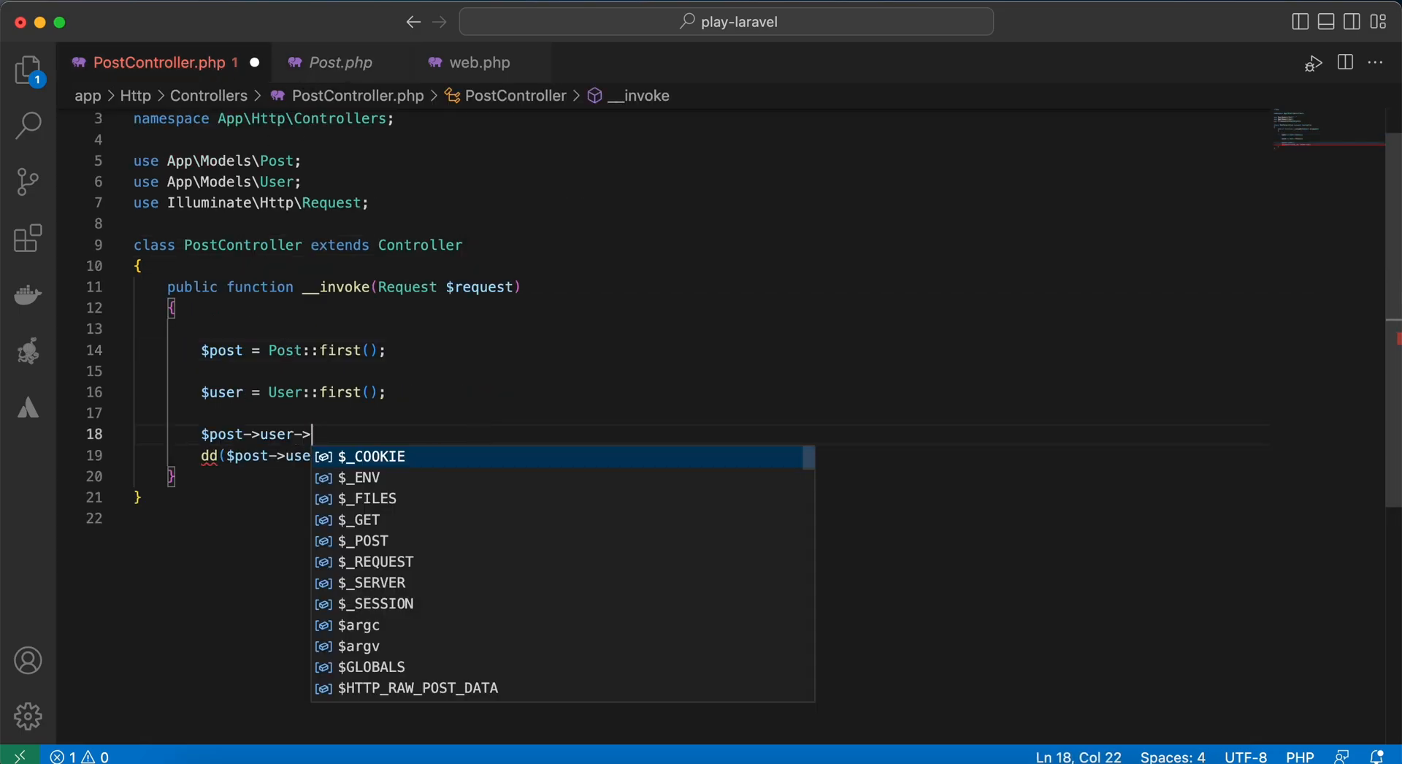
{"action": "type", "text": "is("}
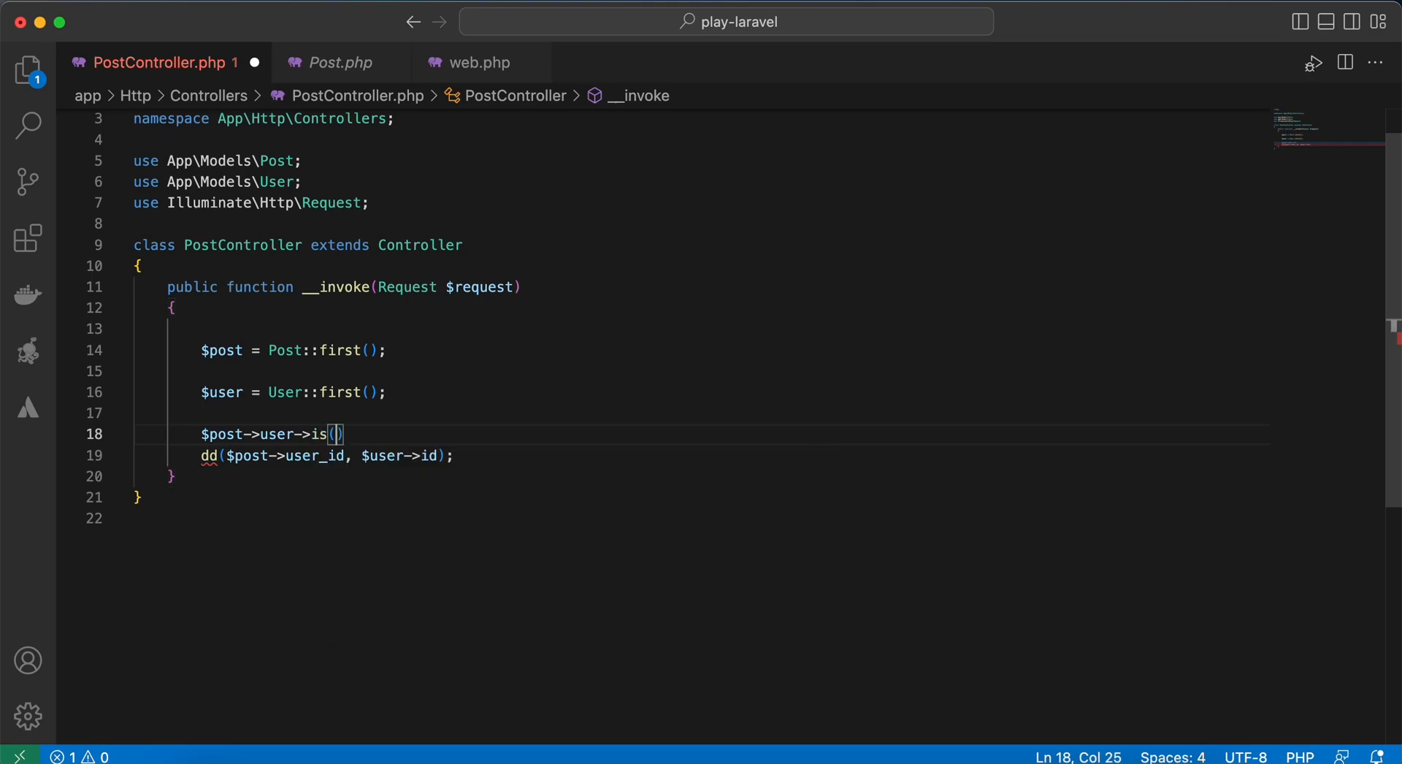
{"action": "type", "text": "$user"}
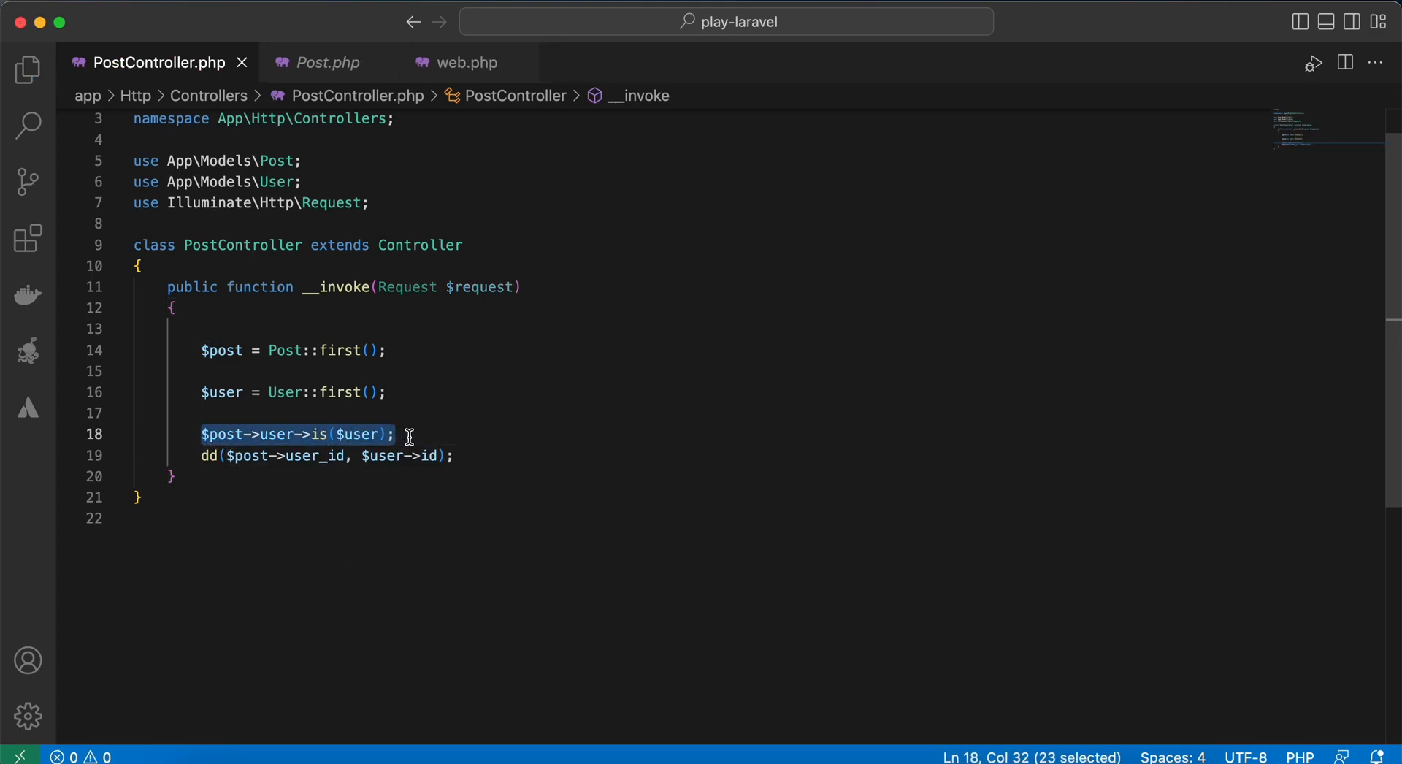
{"action": "type", "text": "dd("}
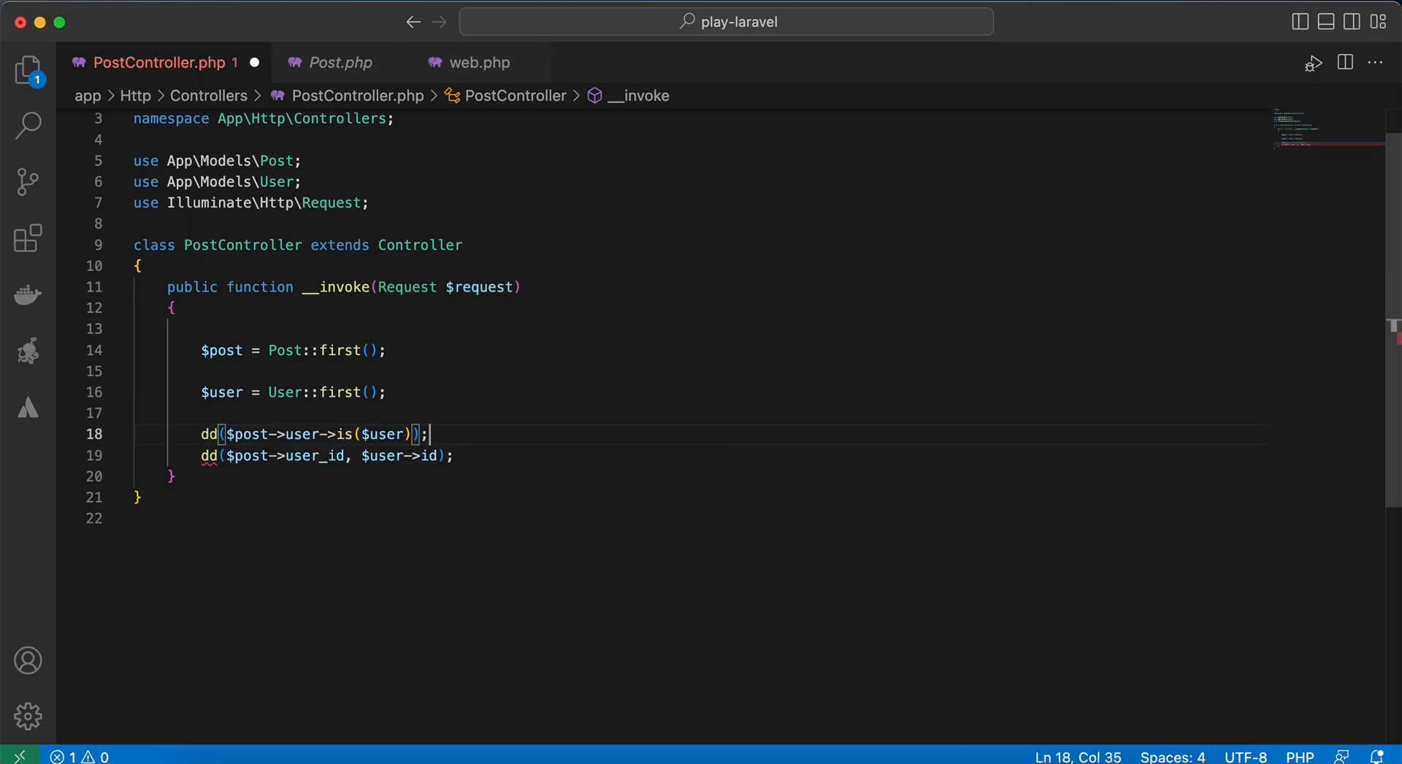
{"action": "key", "text": "Cmd+S"}
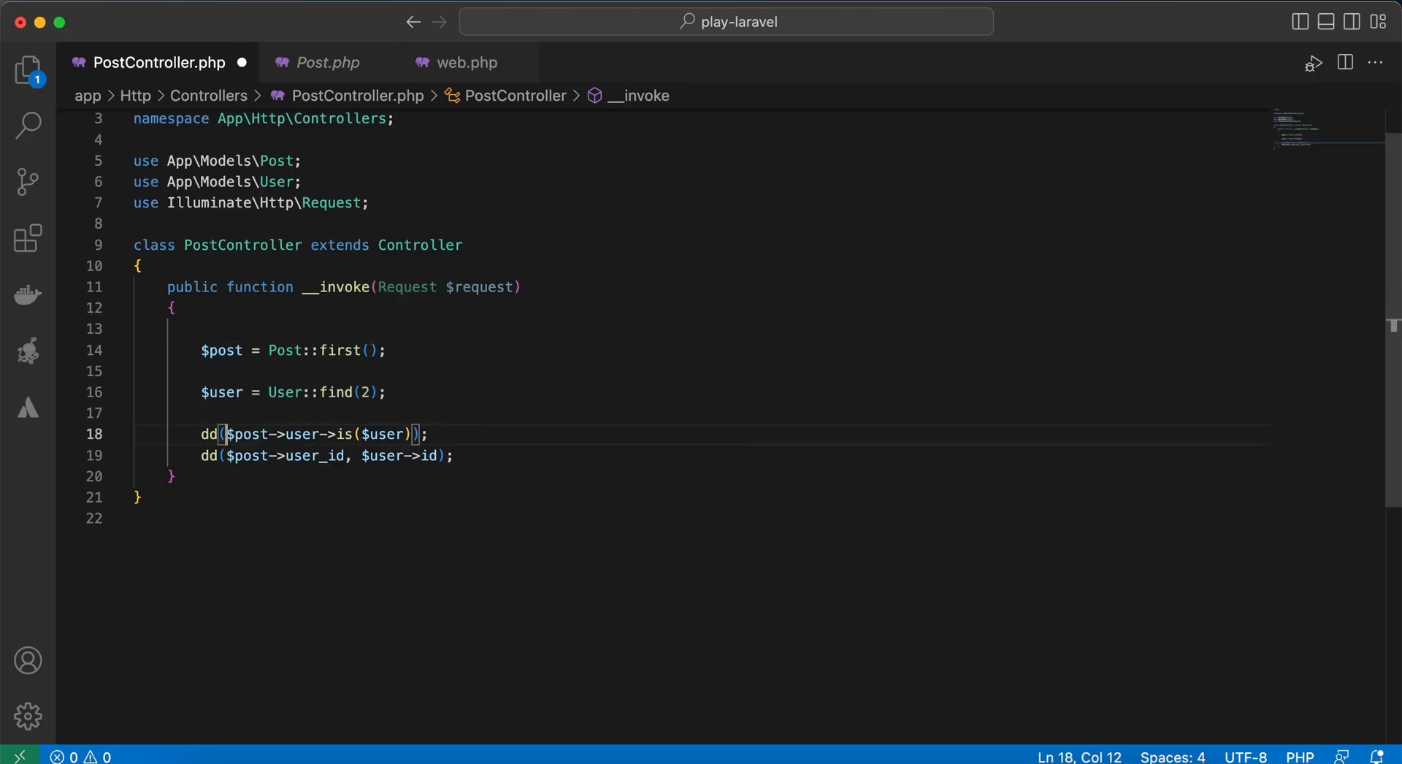
Change is() to isNot() in the dd line, then switch back to the controller code
{"action": "type", "text": "N"}
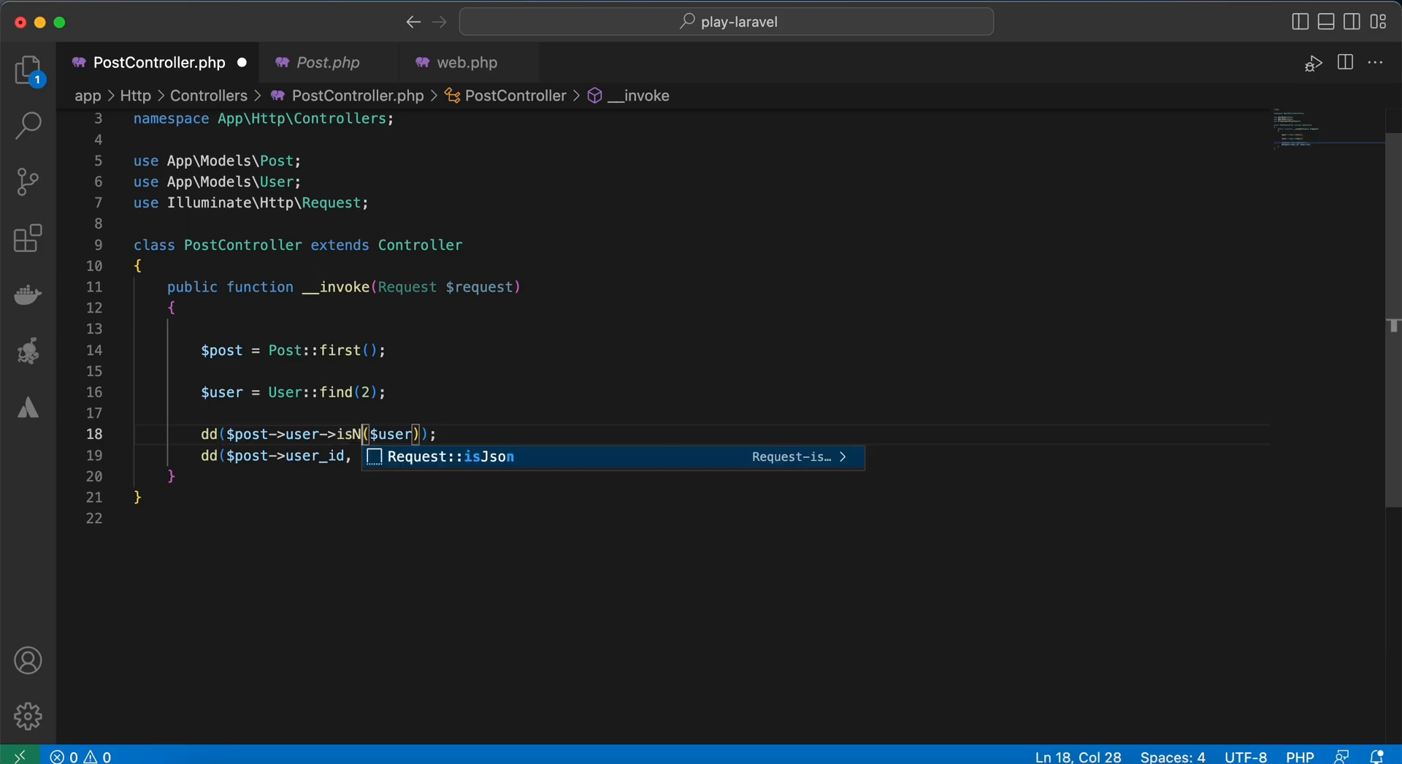
{"action": "type", "text": "ot"}
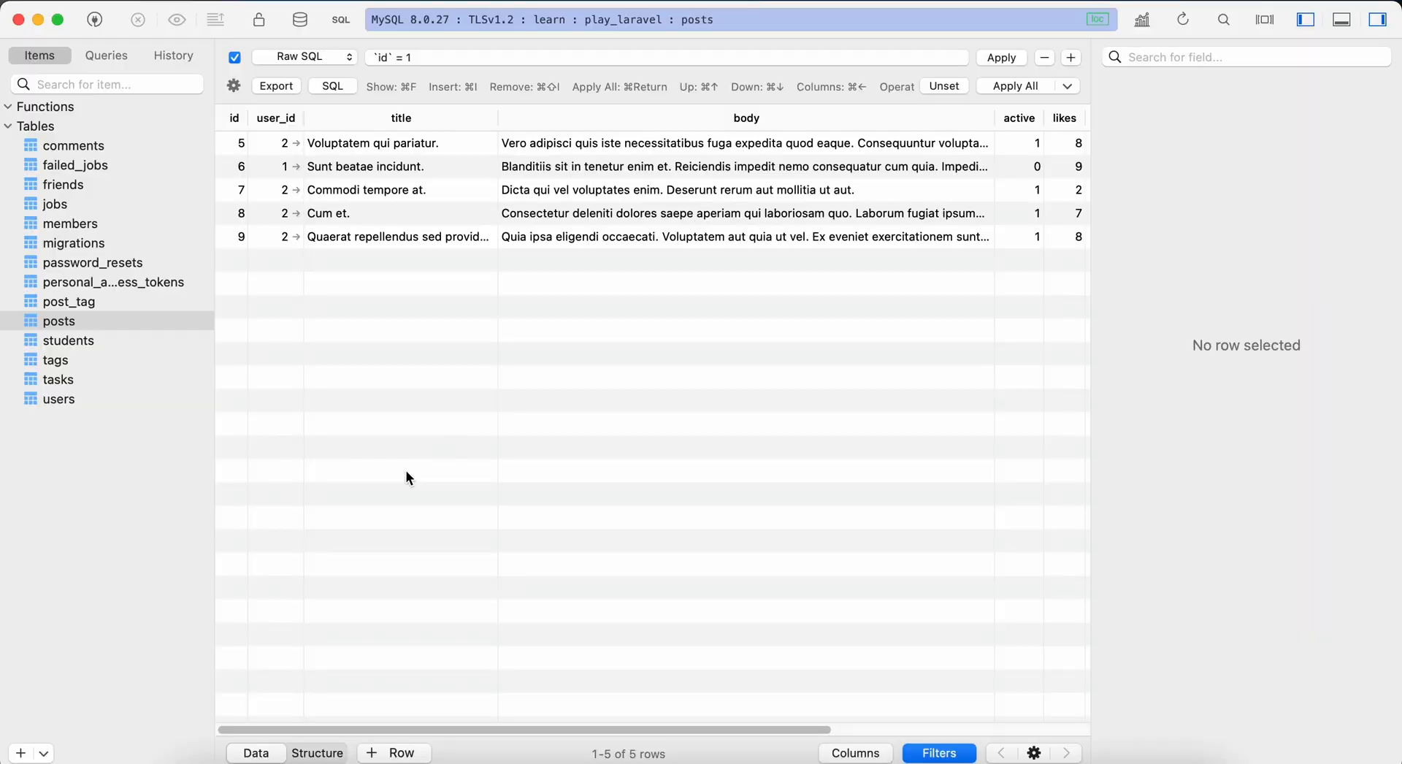
{"action": "key", "text": "Cmd+Tab"}
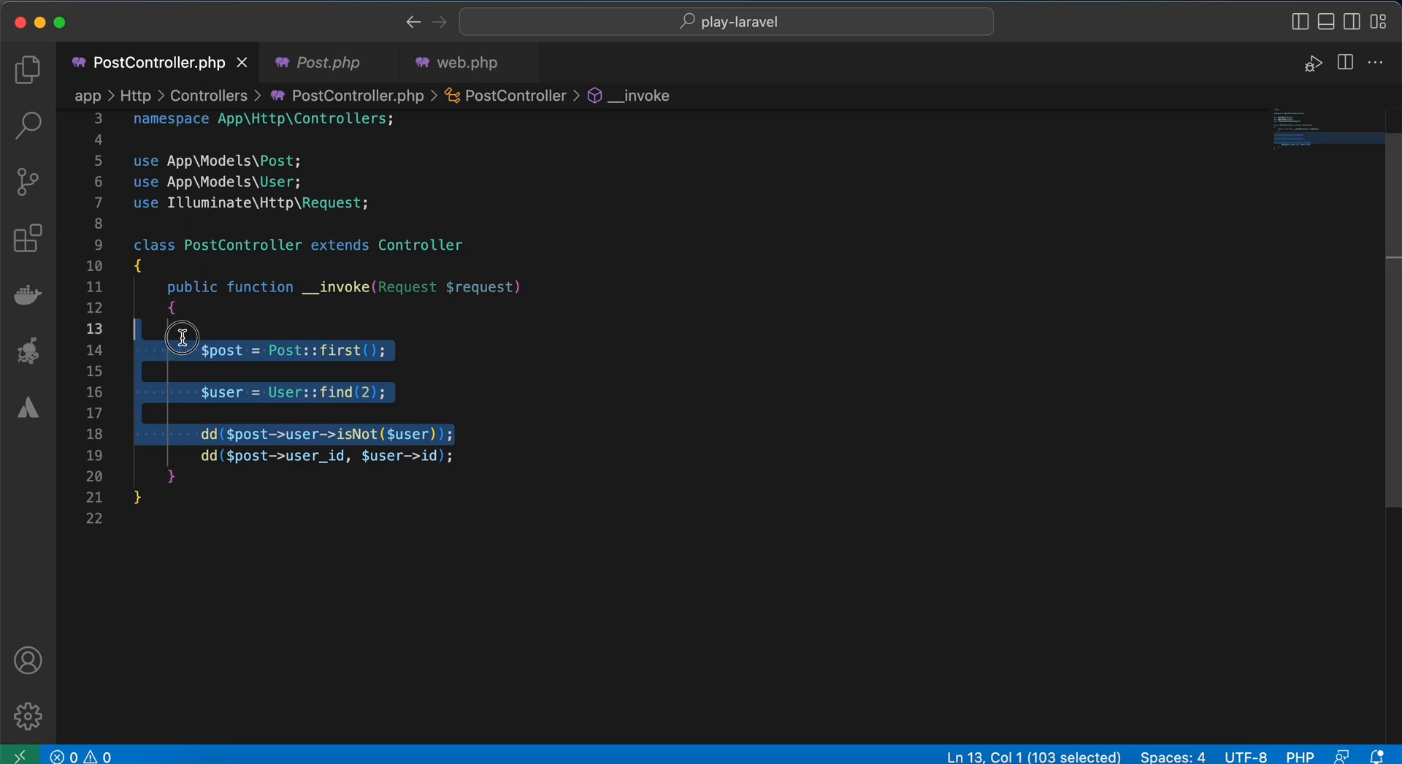
Replace the post/user comparison lines with auth()->loginUsingId(1)
{"action": "type", "text": "au"}
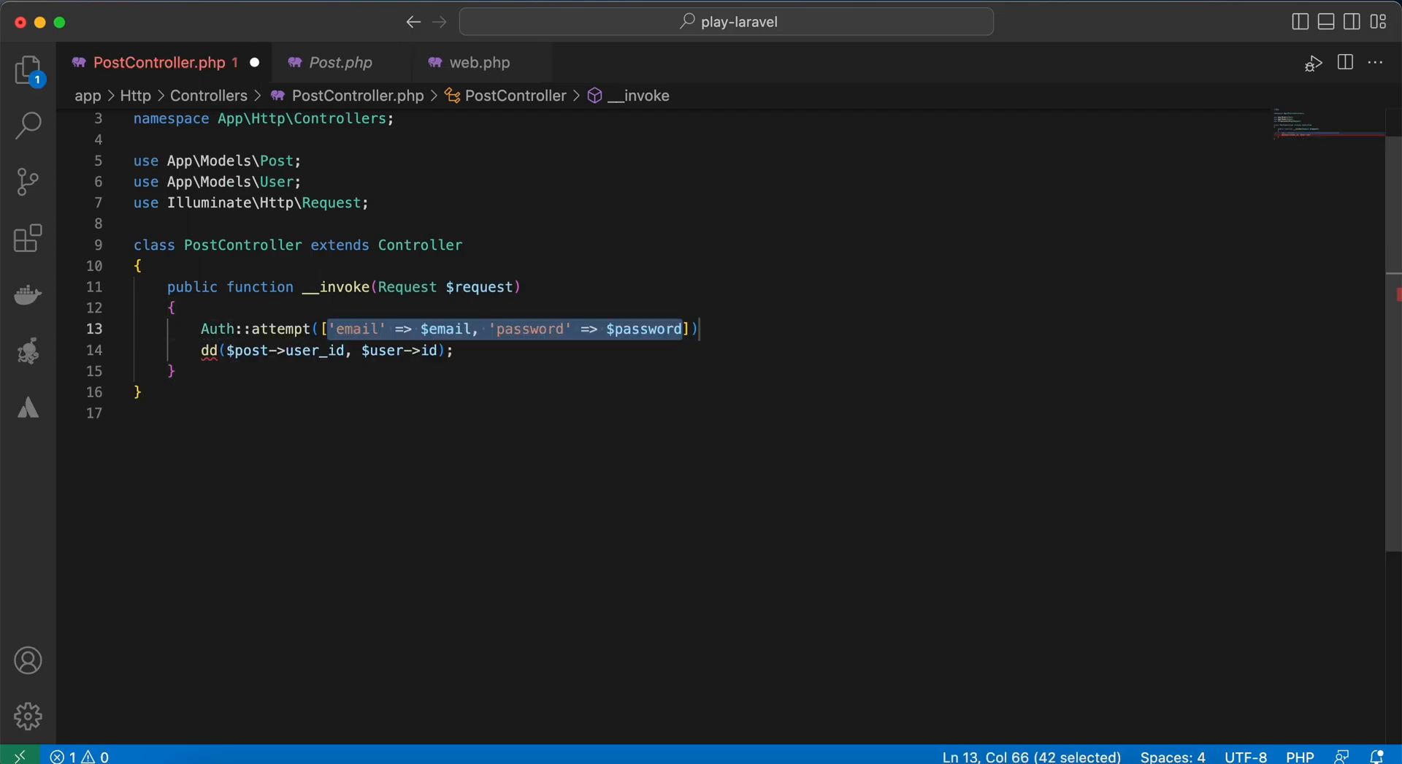
{"action": "key", "text": "Delete"}
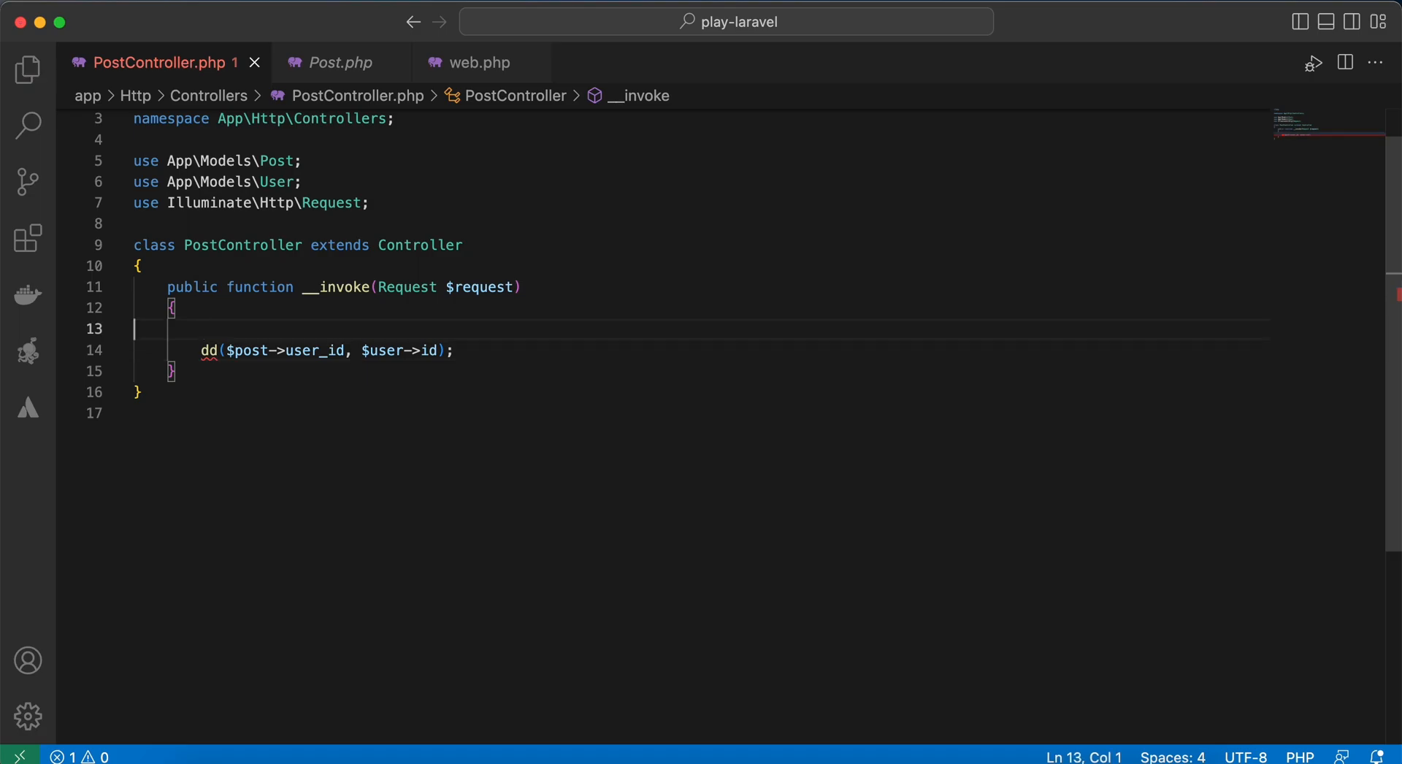
{"action": "type", "text": "auth"}
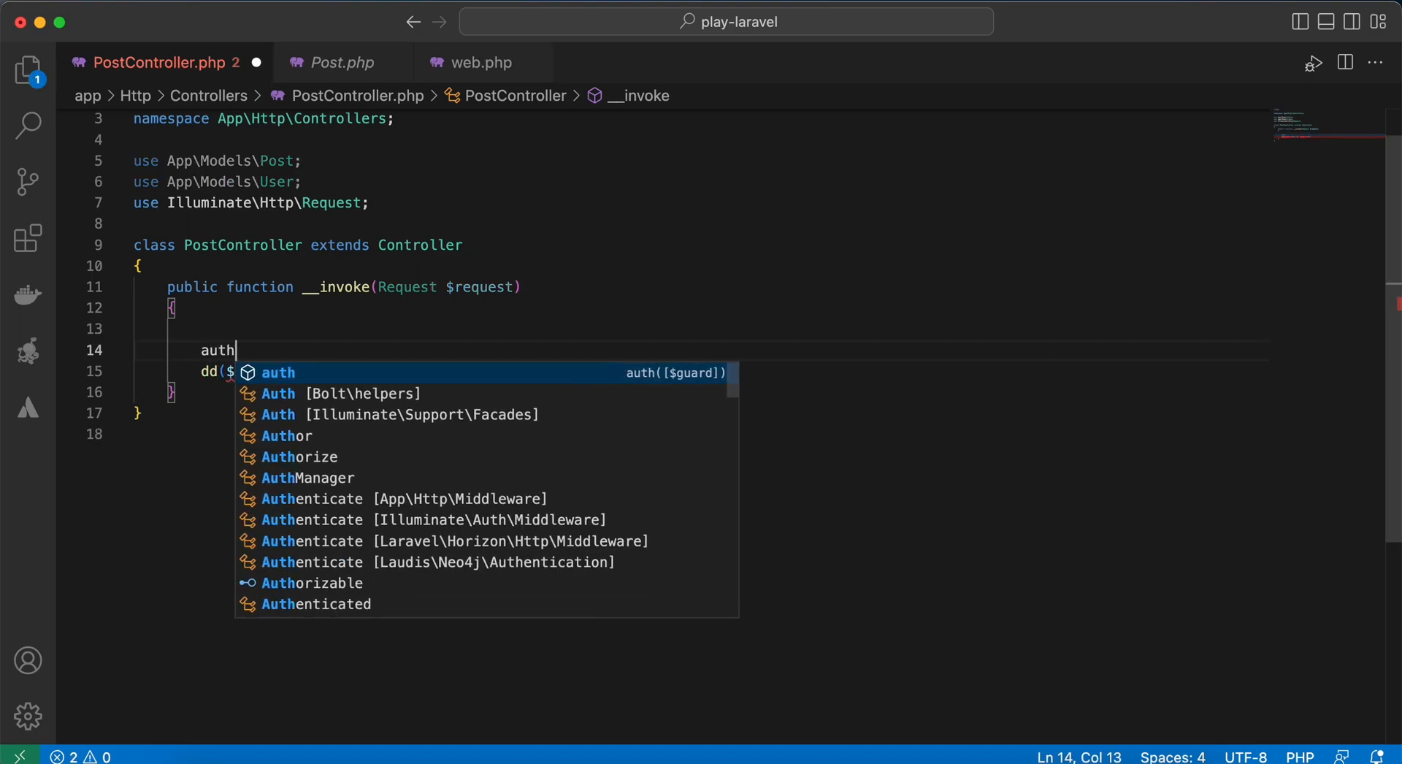
{"action": "type", "text": "()->logi"}
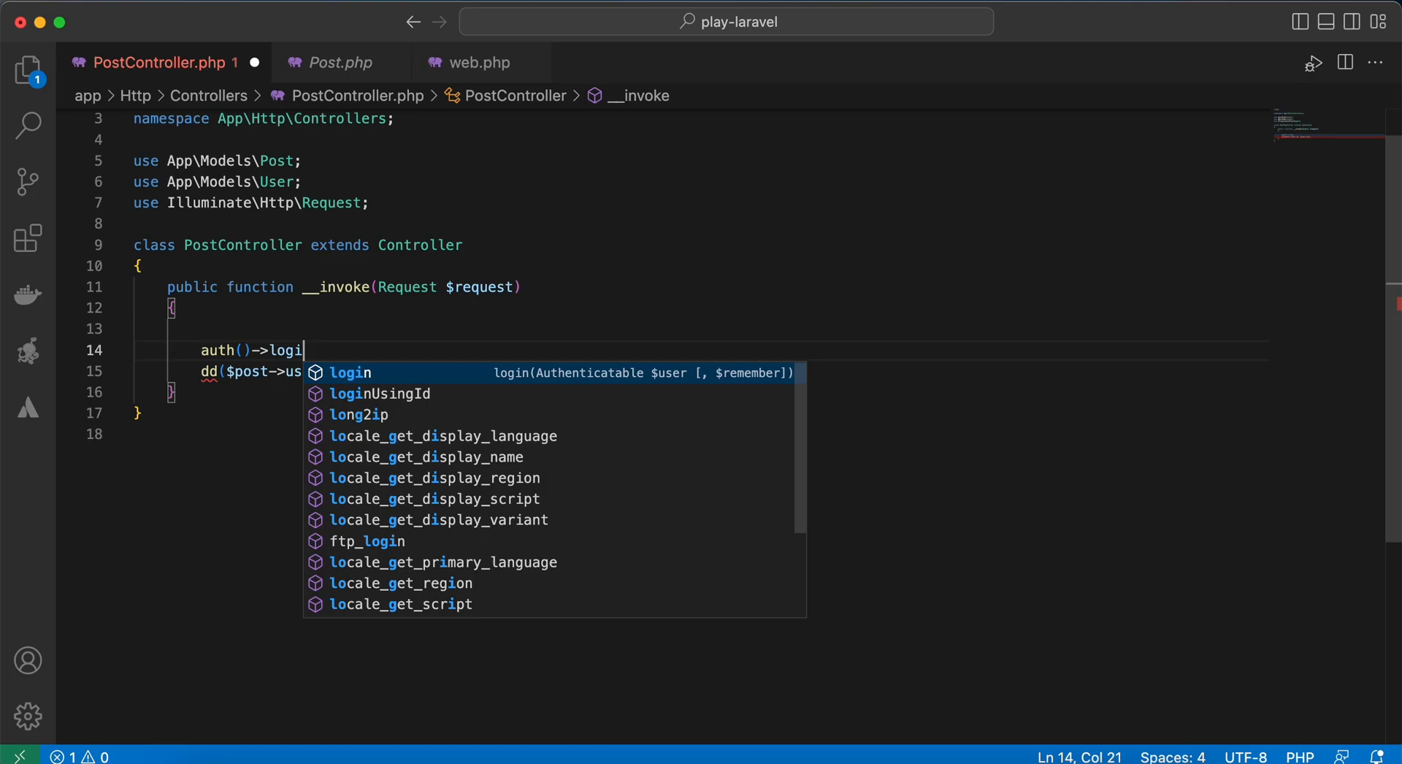
{"action": "left_click", "coordinate": [379, 394]}
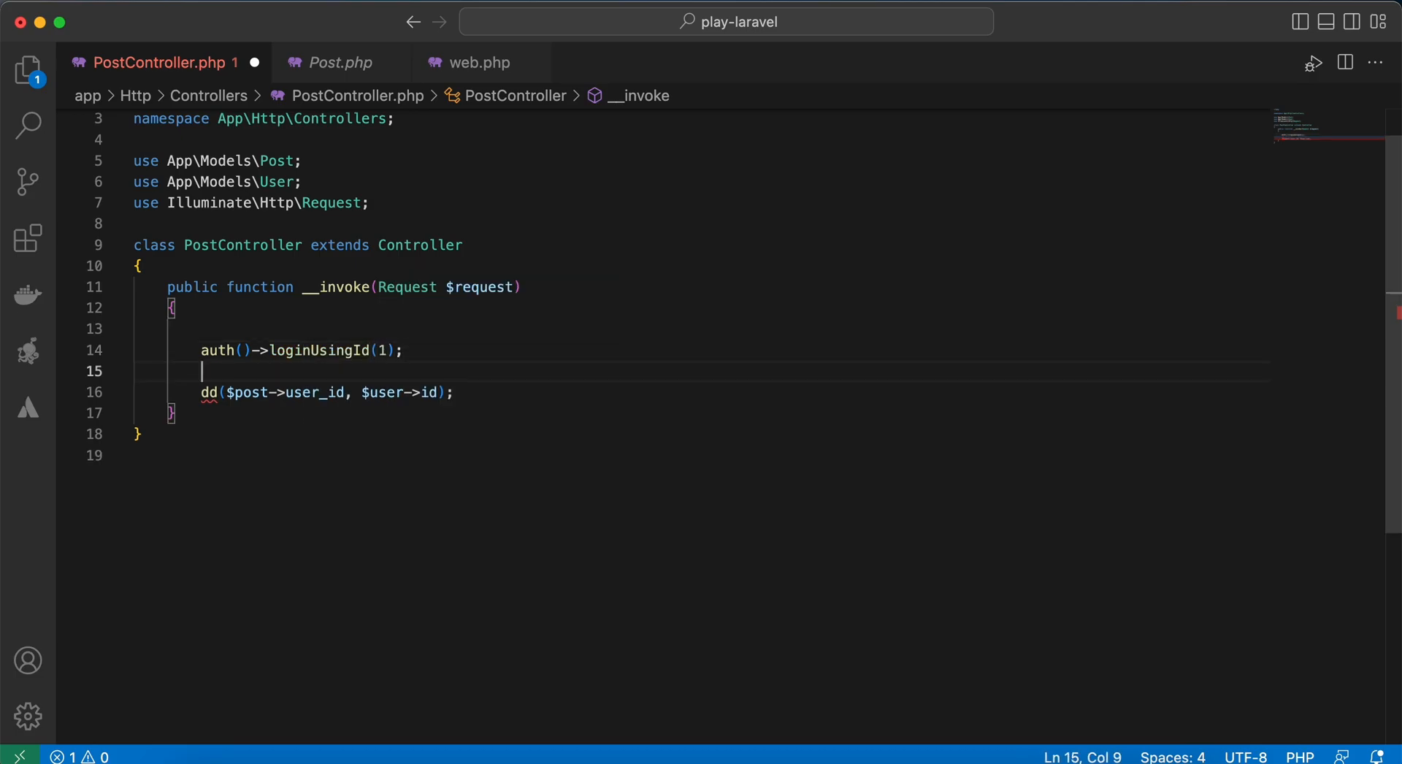
Add $request->session()->regenerate() and return 'authenticated' in place of dd
{"action": "type", "text": "$U"}
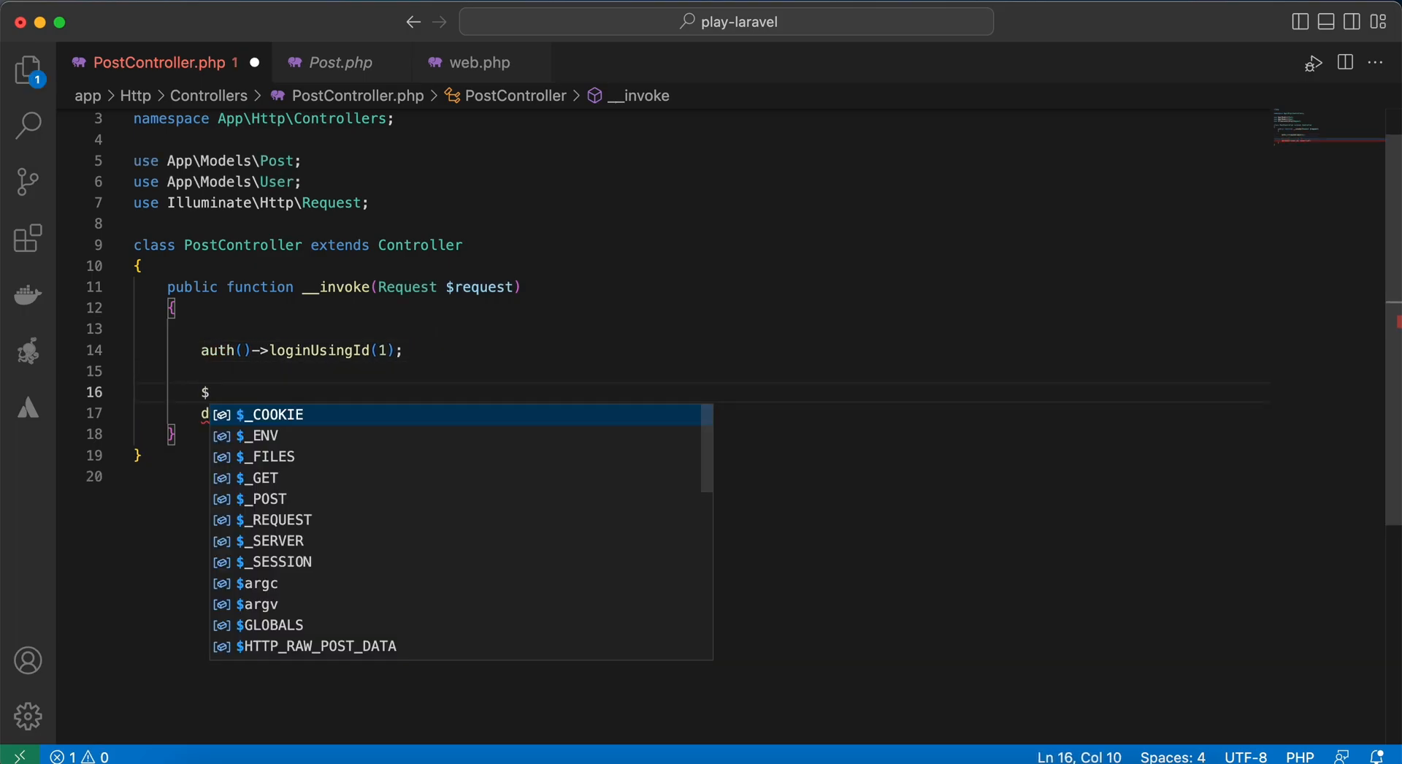
{"action": "type", "text": "request->SESS"}
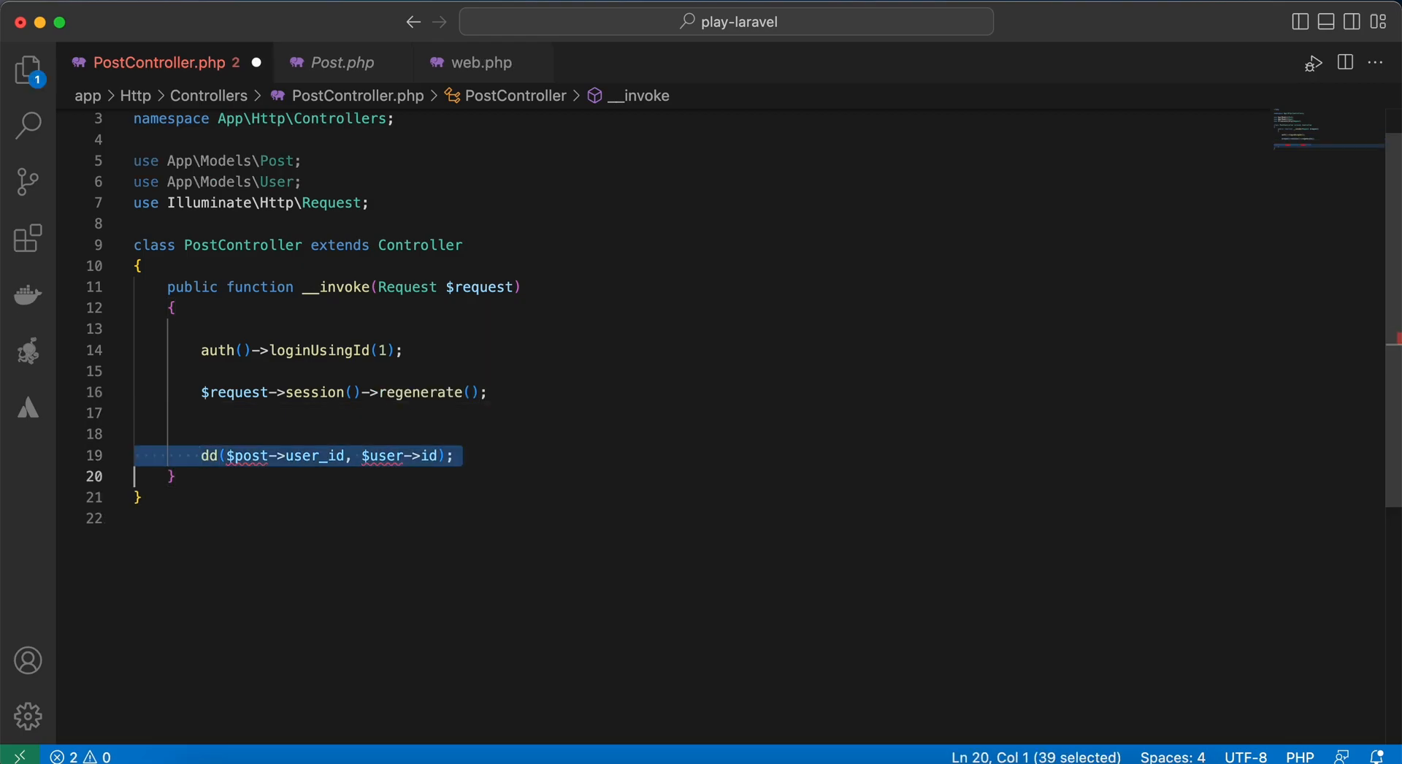
{"action": "type", "text": "RE"}
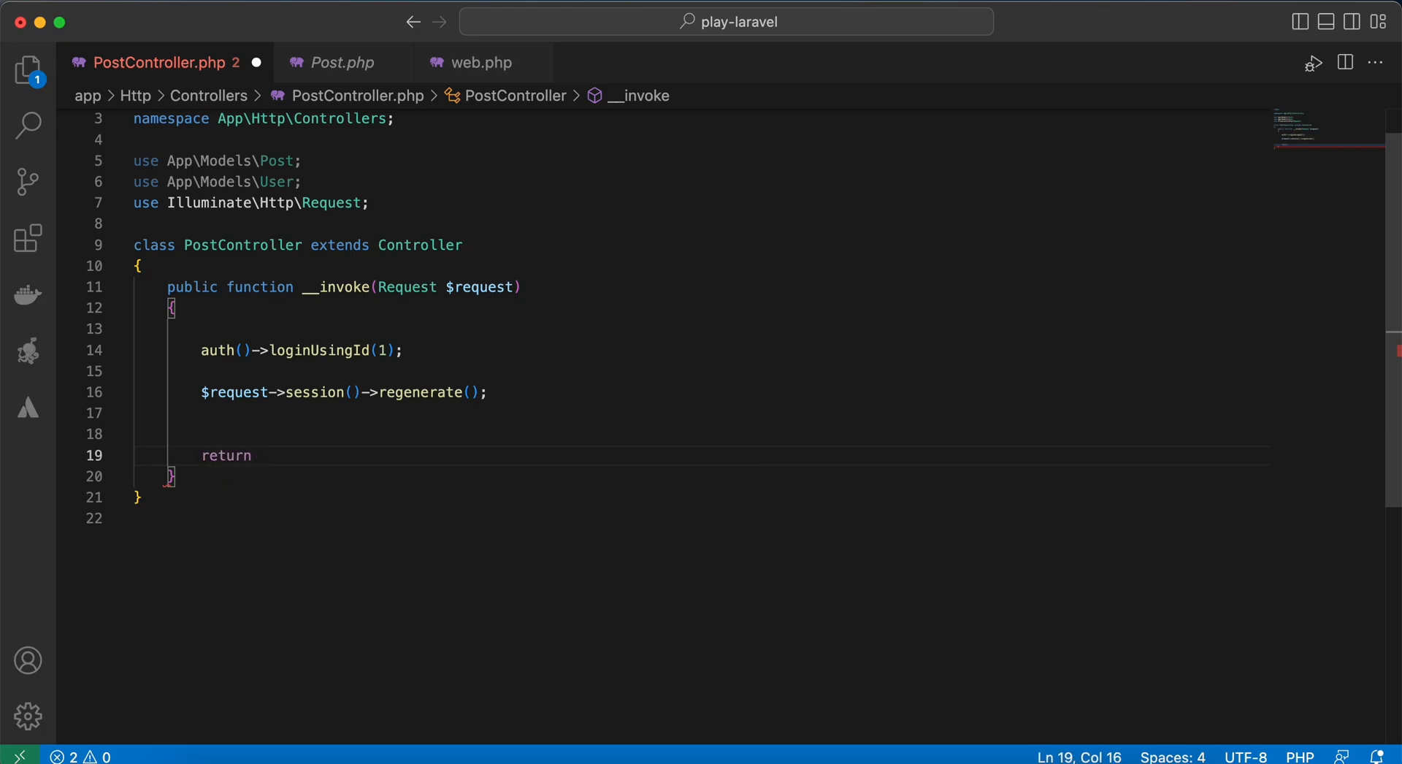
{"action": "type", "text": "'authe'"}
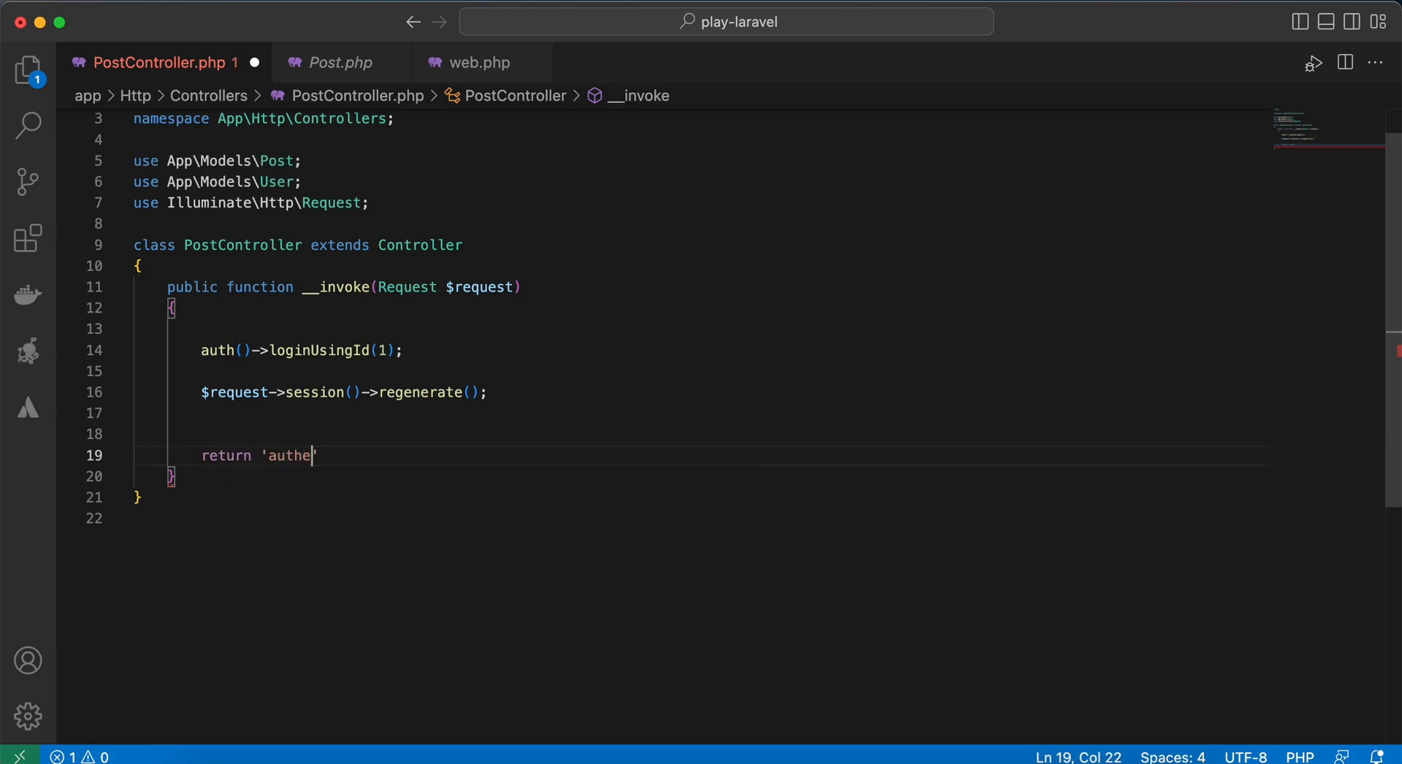
{"action": "type", "text": "nticated';"}
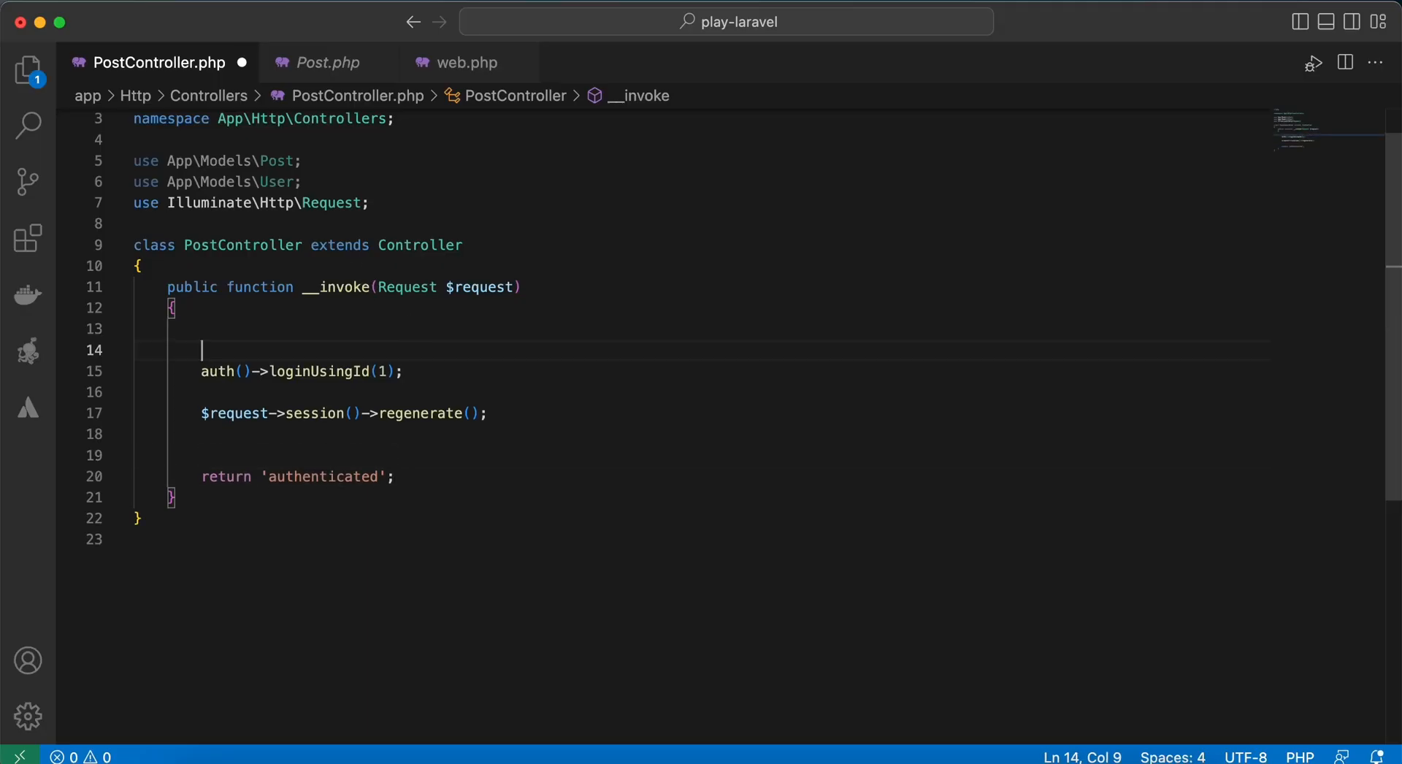
Insert dd(auth()->id()) above loginUsingId and reload 127.0.0.1:8000 to see id 2
{"action": "type", "text": "dd(au);"}
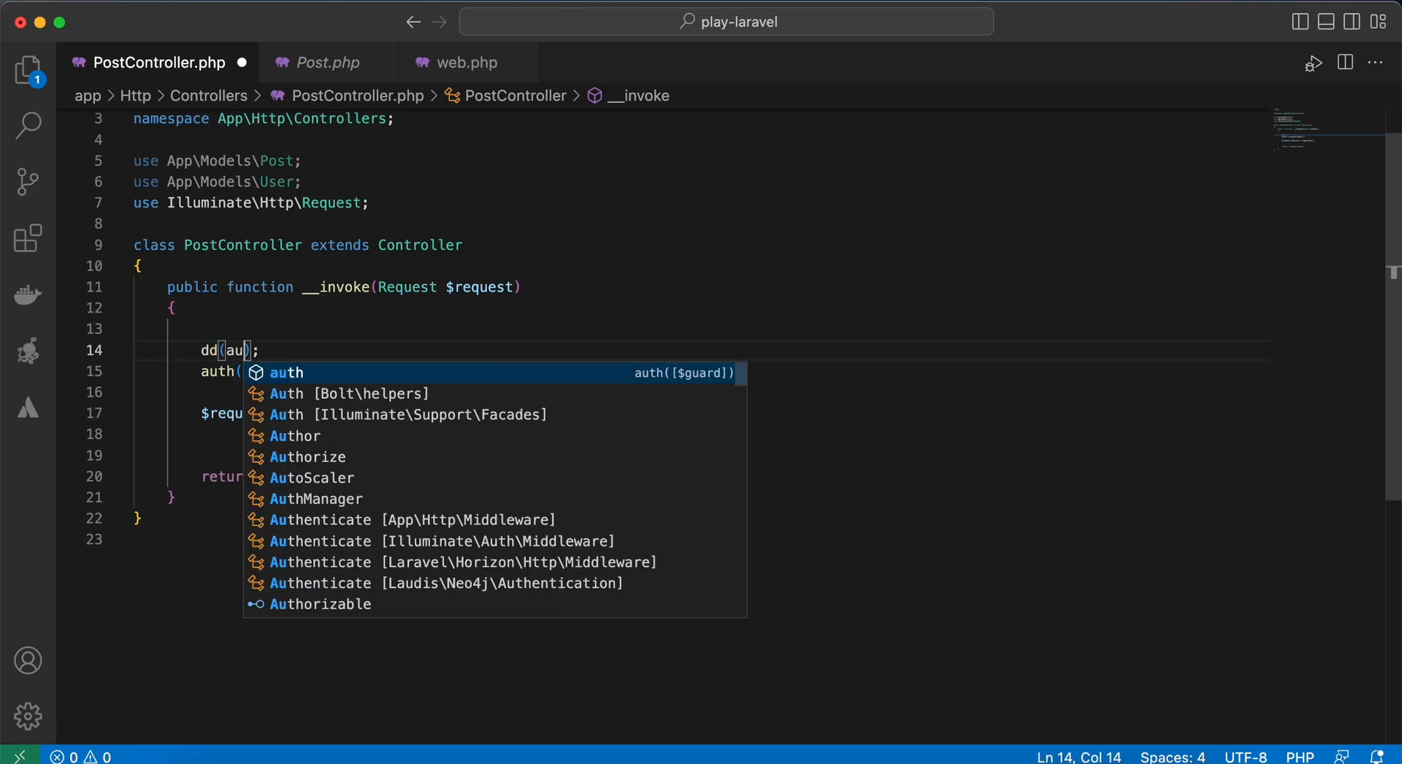
{"action": "type", "text": "()->id"}
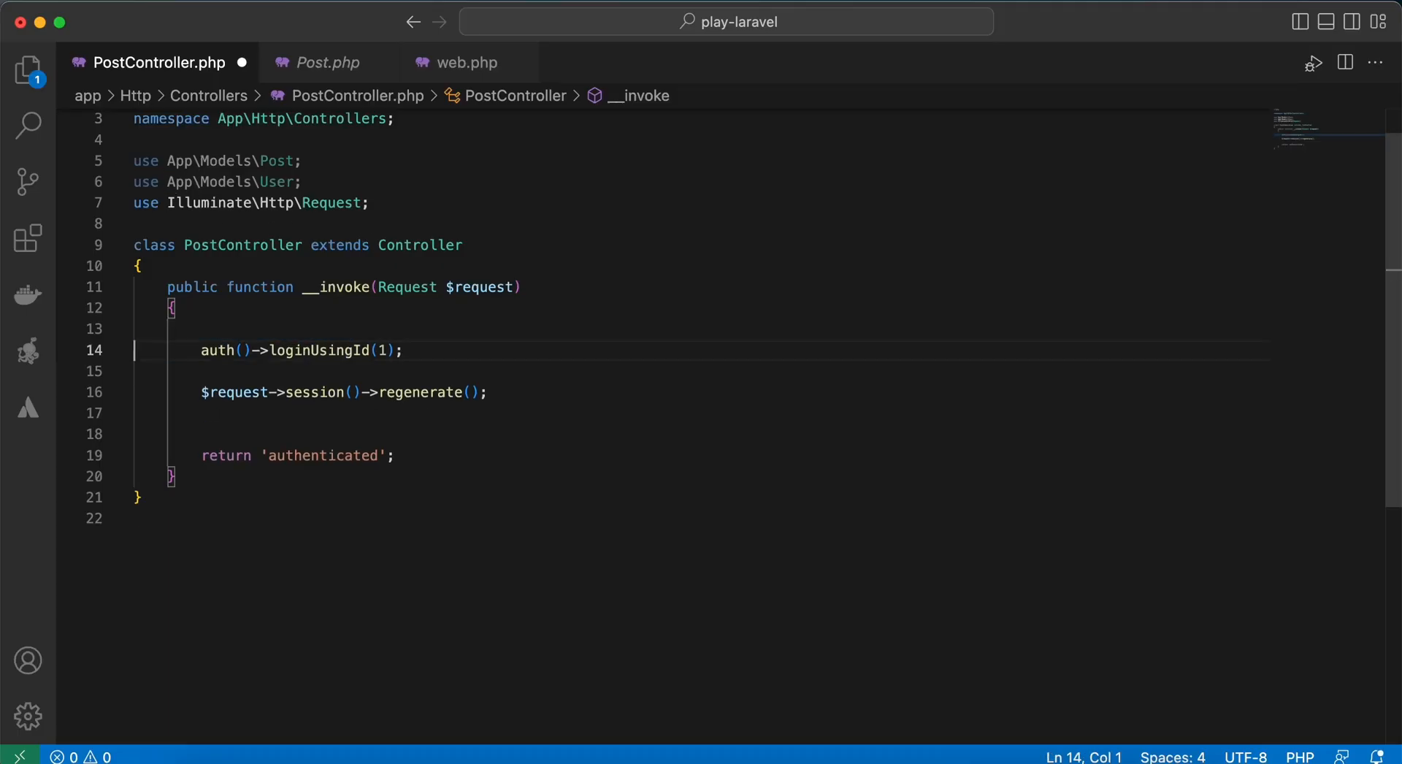
{"action": "left_click", "coordinate": [388, 350]}
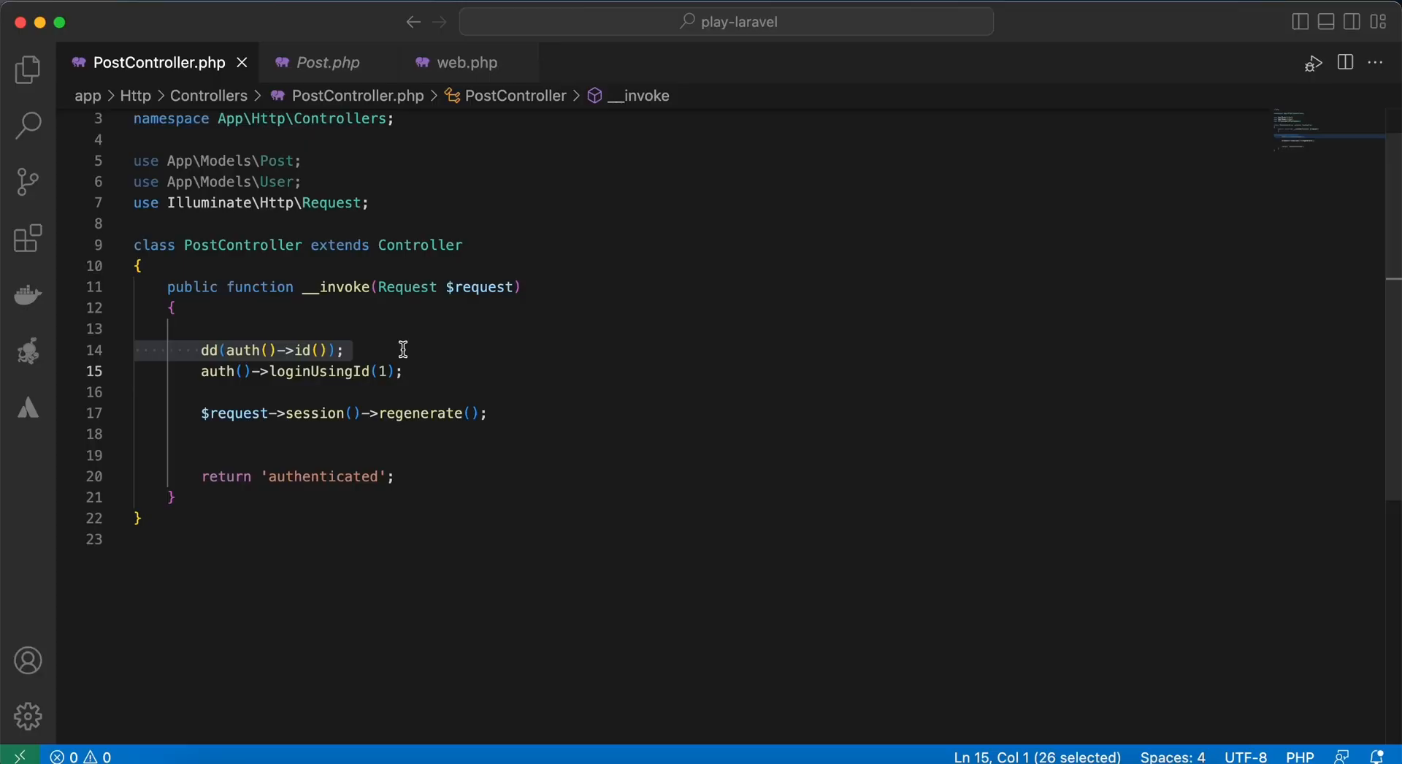
{"action": "type", "text": "2"}
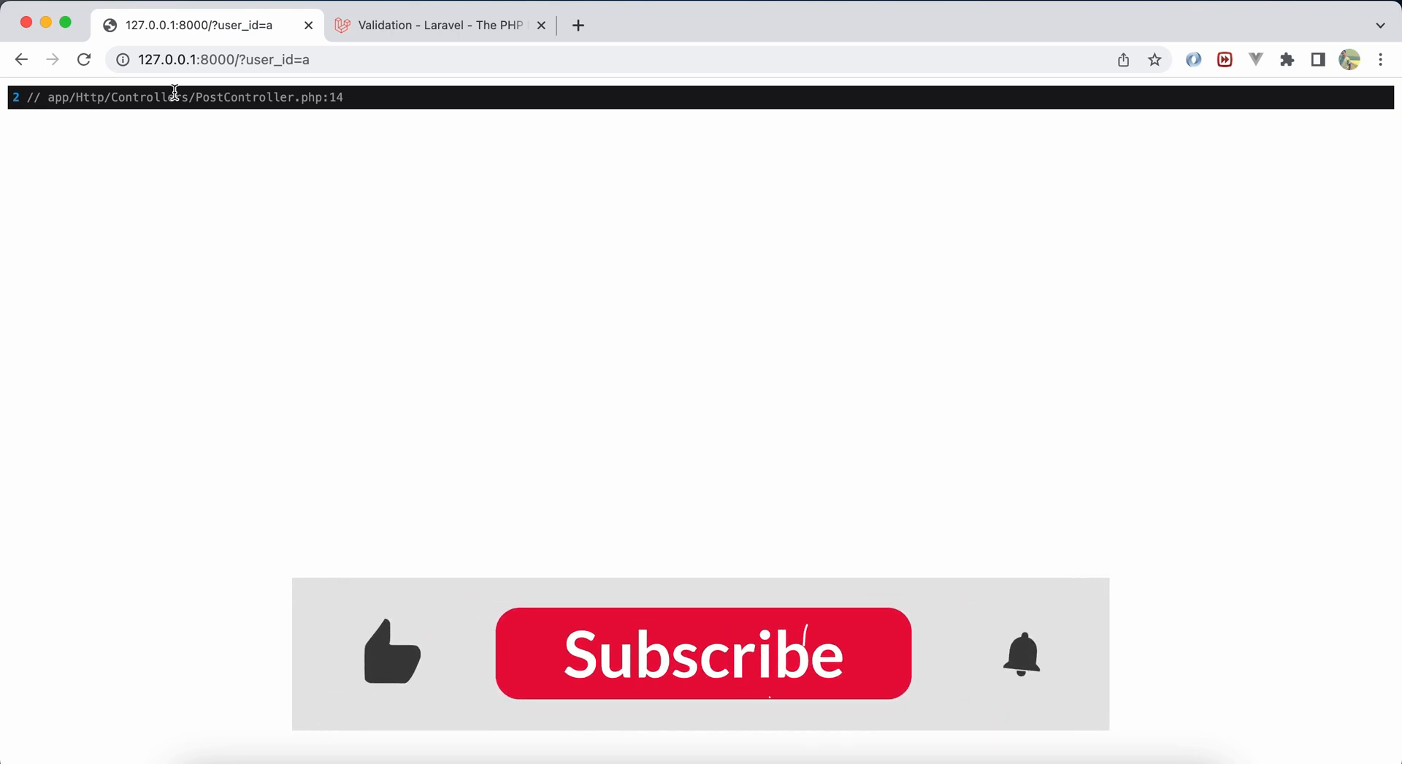
{"action": "left_click", "coordinate": [703, 656]}
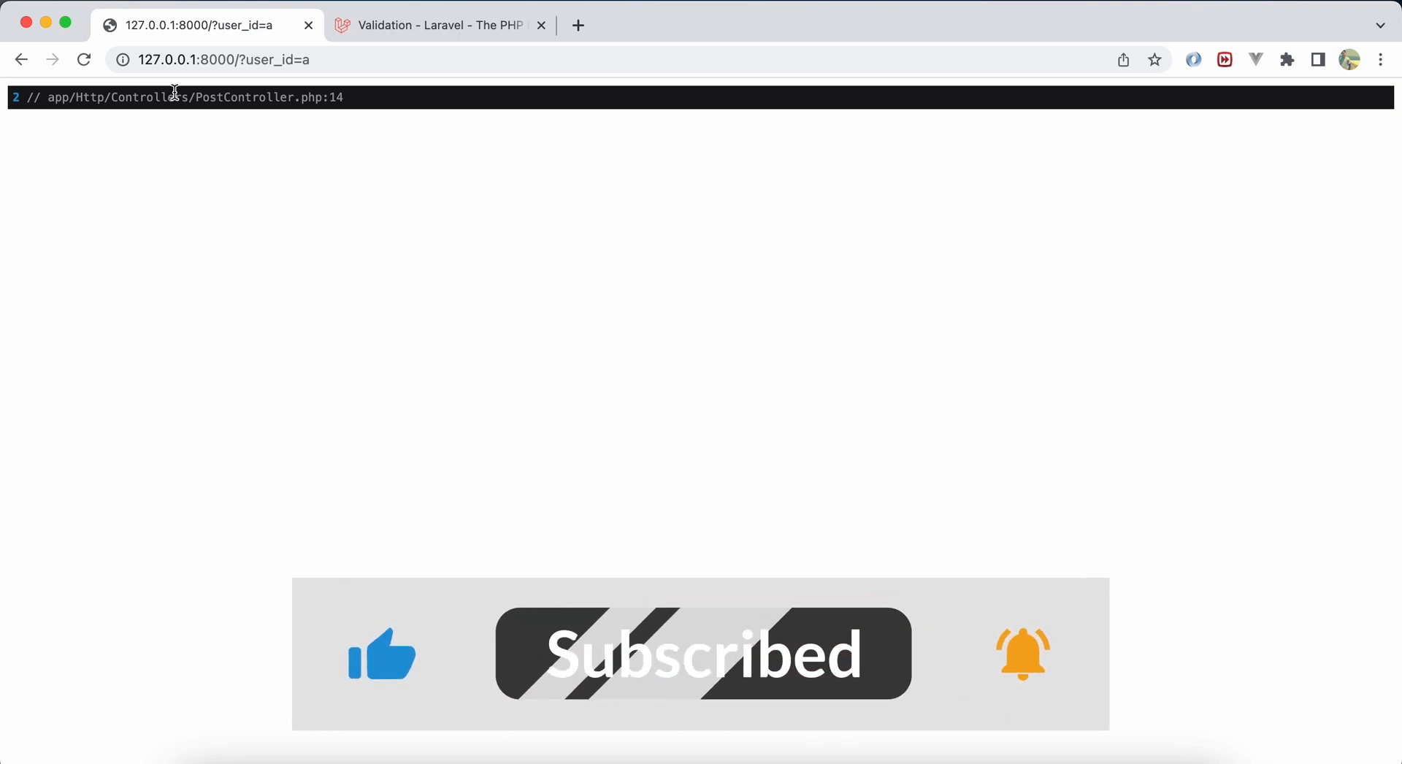